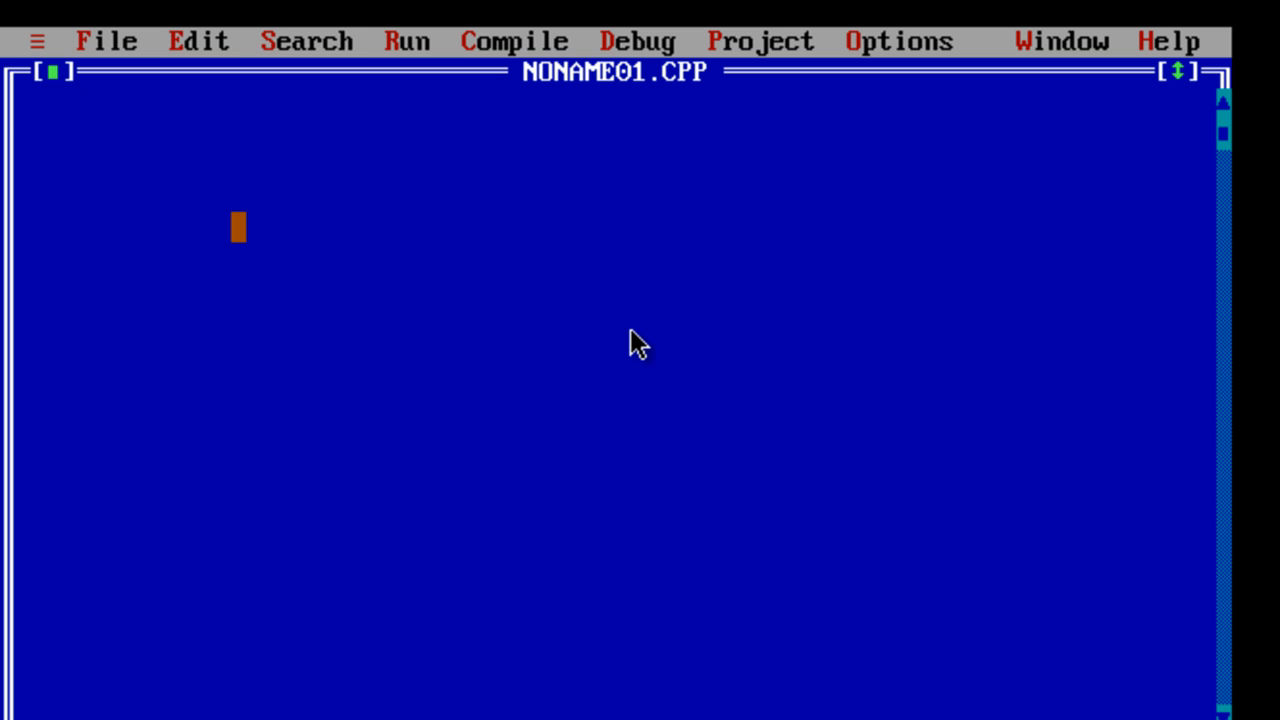
# - Save the blank source file in the SAVED folder under the name SELECTIO.C
pyautogui.click(106, 41)
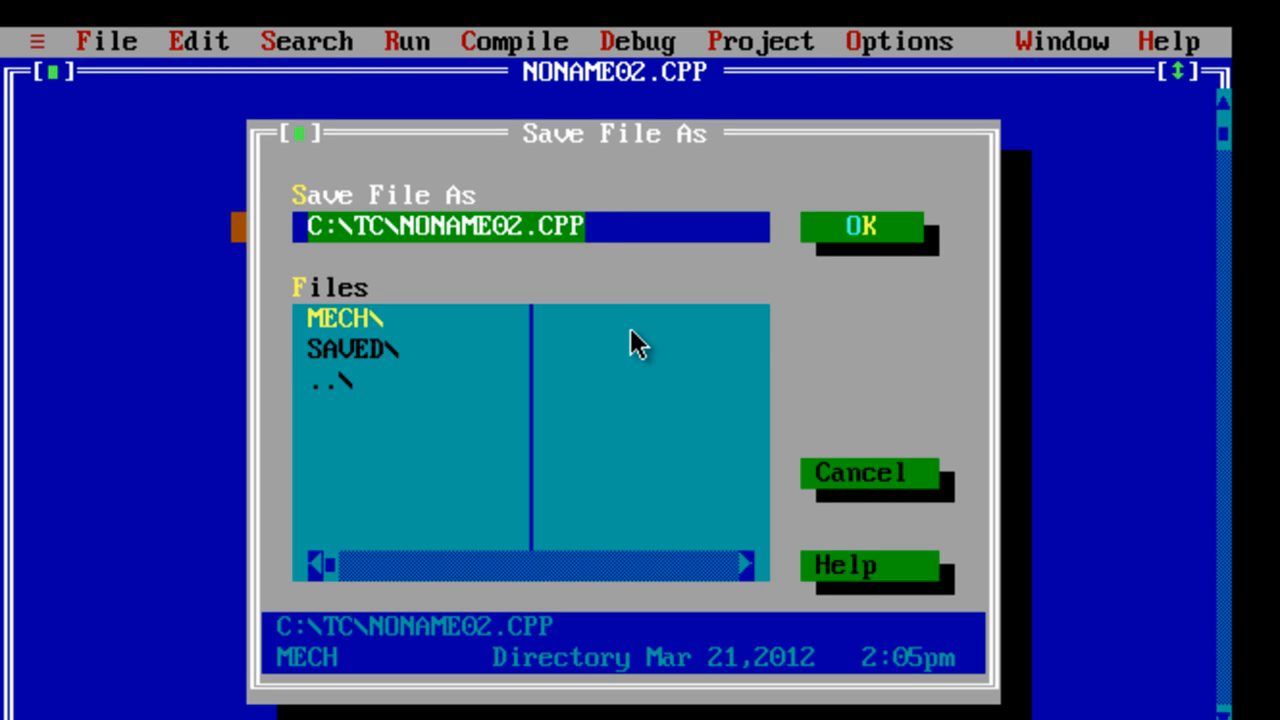
pyautogui.doubleClick(351, 350)
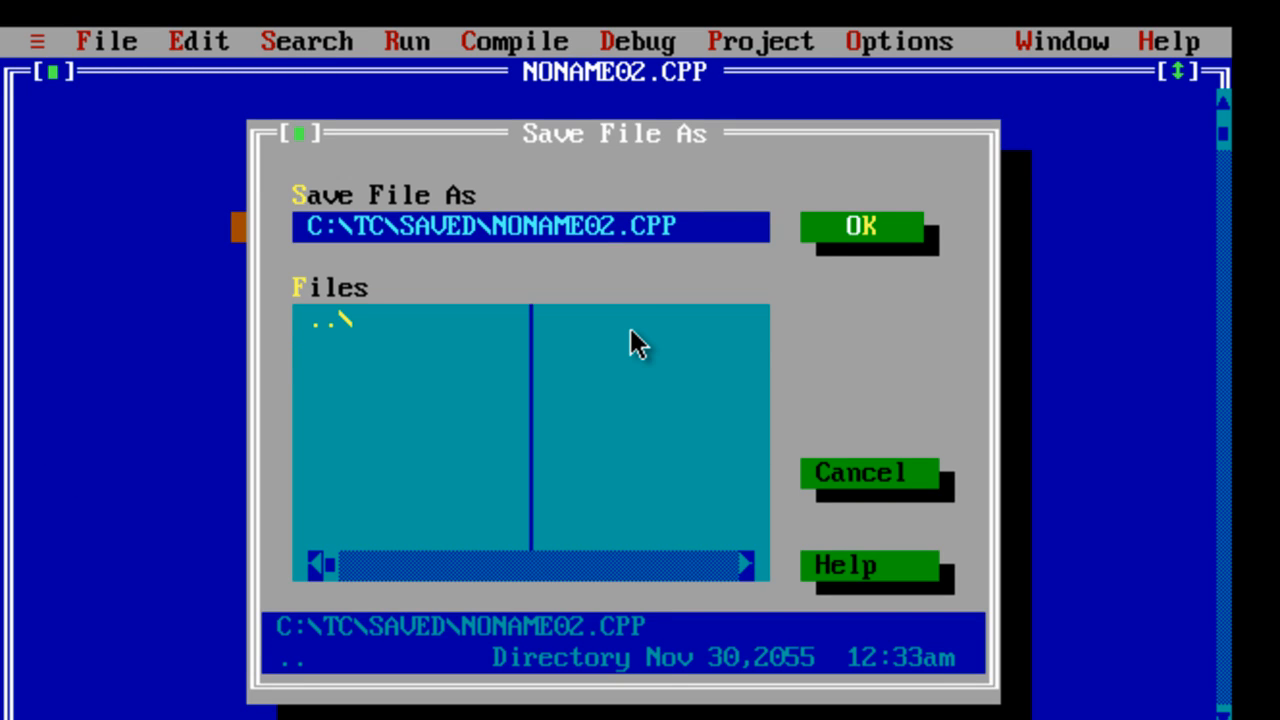
pyautogui.press('Backspace')
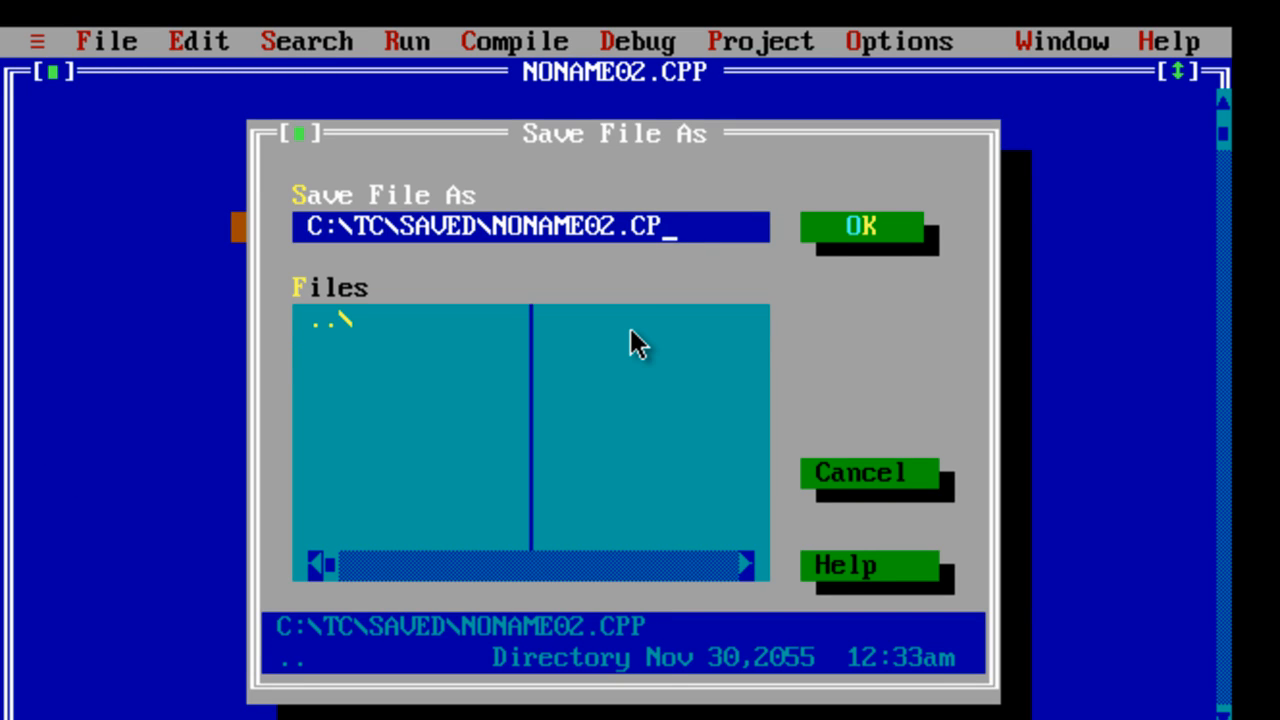
pyautogui.press('Backspace')
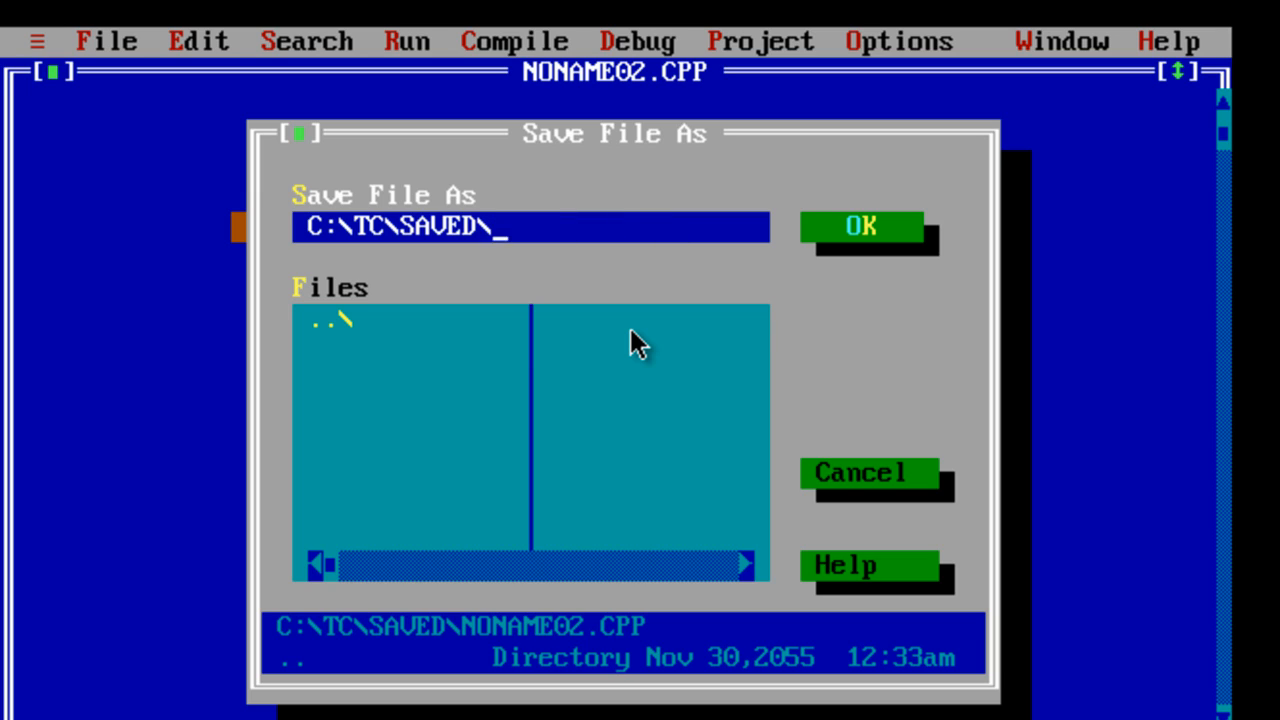
pyautogui.write('SELECTION')
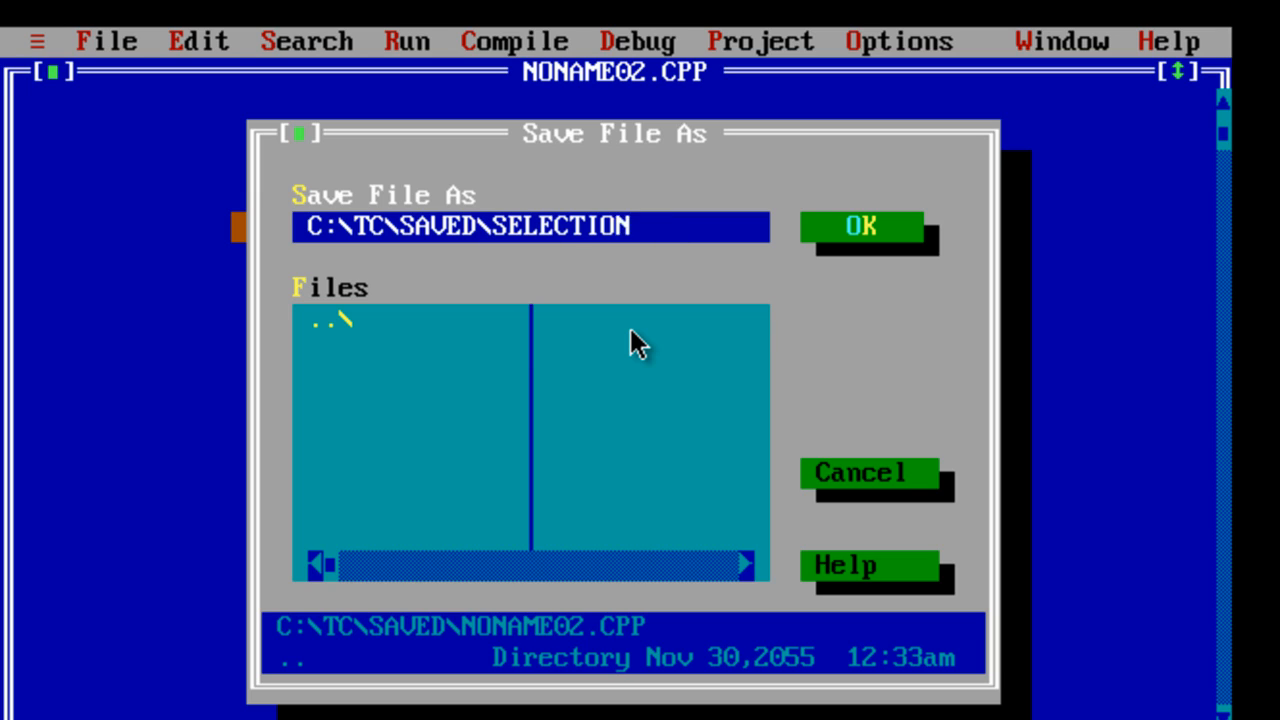
pyautogui.click(859, 226)
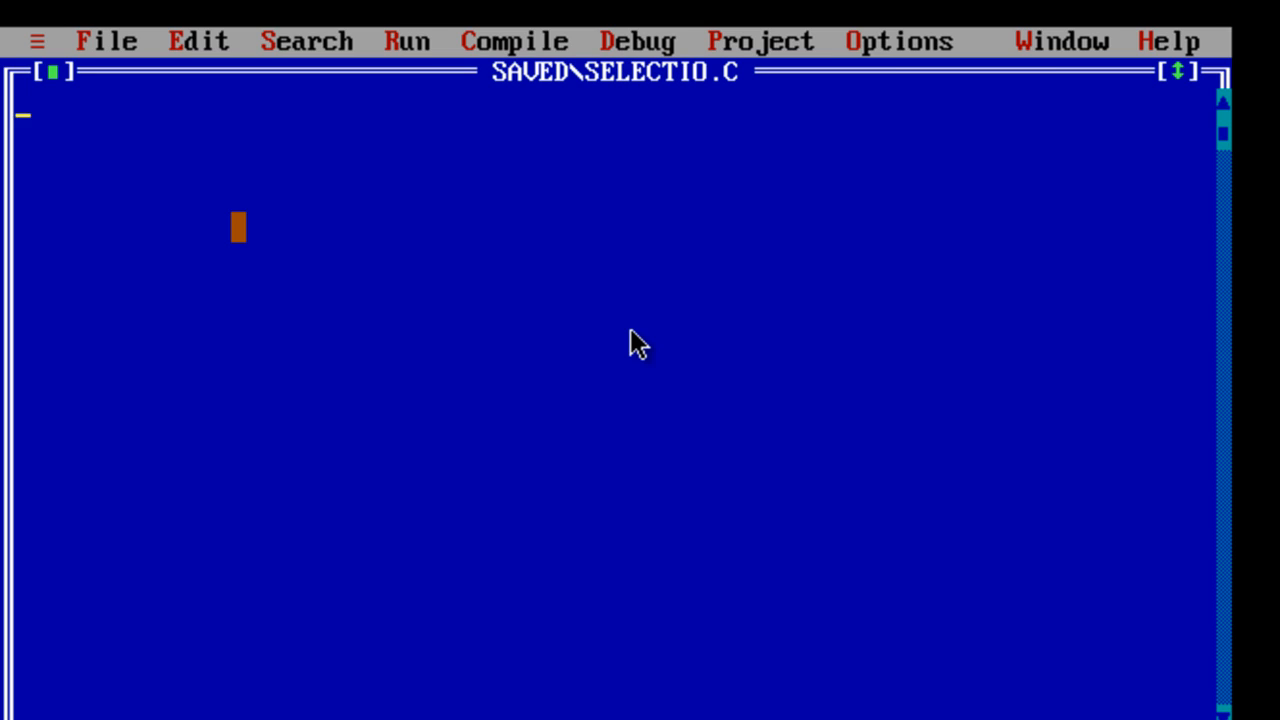
# - Type the stdio.h and conio.h includes, void main() with braces, and 'int a[20], i, j,'
pyautogui.write('#include<stdio.h')
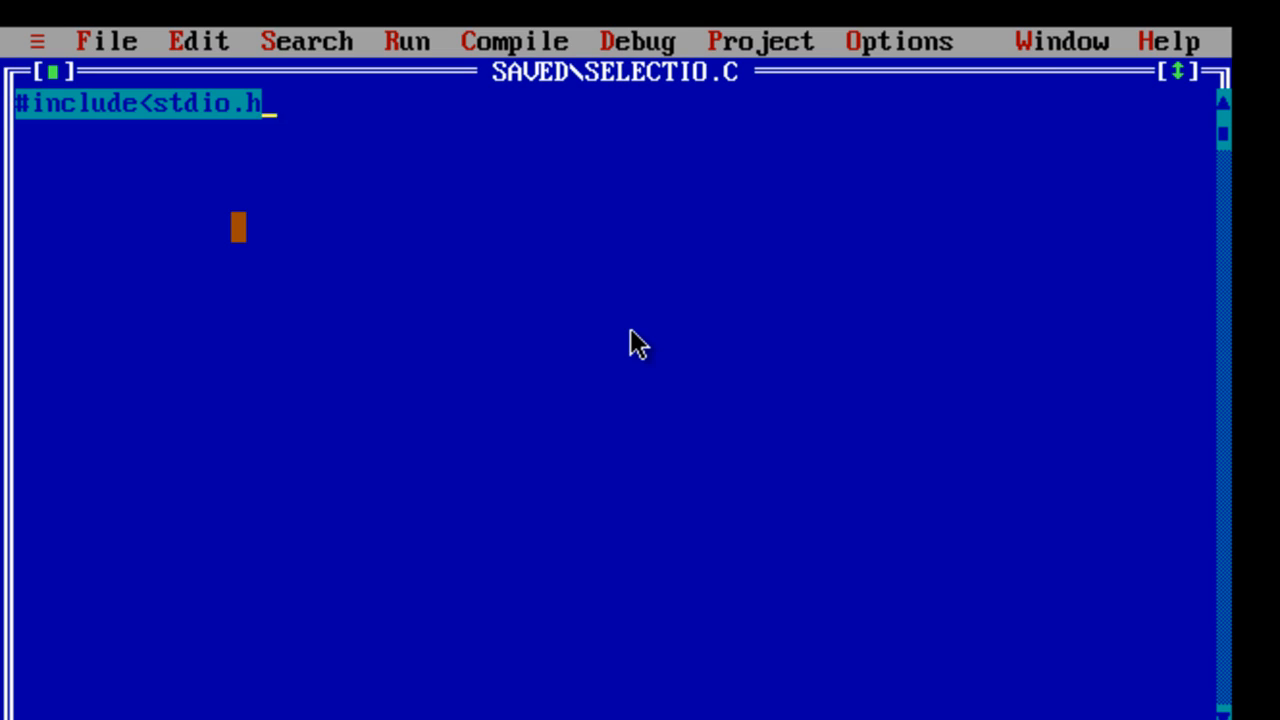
pyautogui.press('enter')
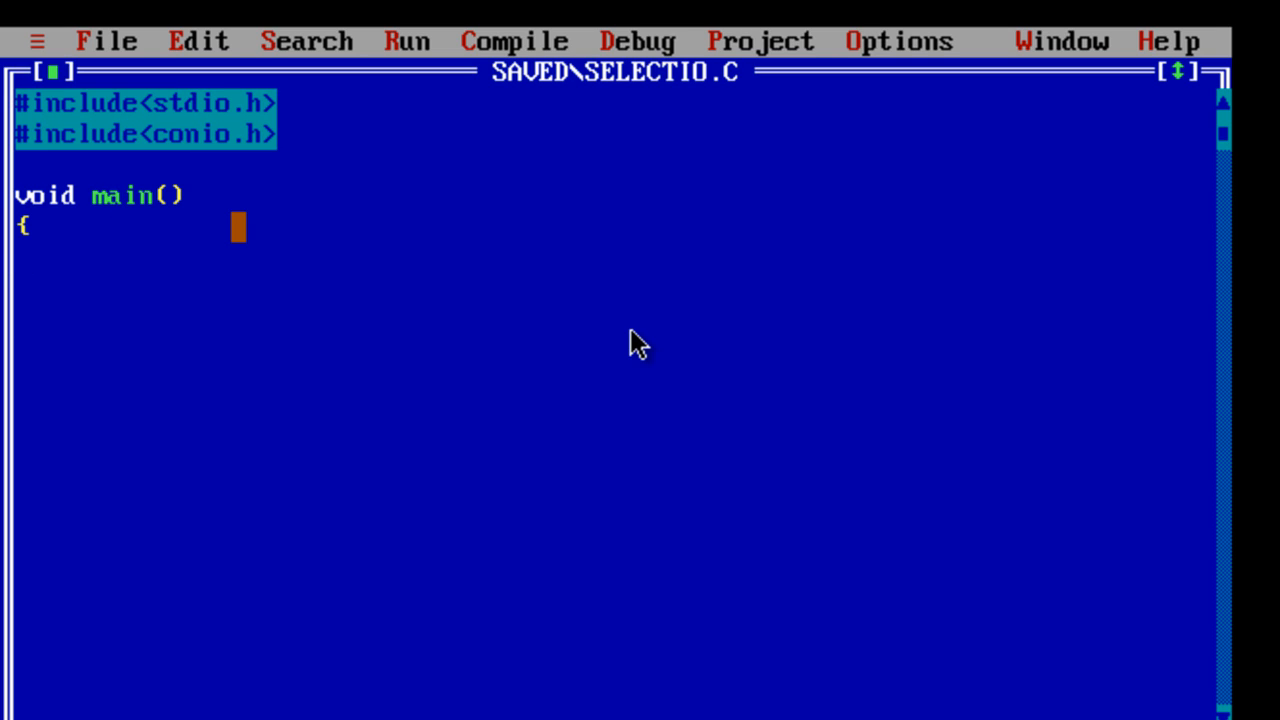
pyautogui.write('}')
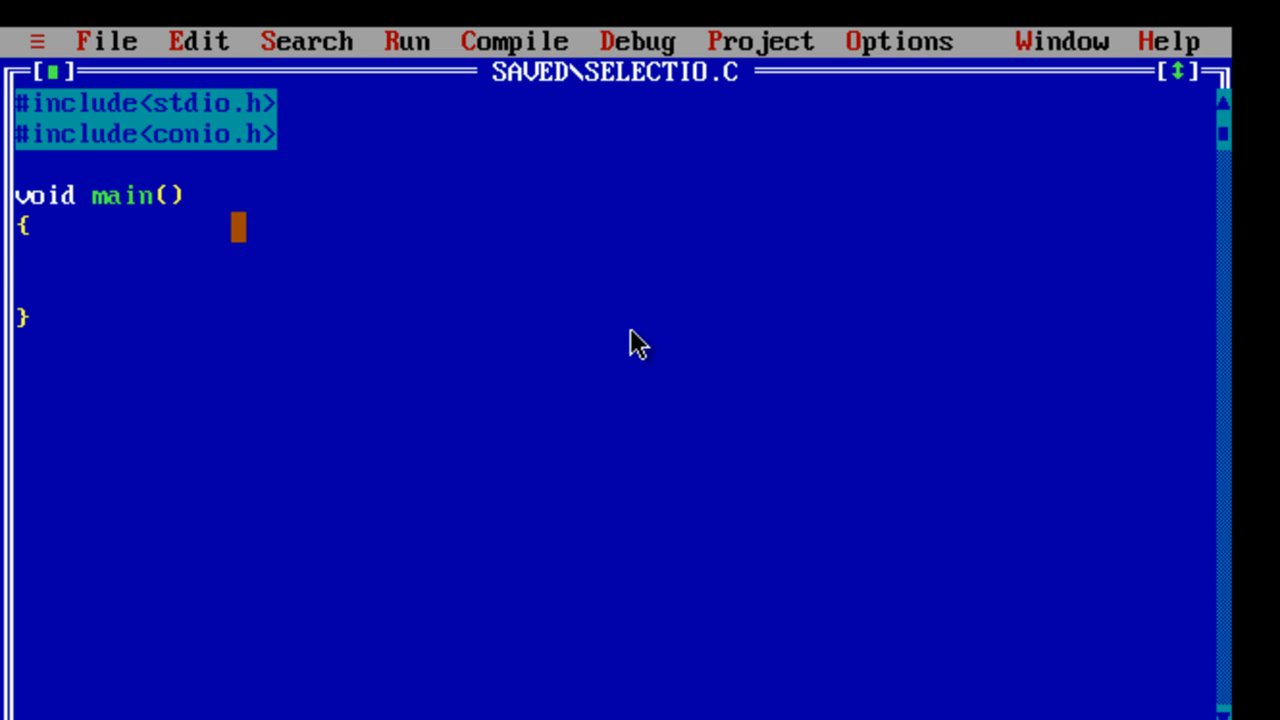
pyautogui.write('int a')
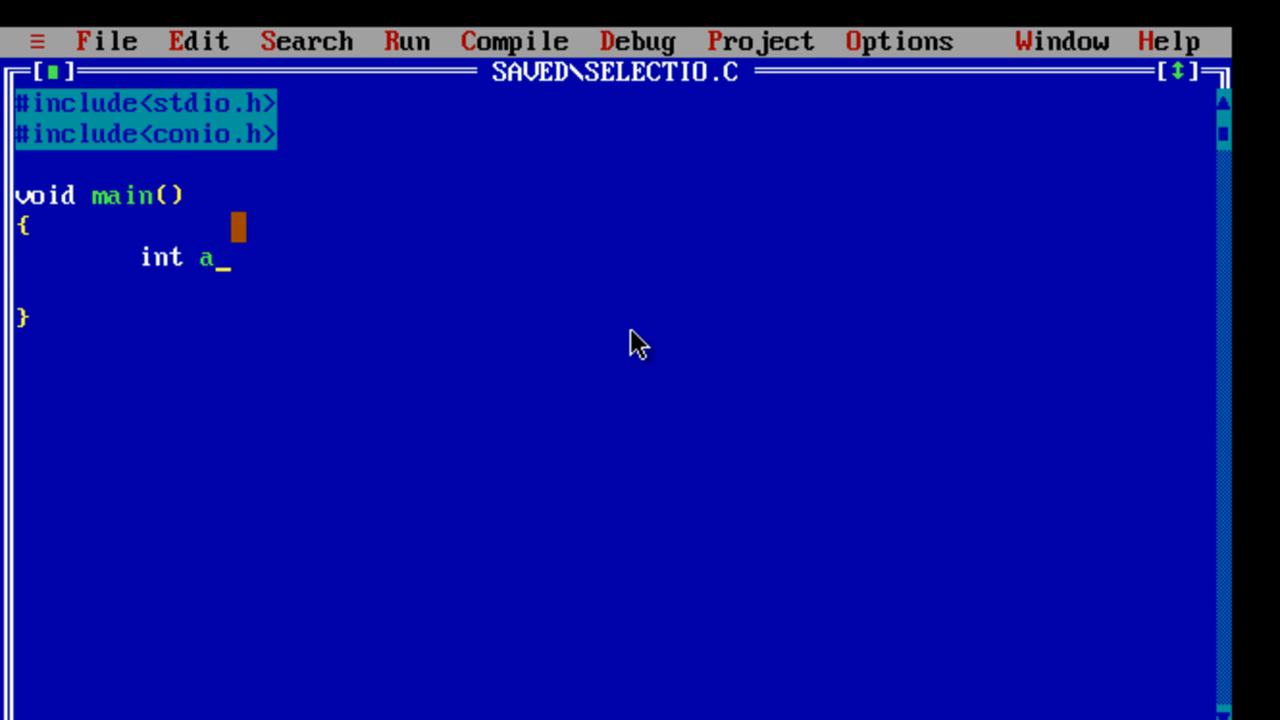
pyautogui.write('[20]')
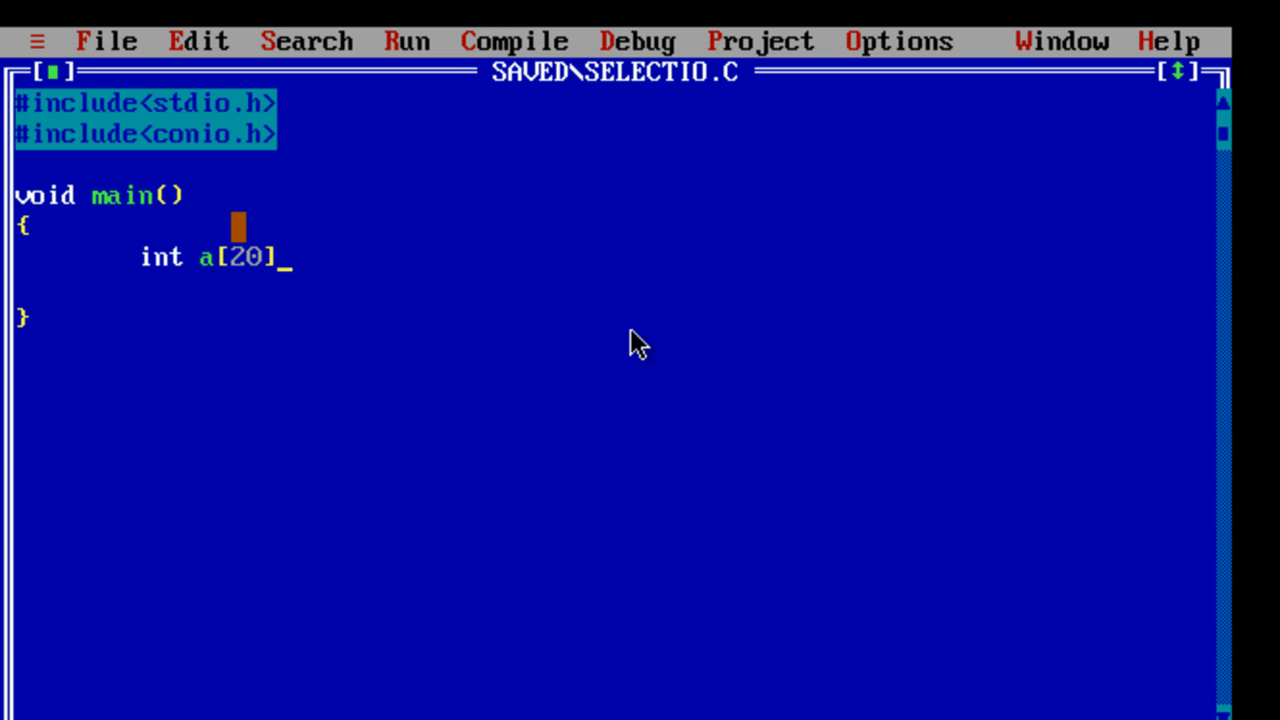
pyautogui.write(',')
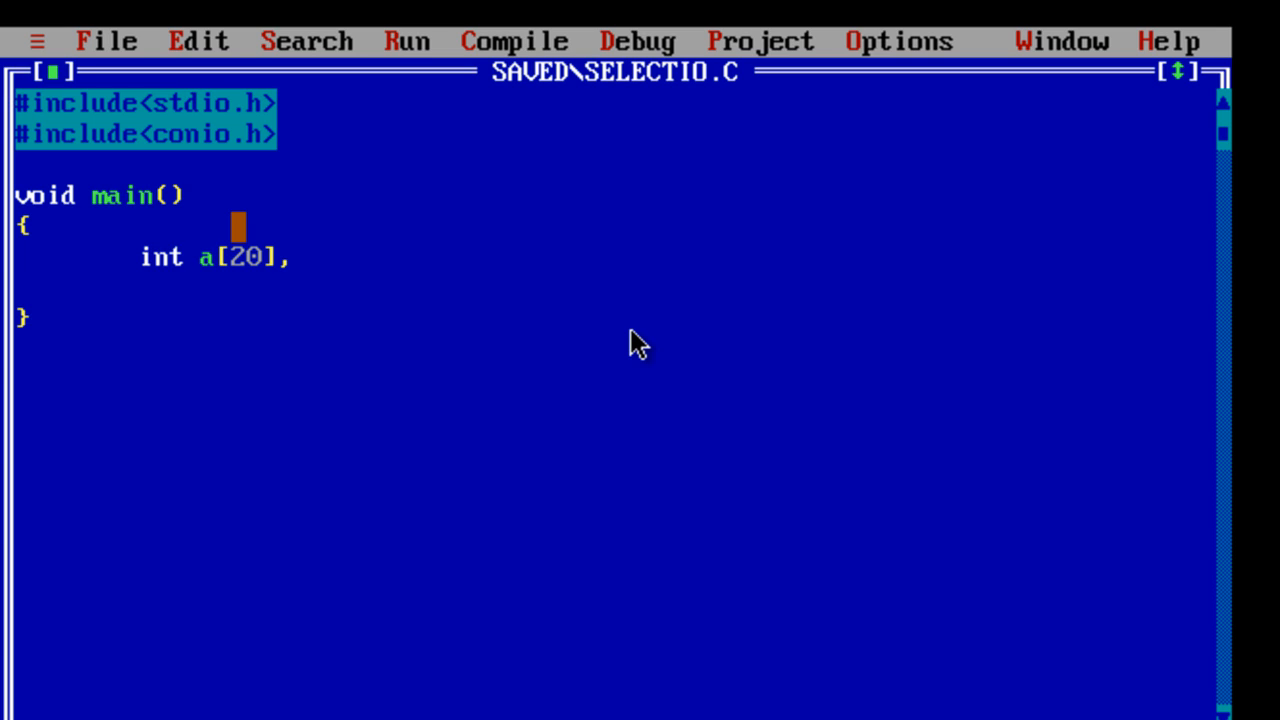
pyautogui.write('i,')
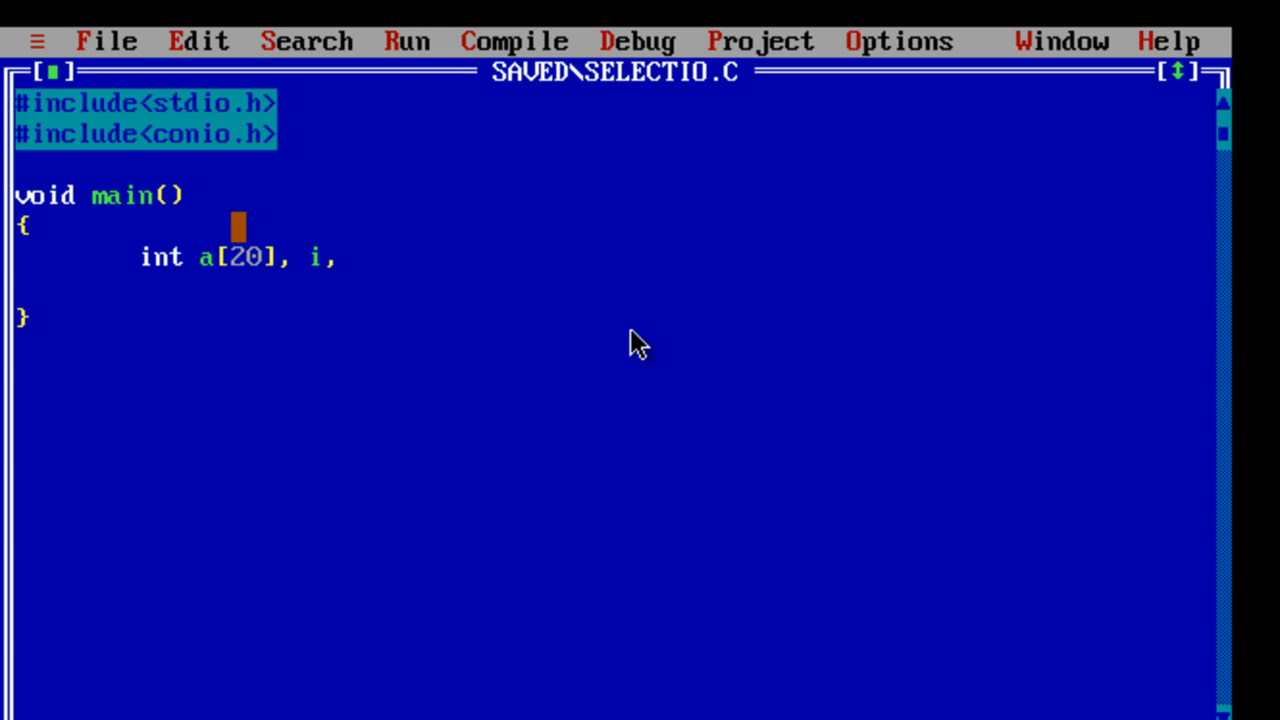
pyautogui.write('j,')
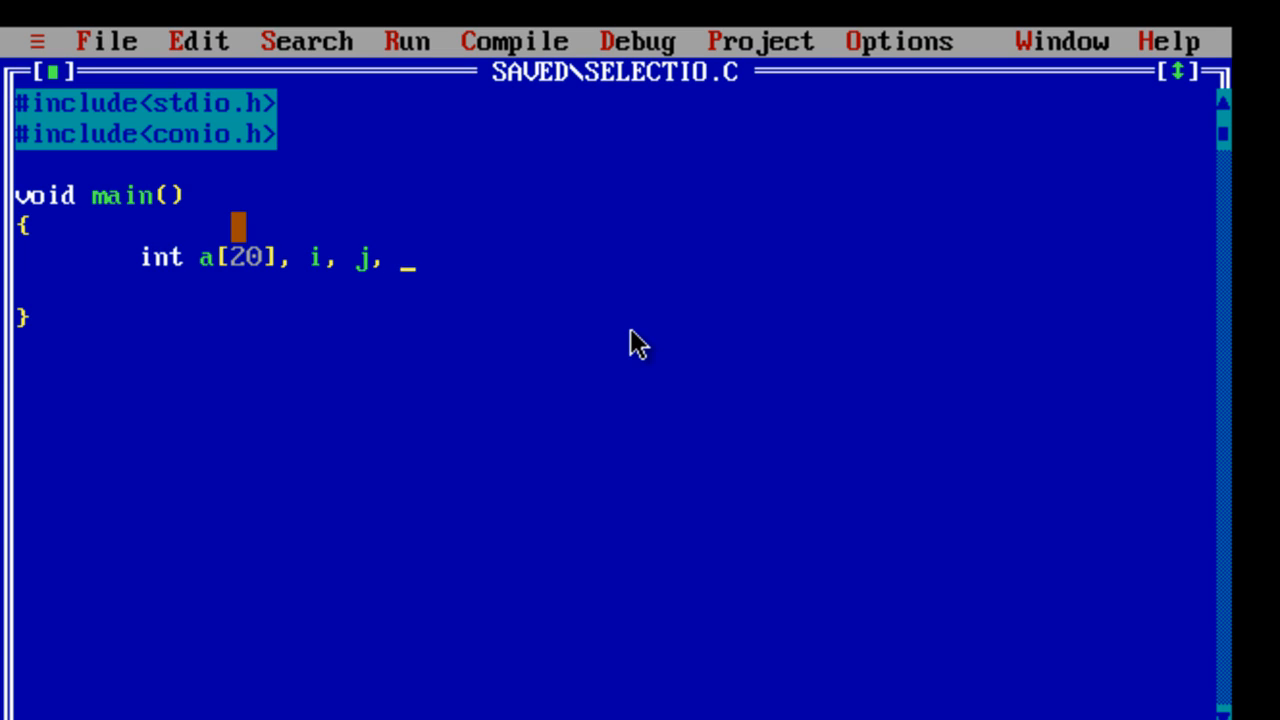
pyautogui.press('backspace')
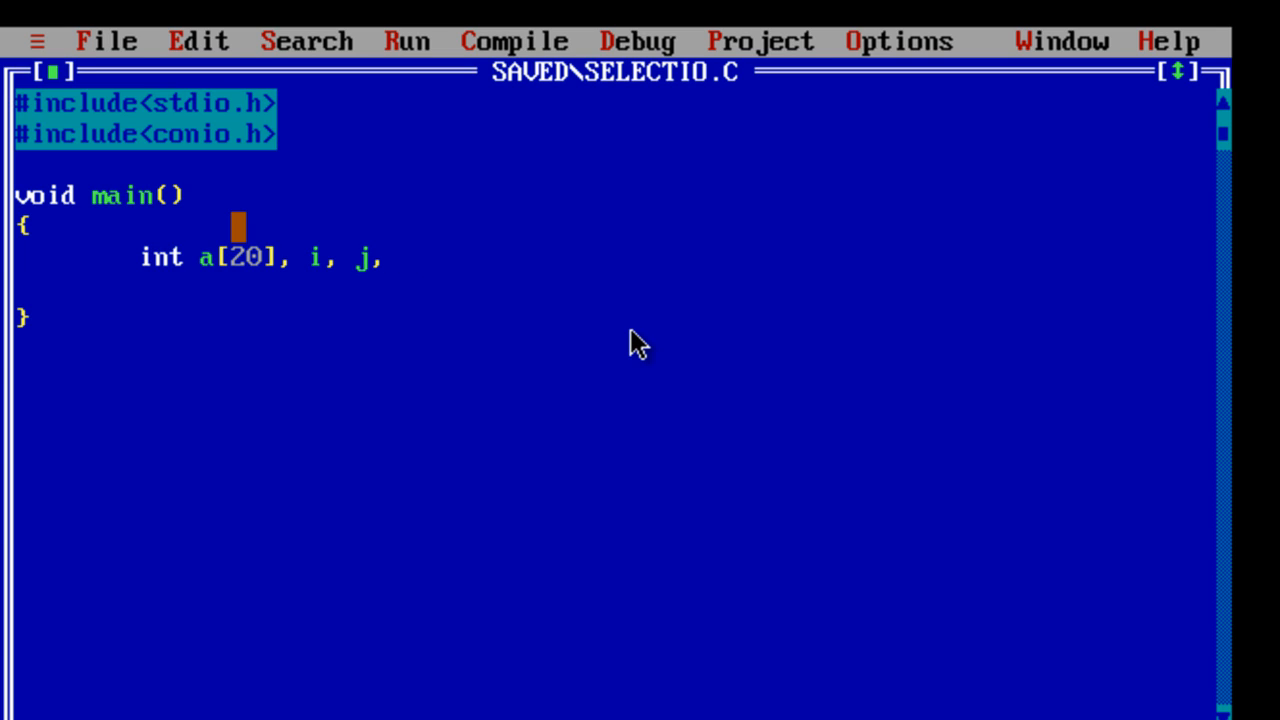
# - End the declaration with N, add clrscr(), and print "Enter the size of the array\n"
pyautogui.write('N;')
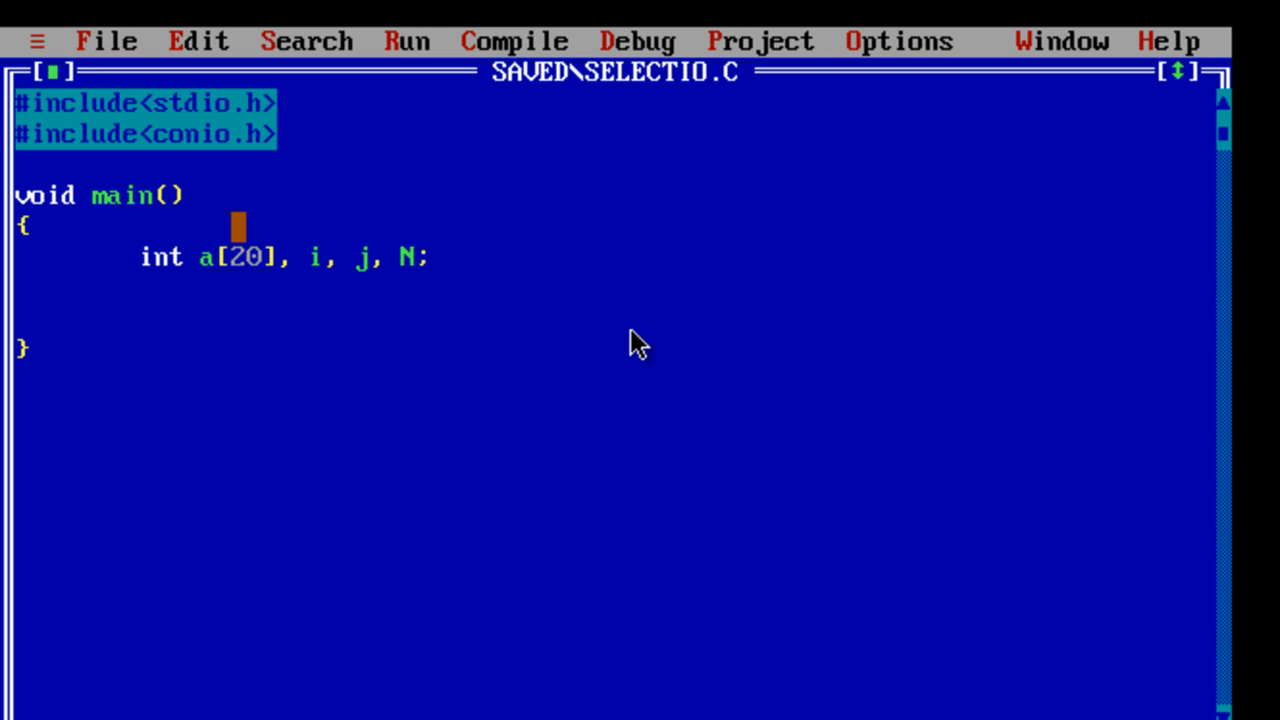
pyautogui.write('clrscr();')
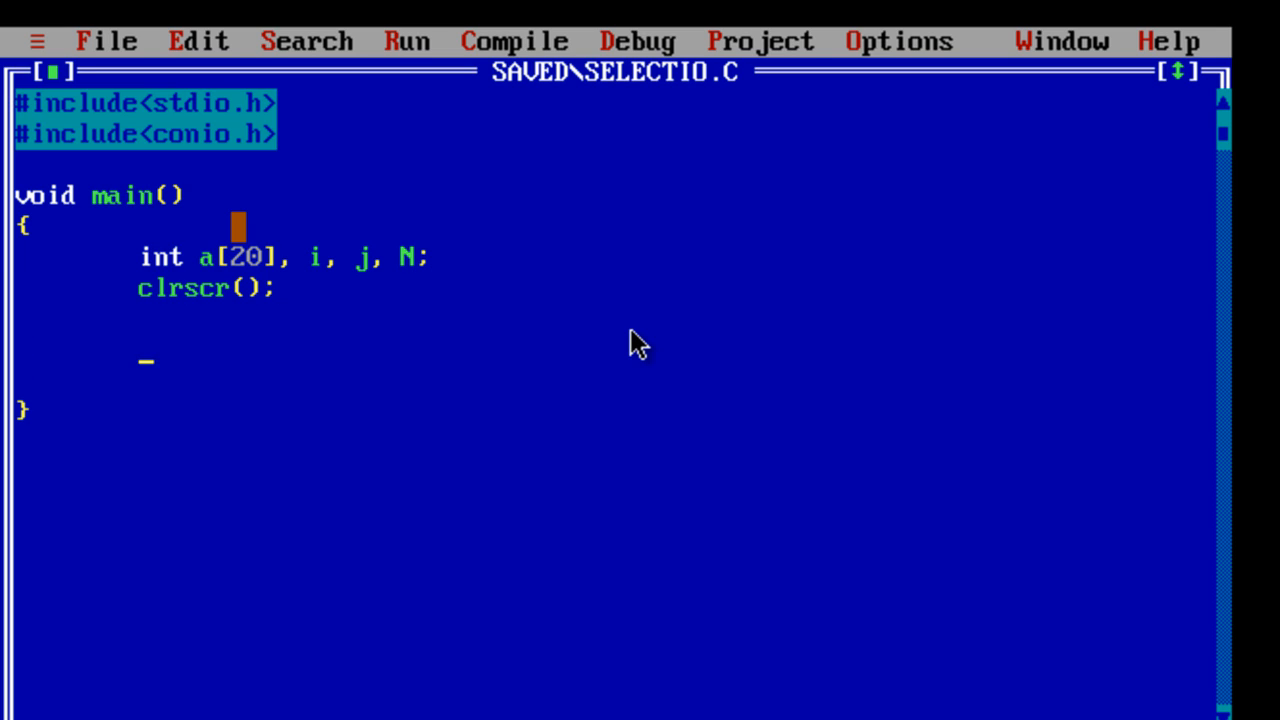
pyautogui.write('printf')
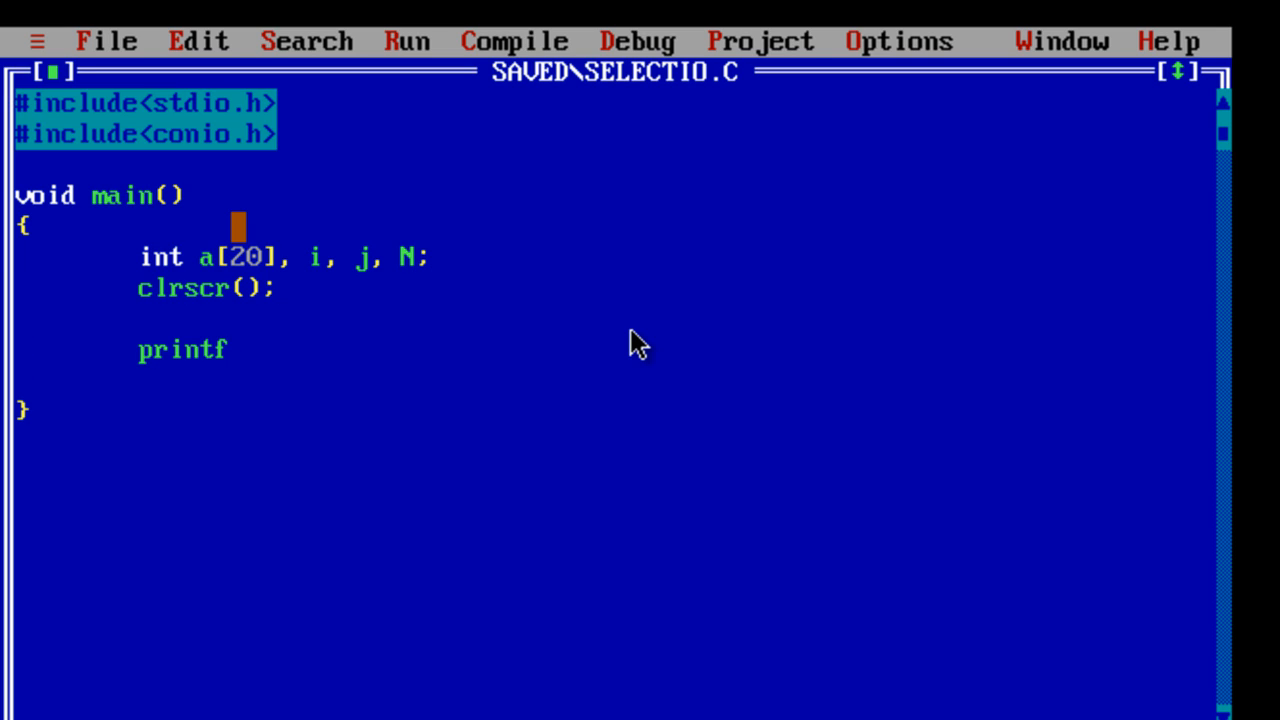
pyautogui.write('("E')
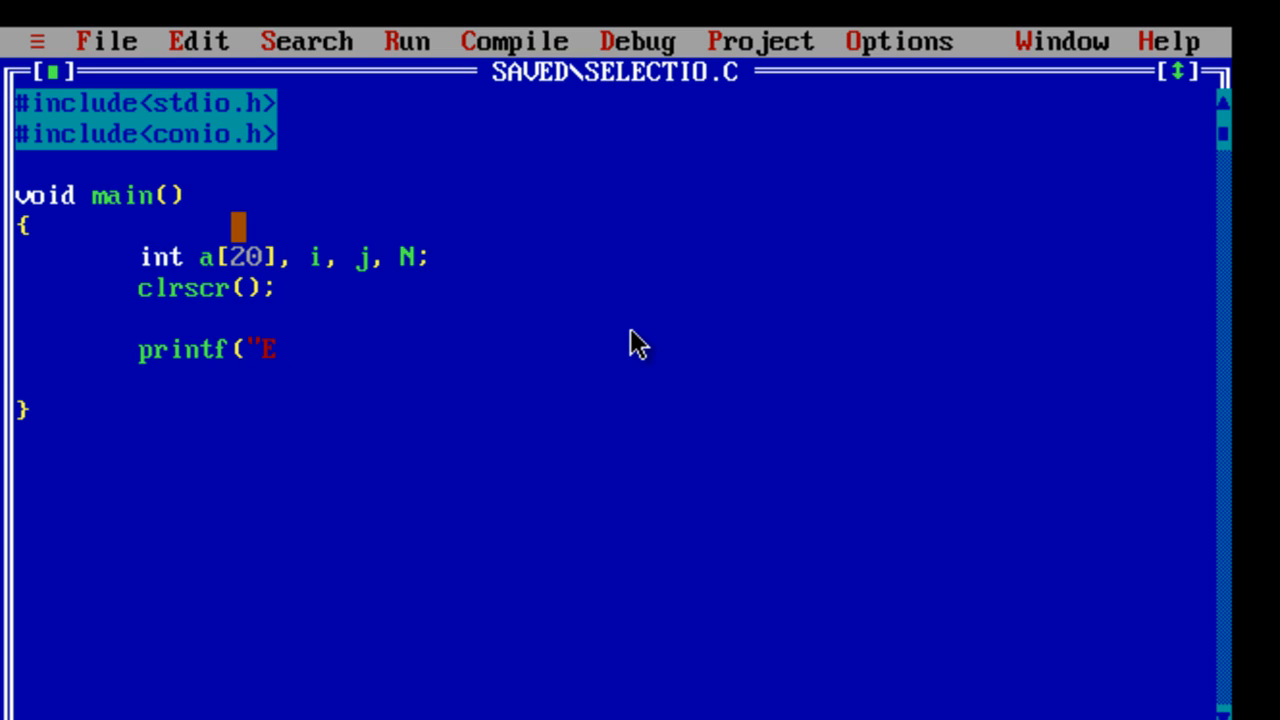
pyautogui.write('nter the si')
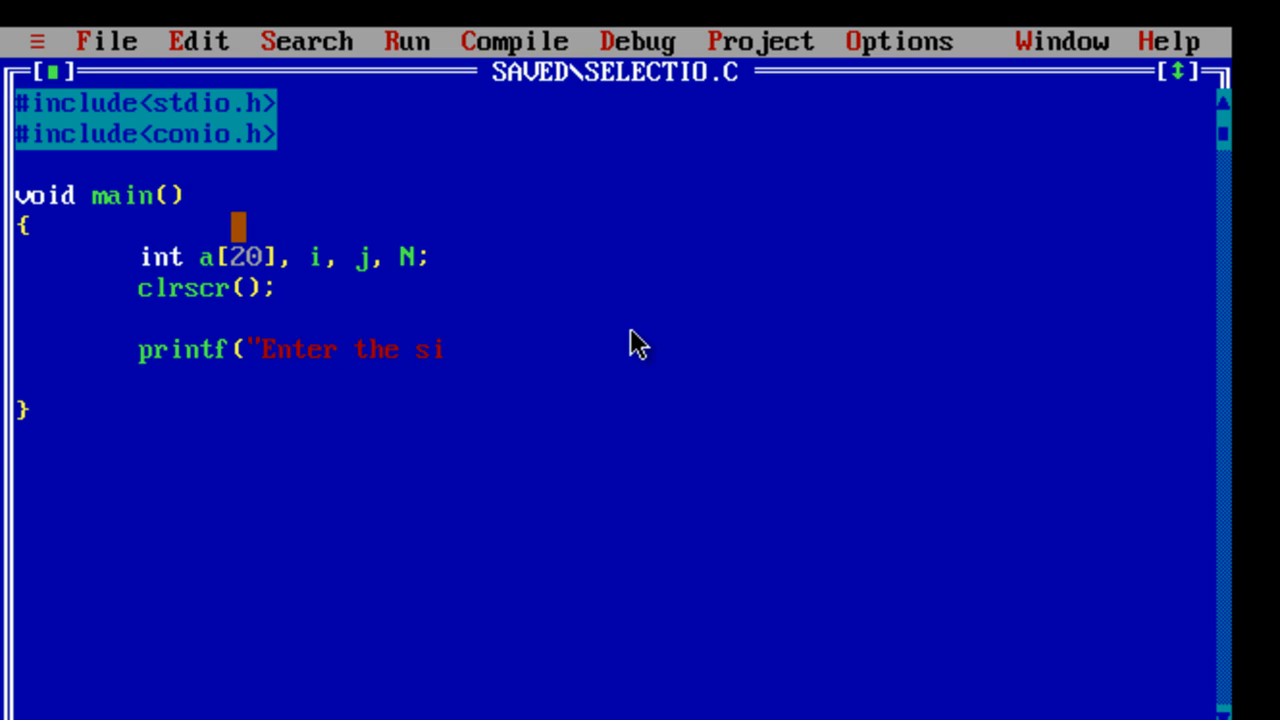
pyautogui.write('ze of the array')
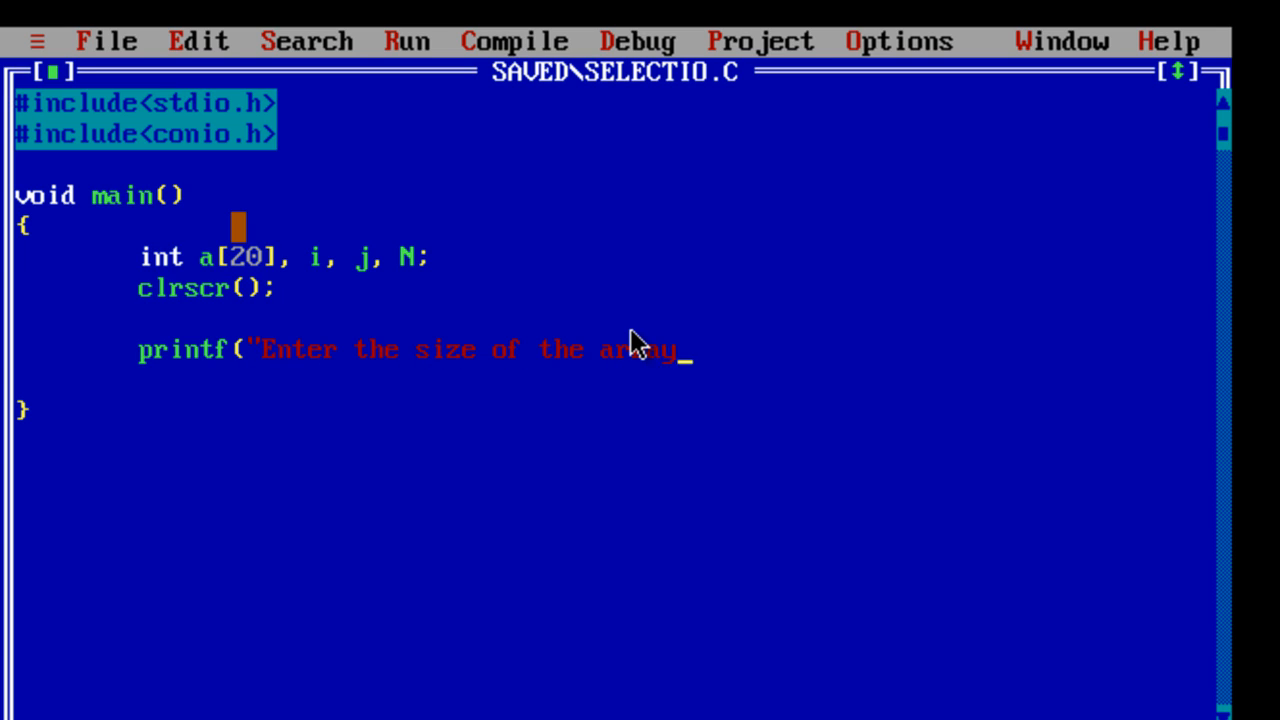
pyautogui.write('\\')
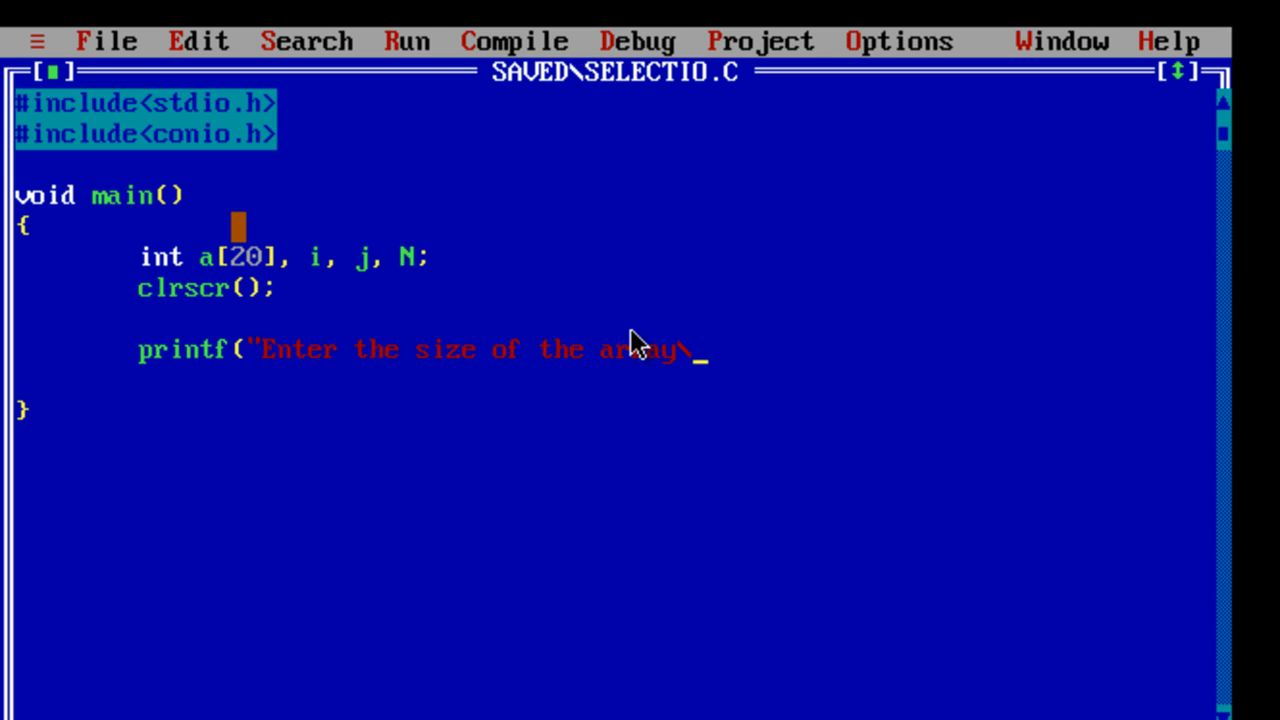
pyautogui.write('n");')
pyautogui.write('scanf')
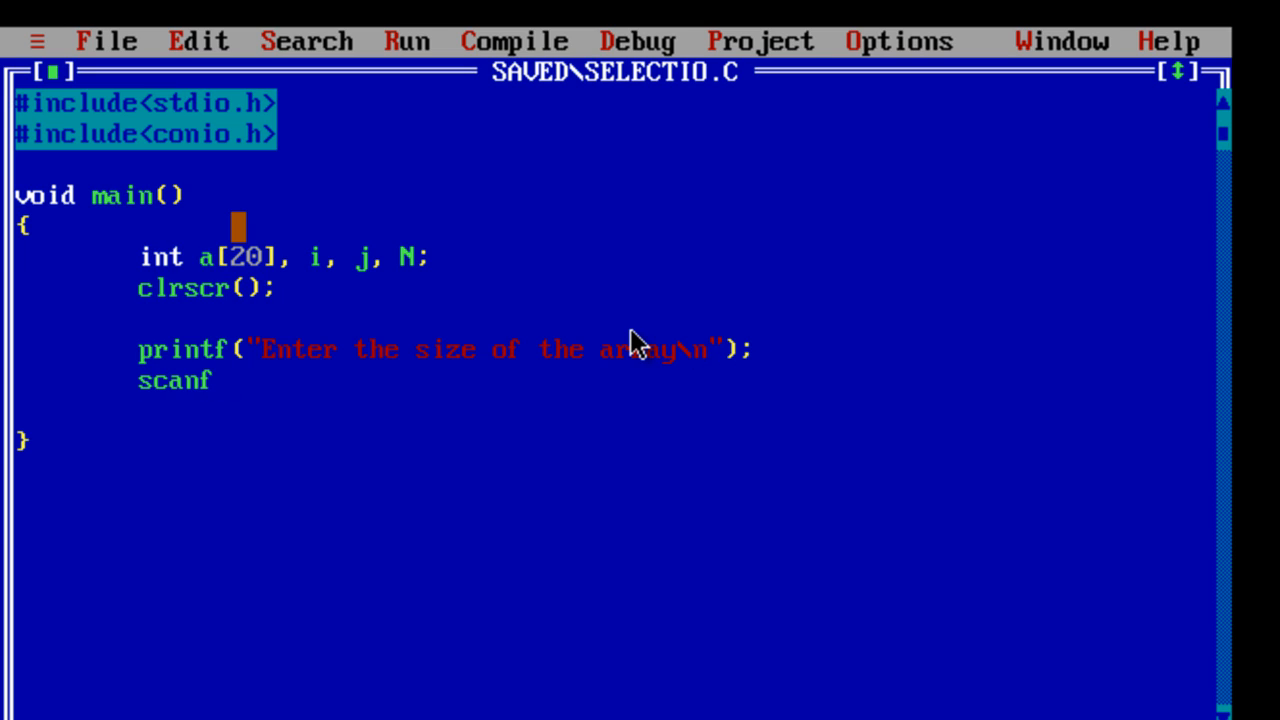
pyautogui.write('("')
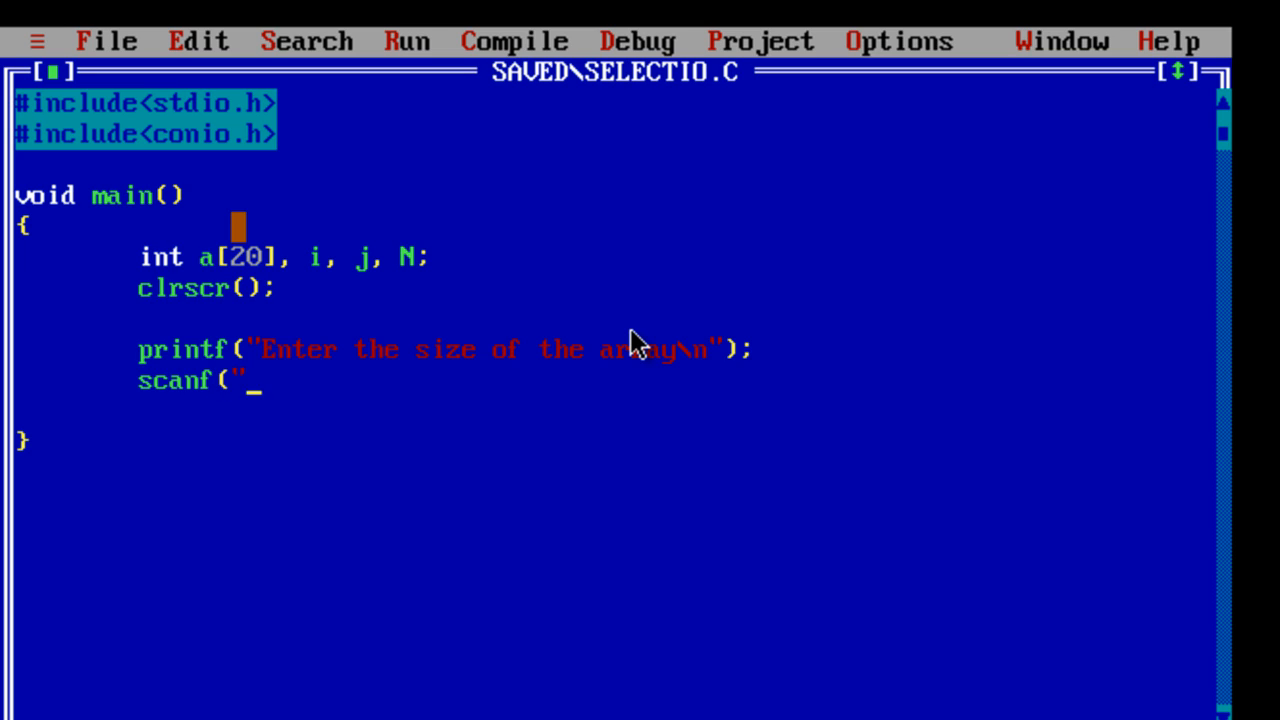
# - Finish scanf("%d", &N); and add the printf prompt "Enter %d elements\n"
pyautogui.write('%d')
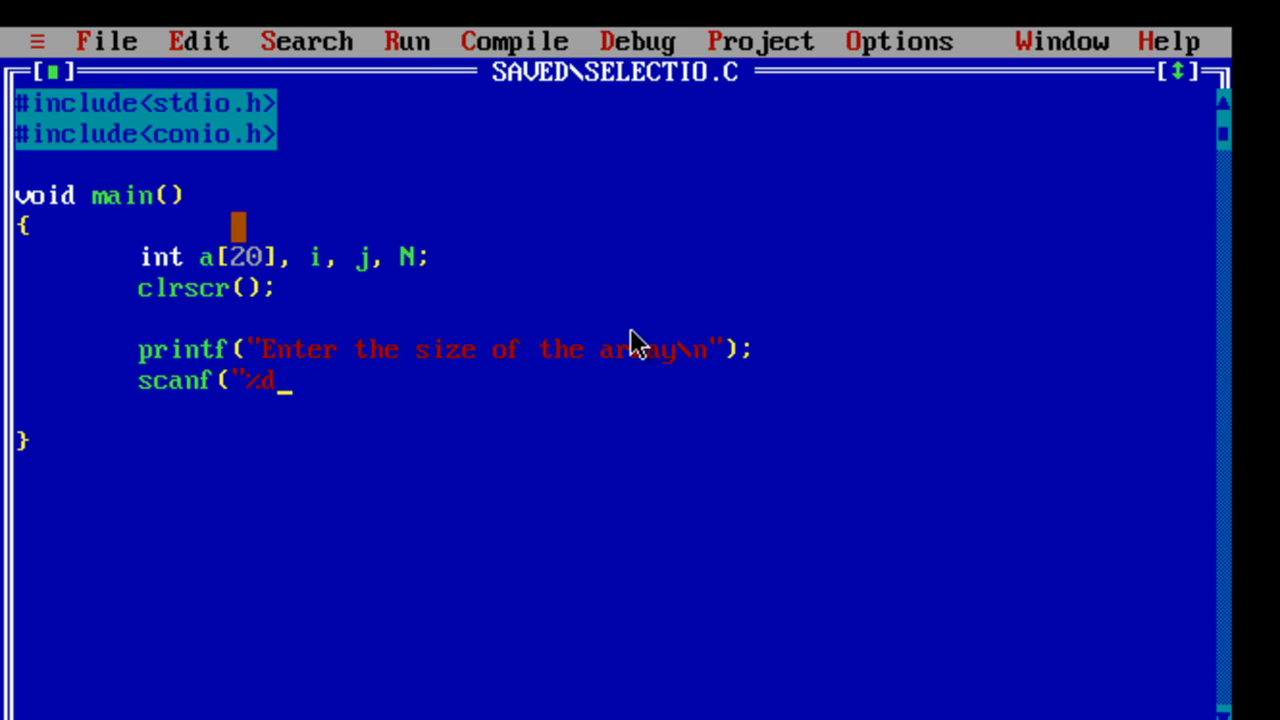
pyautogui.write('",')
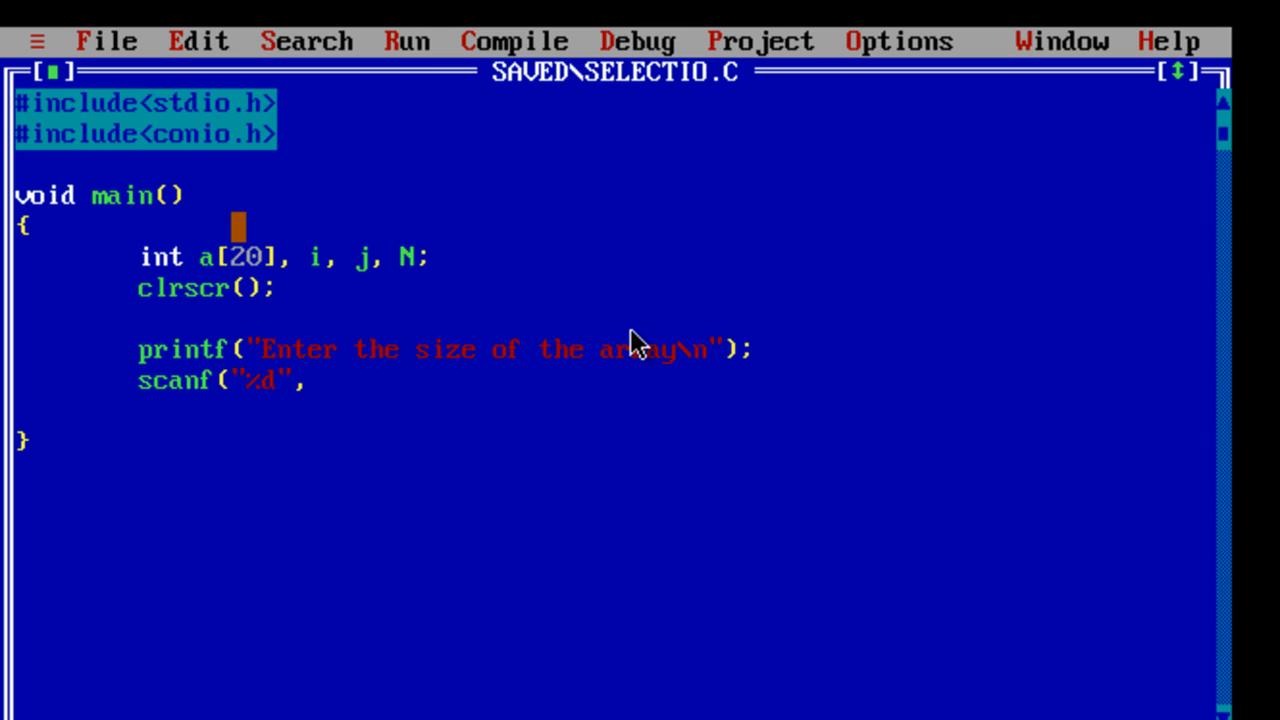
pyautogui.write('&N);')
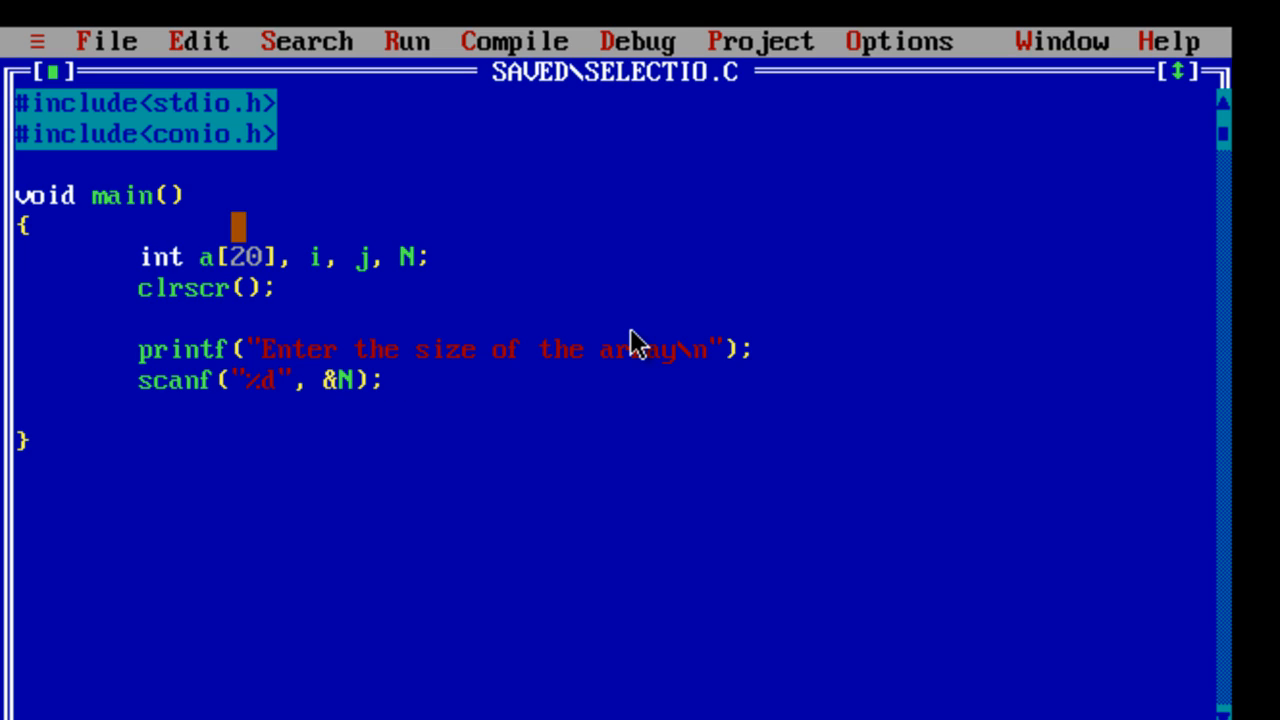
pyautogui.write('print')
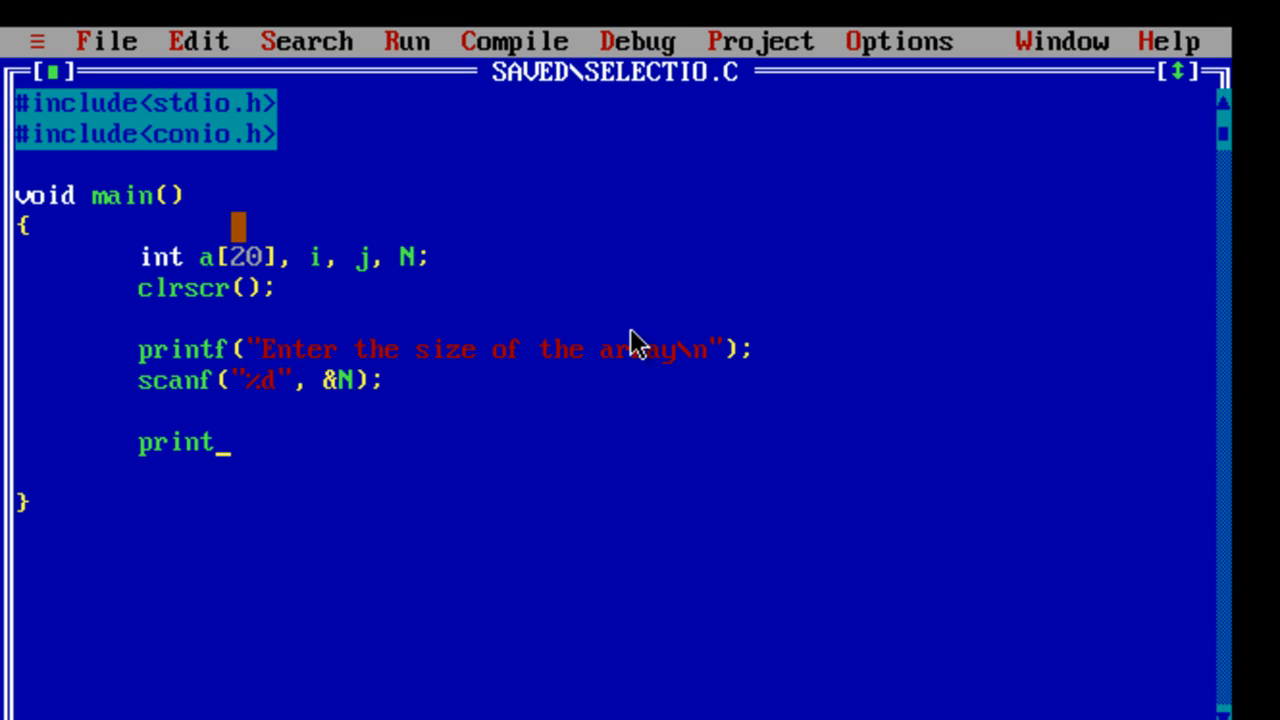
pyautogui.write('f')
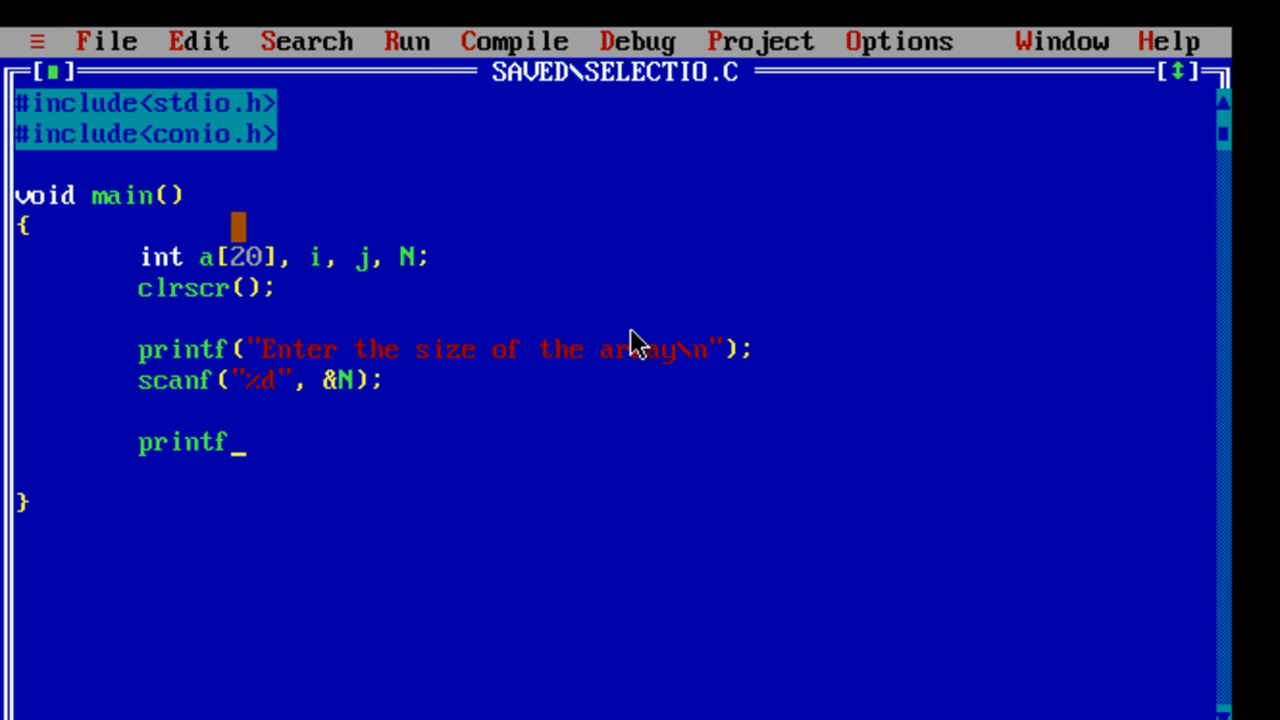
pyautogui.write('("E')
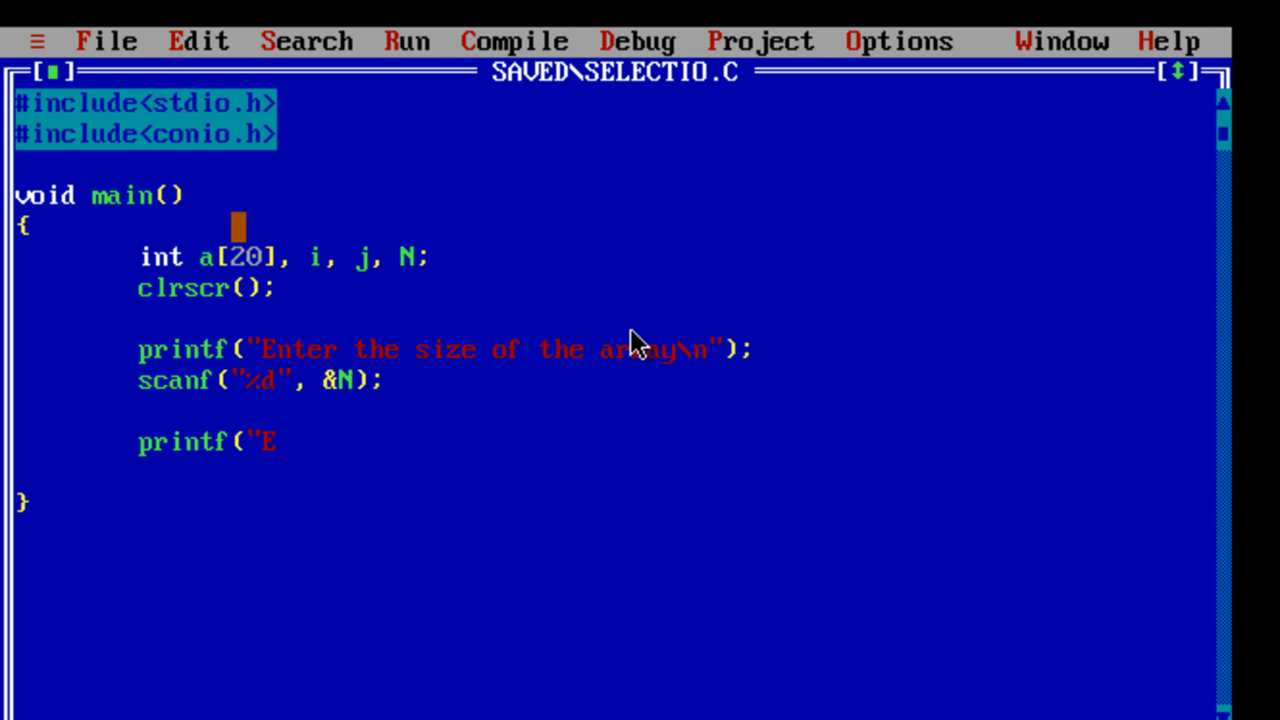
pyautogui.write('nter %d')
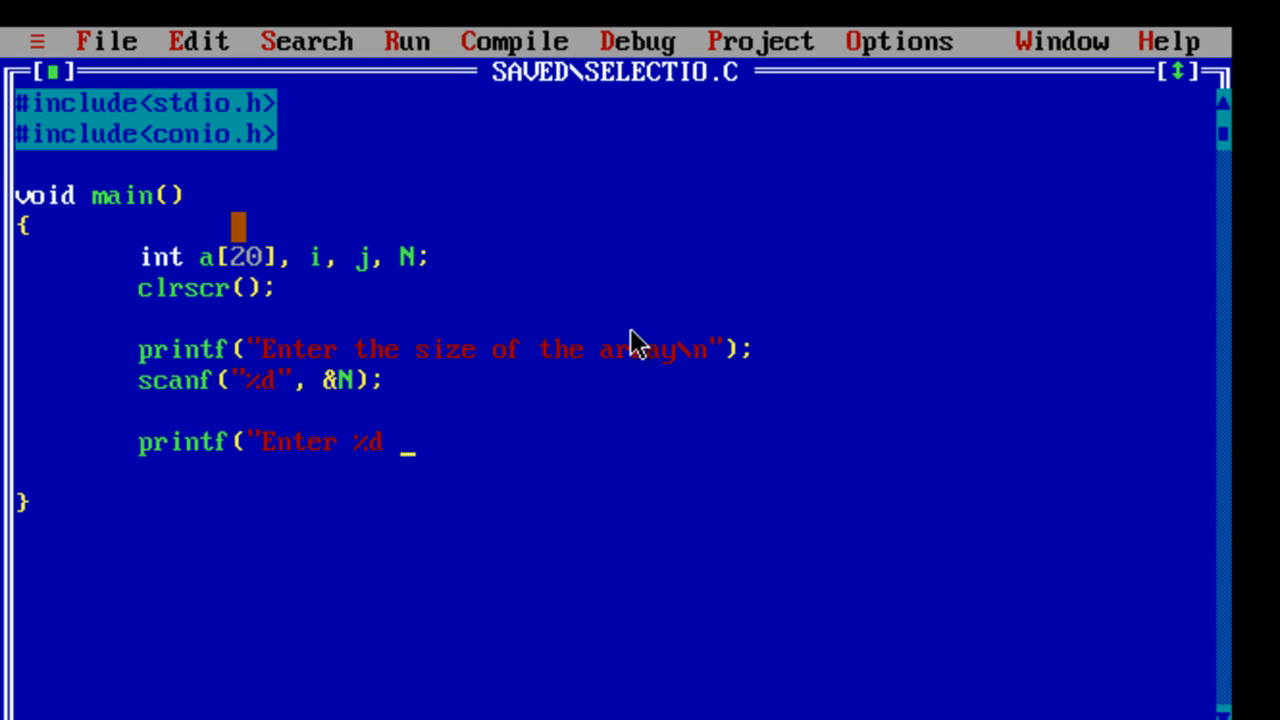
pyautogui.write('elements')
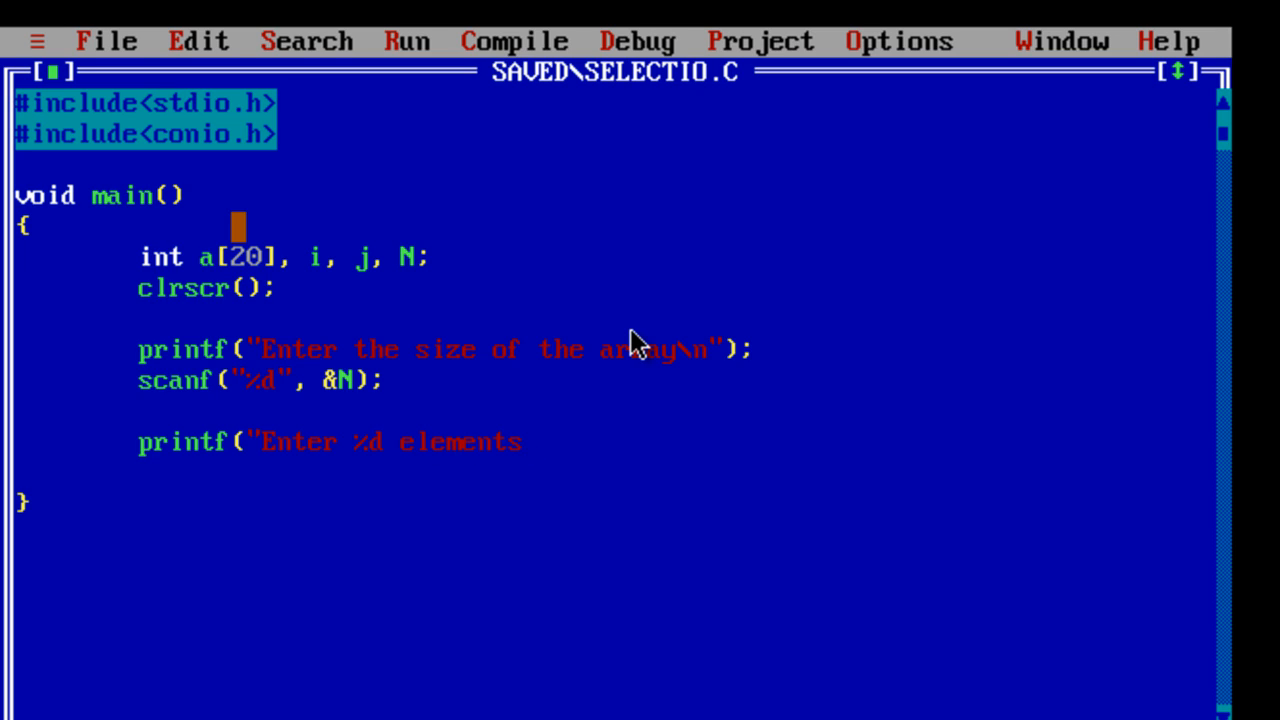
pyautogui.write('\\n");')
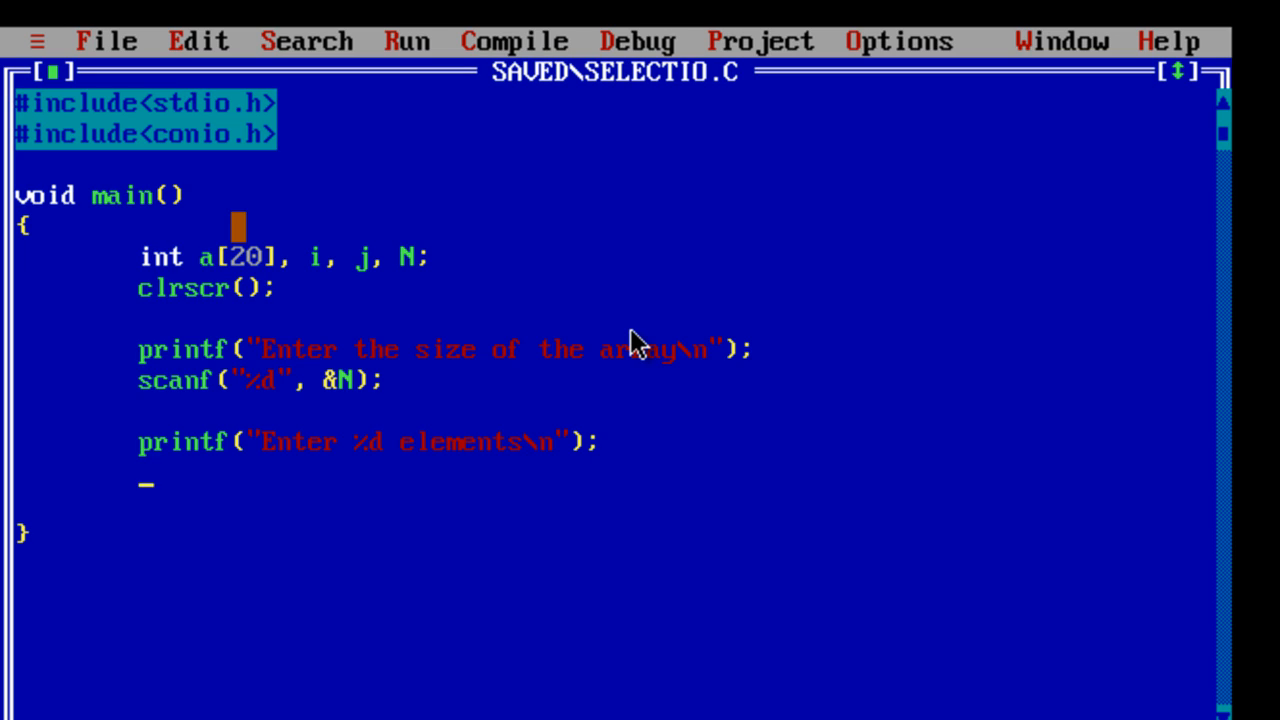
# - Add a for loop over i<N reading each element with scanf into &a[i]
pyautogui.write('for(')
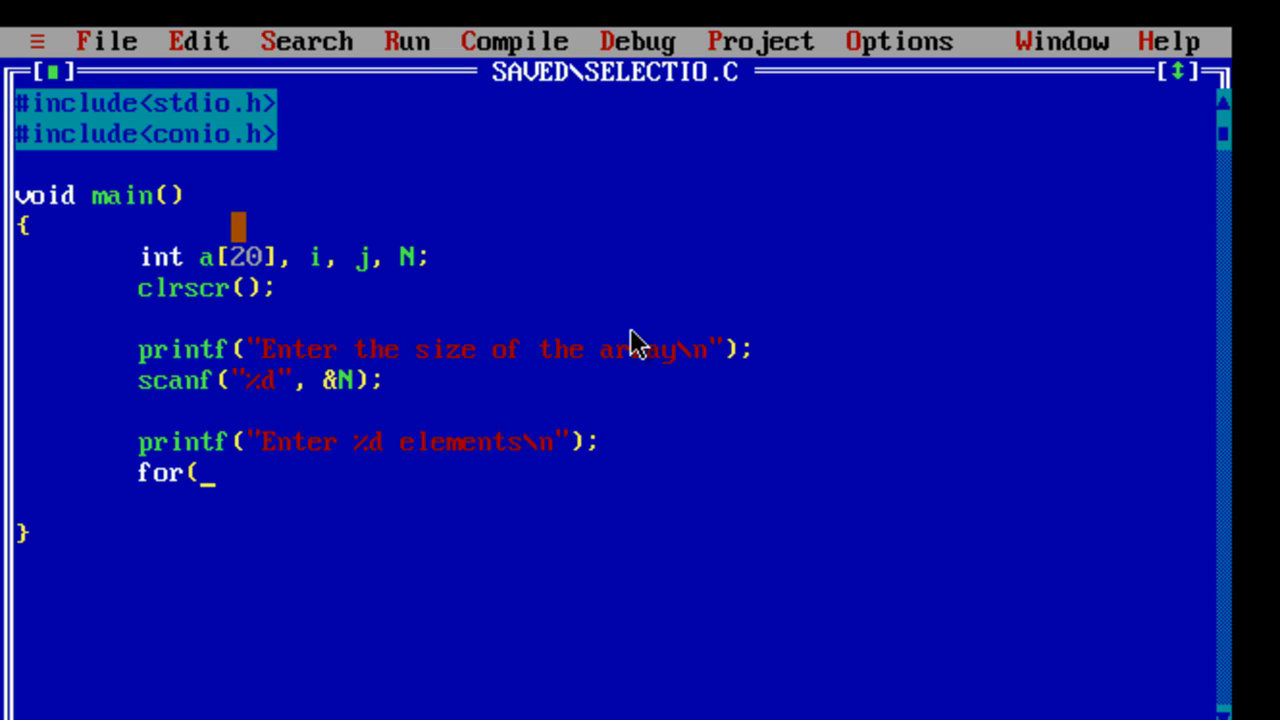
pyautogui.write('i=0; i')
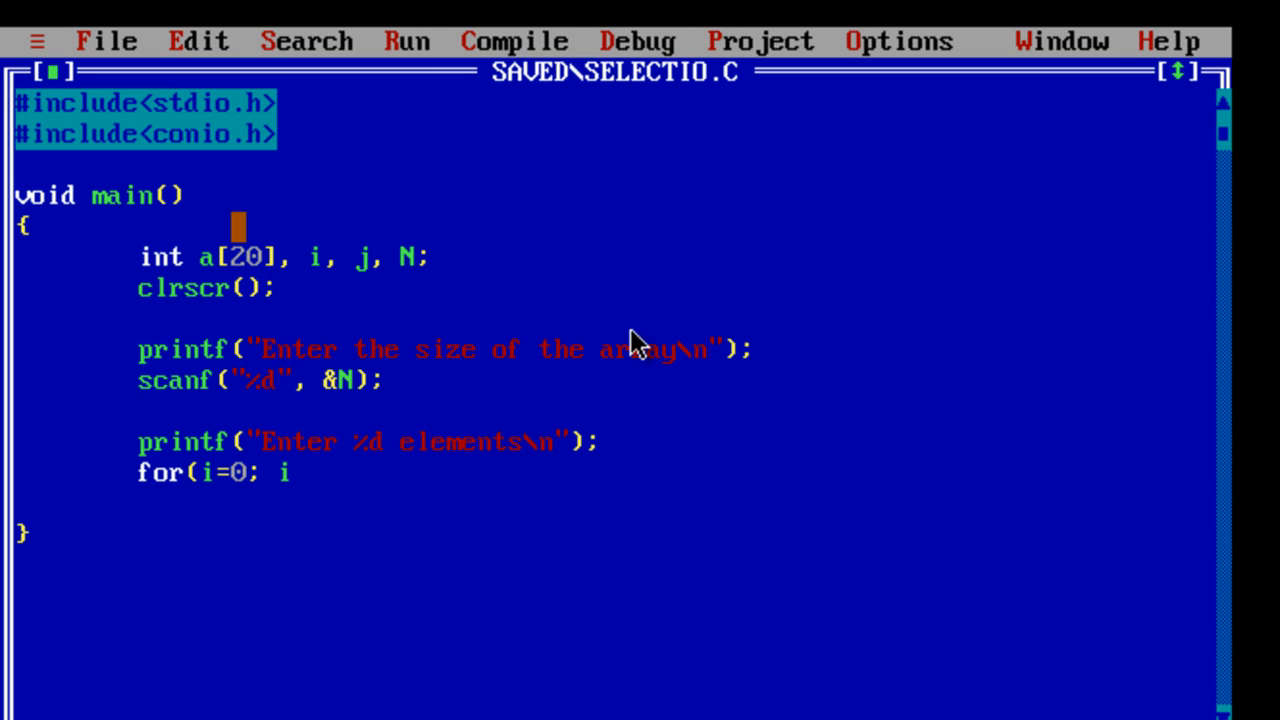
pyautogui.write('<')
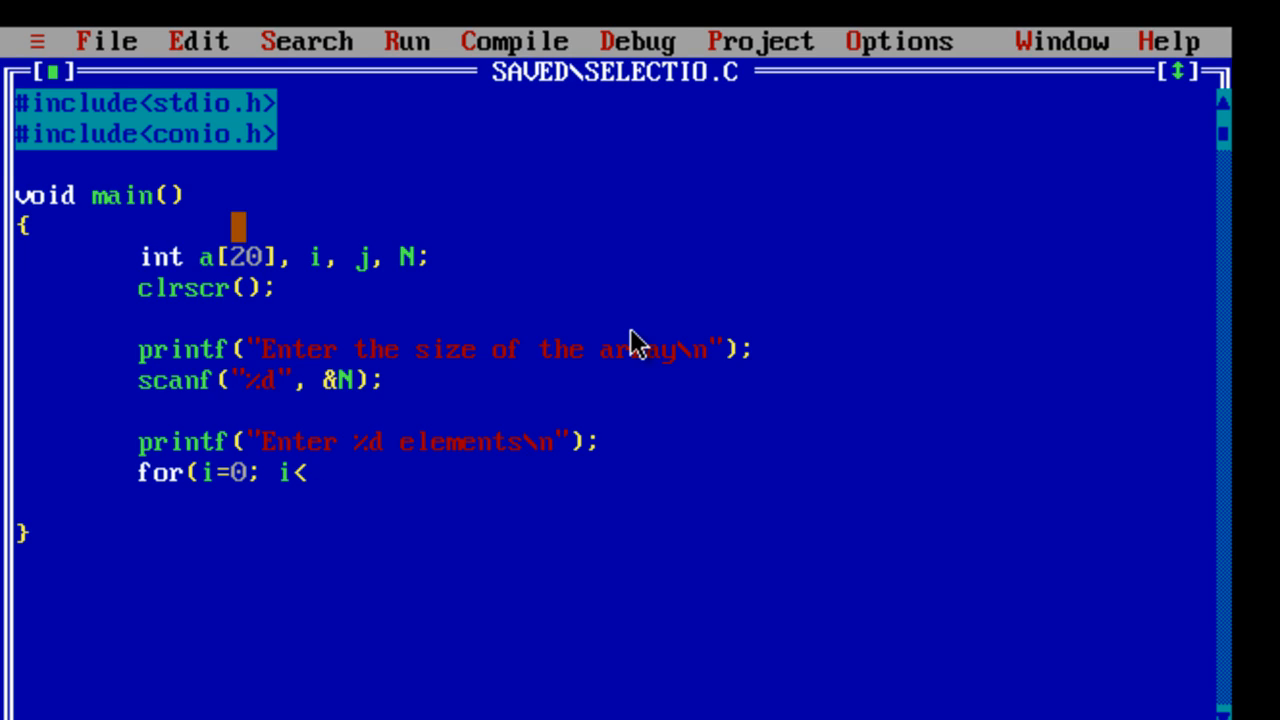
pyautogui.write('N')
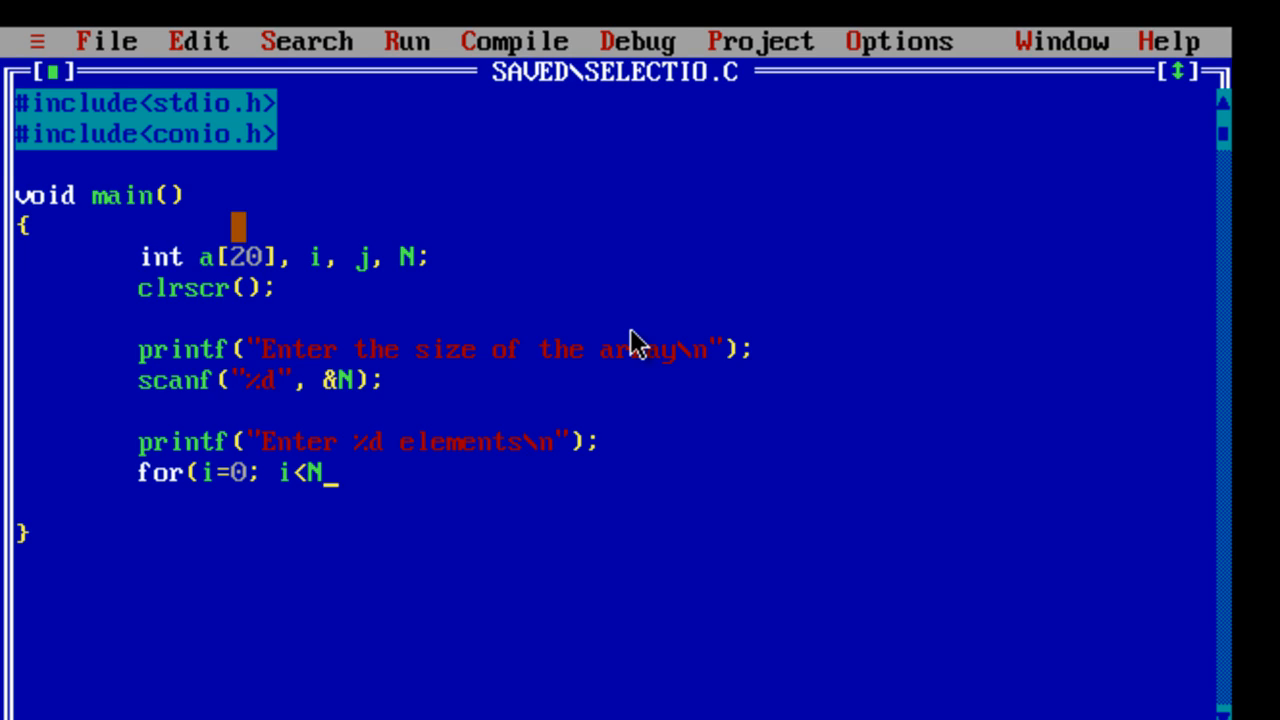
pyautogui.write(';')
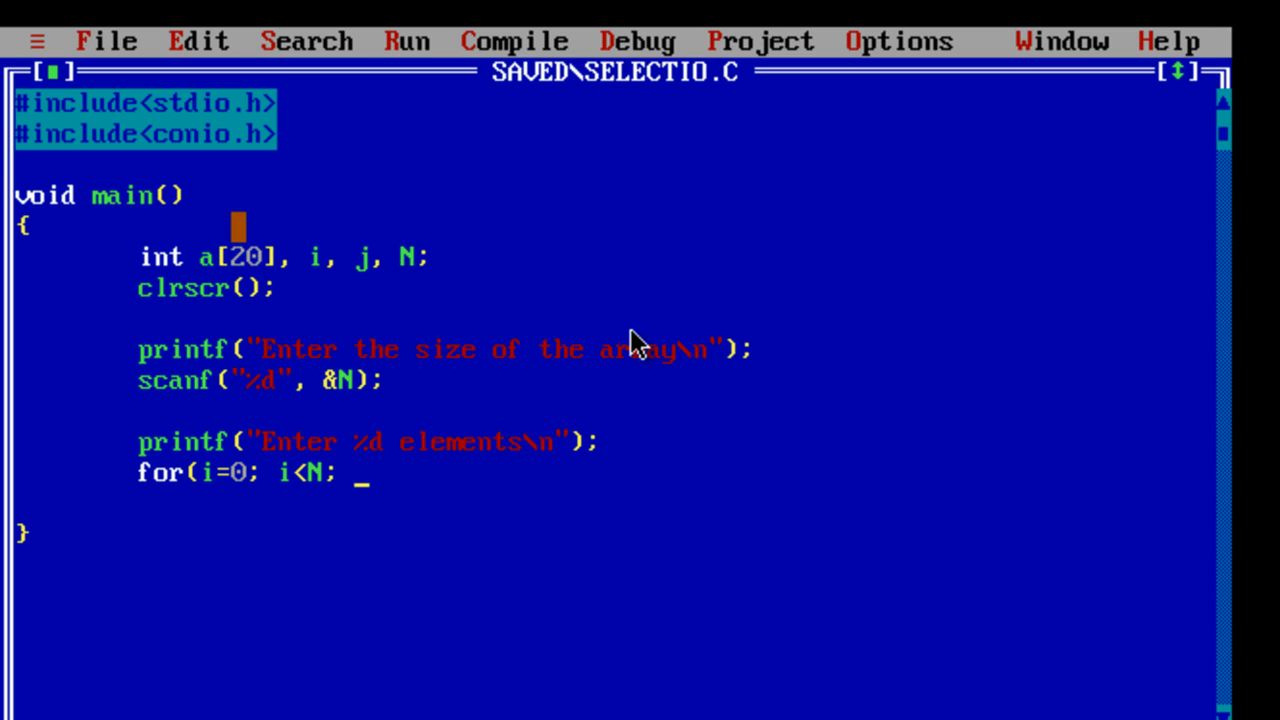
pyautogui.write('i++')
pyautogui.write('scanf')
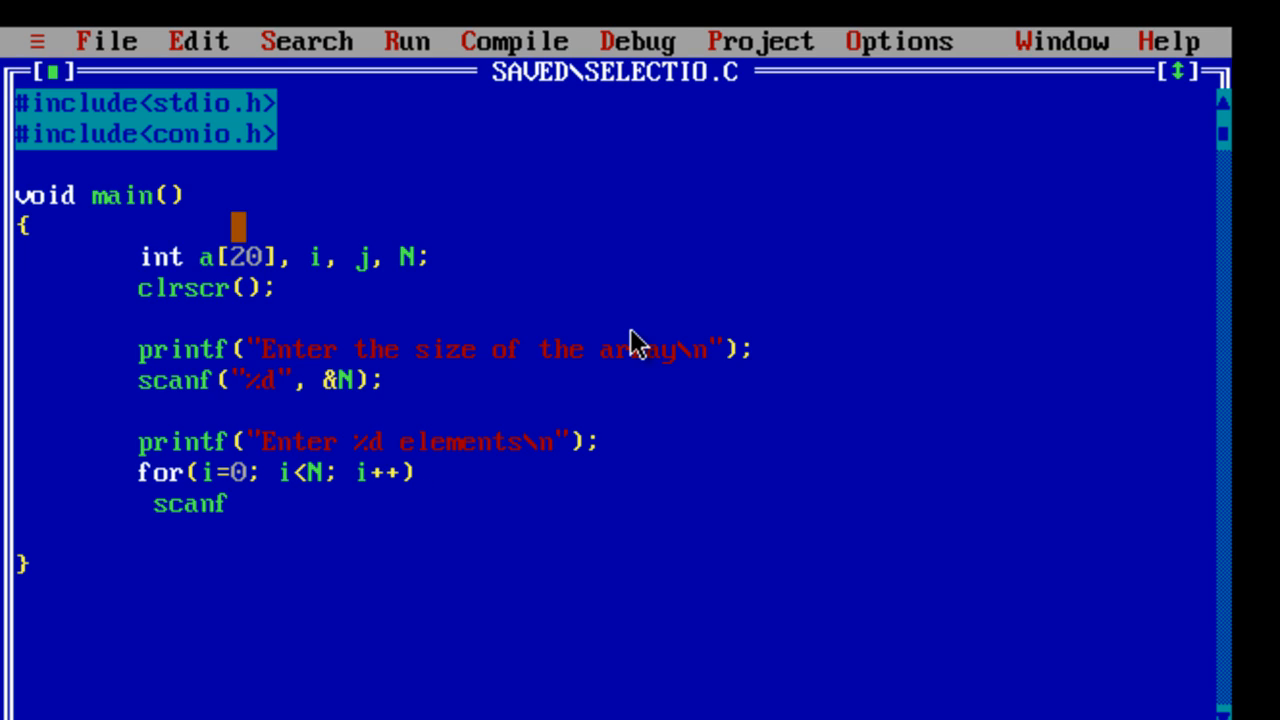
pyautogui.write('("')
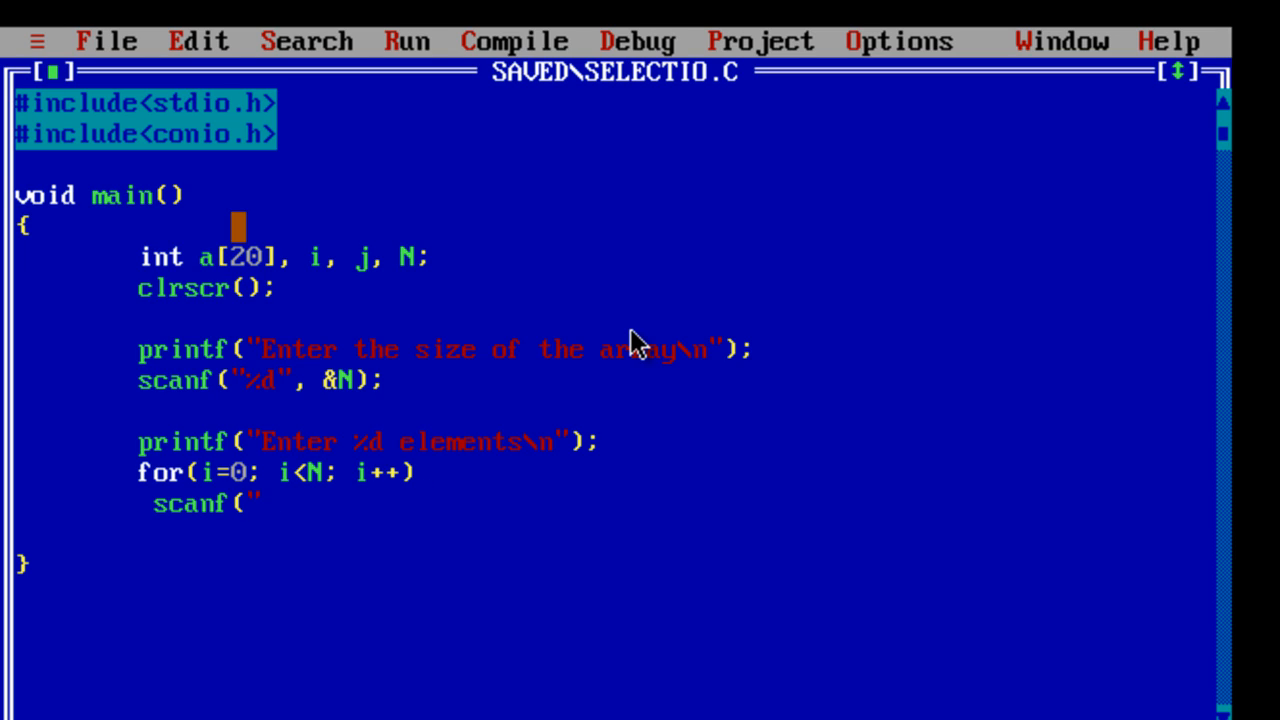
pyautogui.write('%d",')
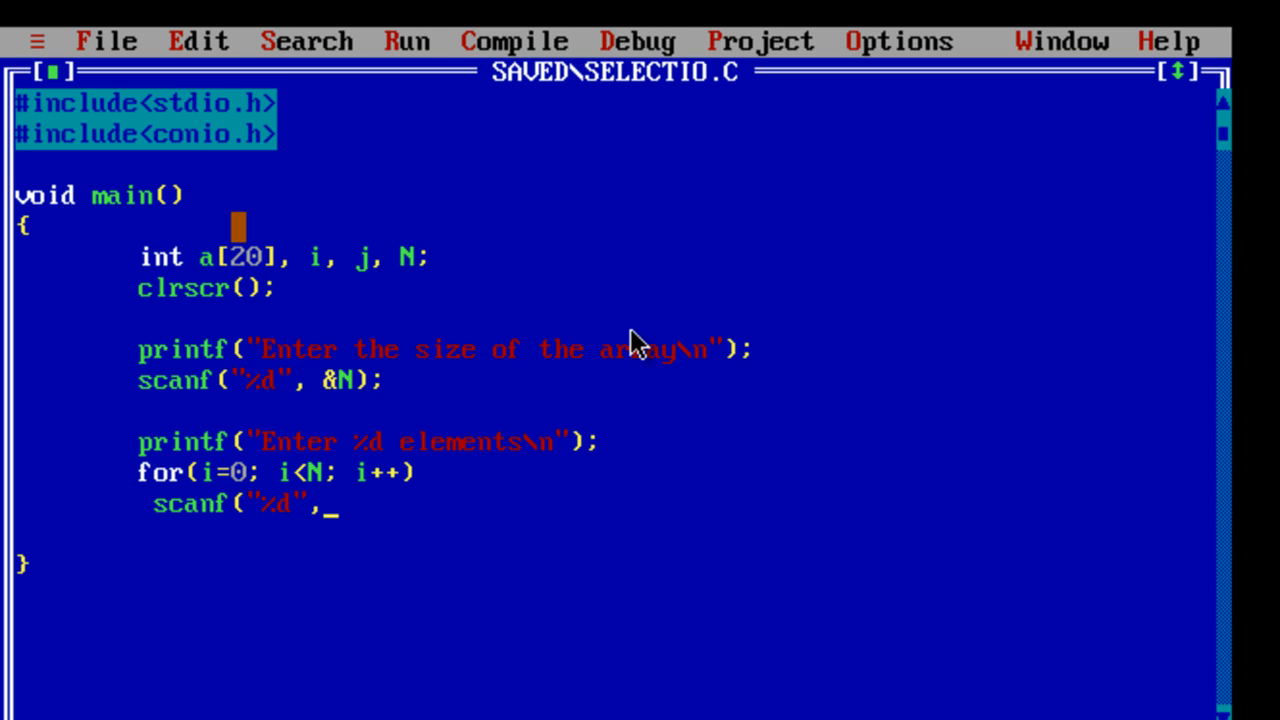
pyautogui.write('a[')
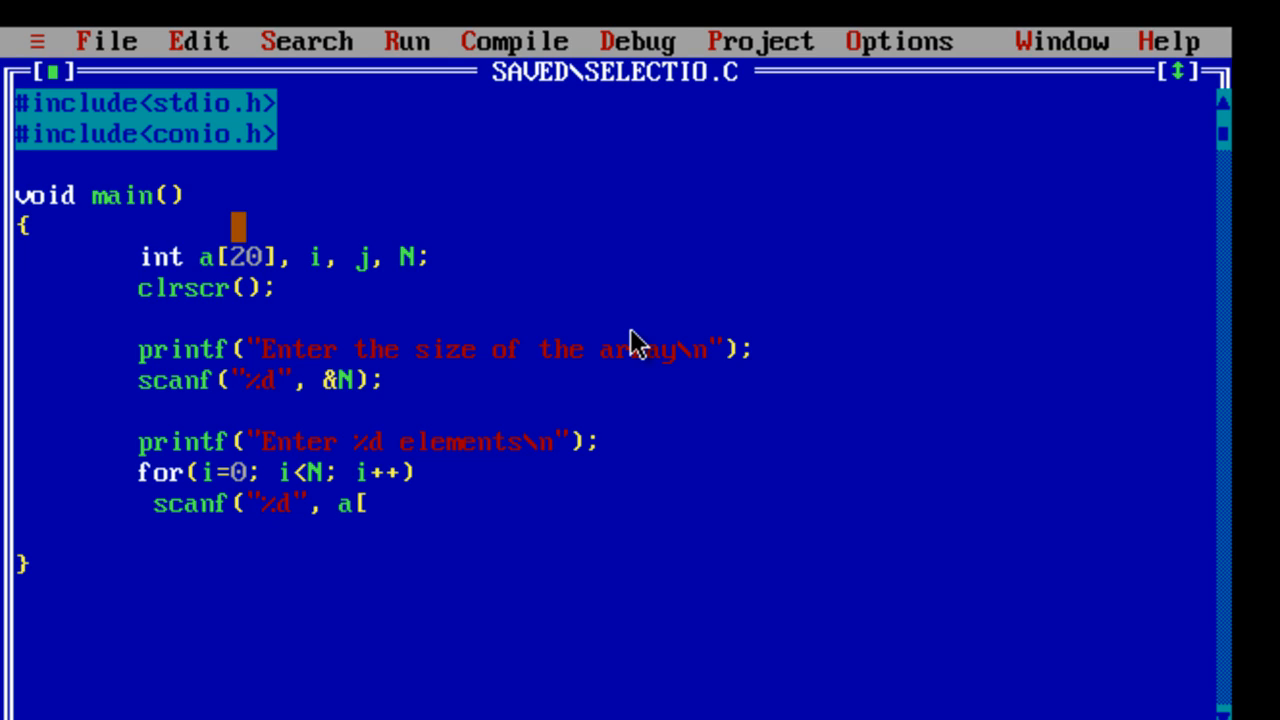
pyautogui.write('i])')
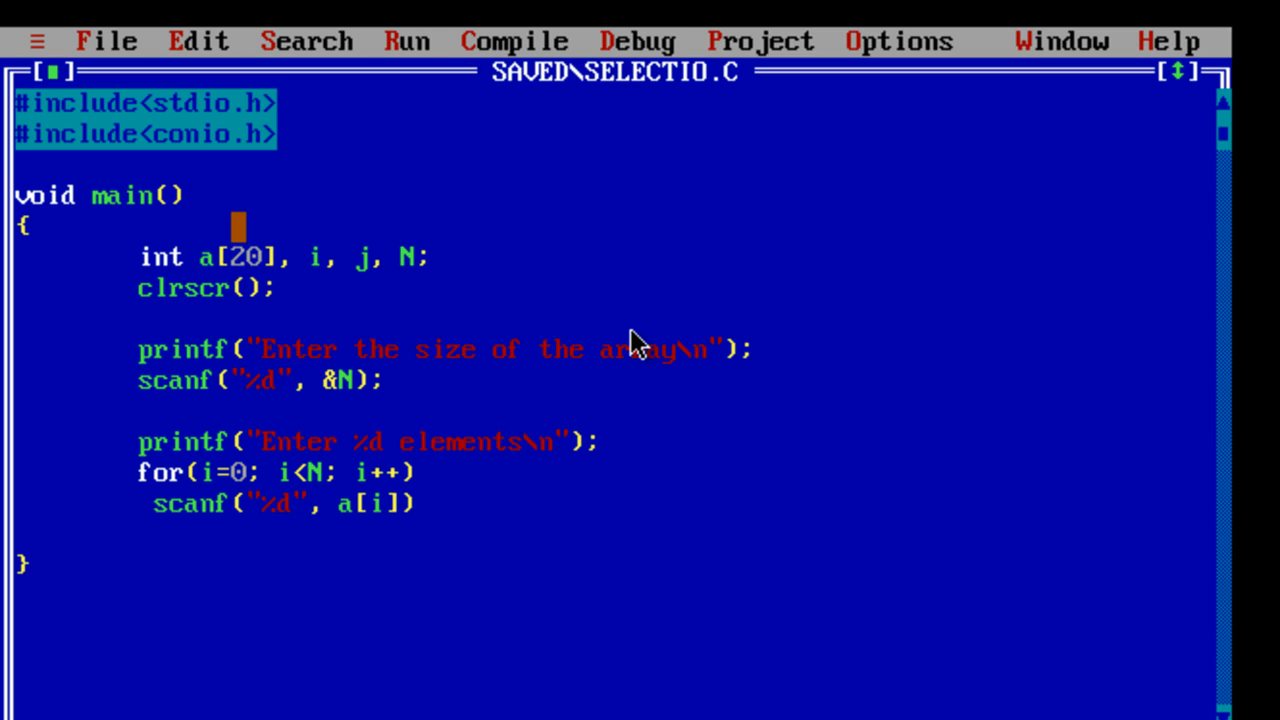
pyautogui.write(';')
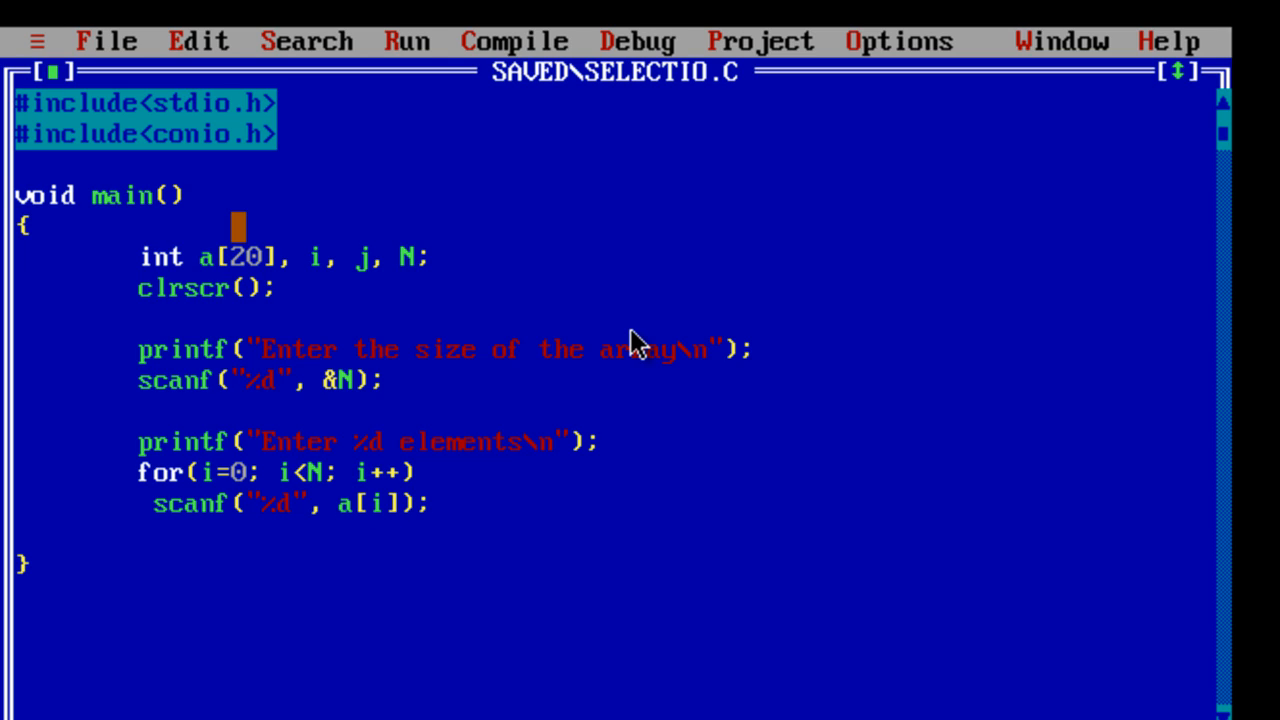
pyautogui.write('&')
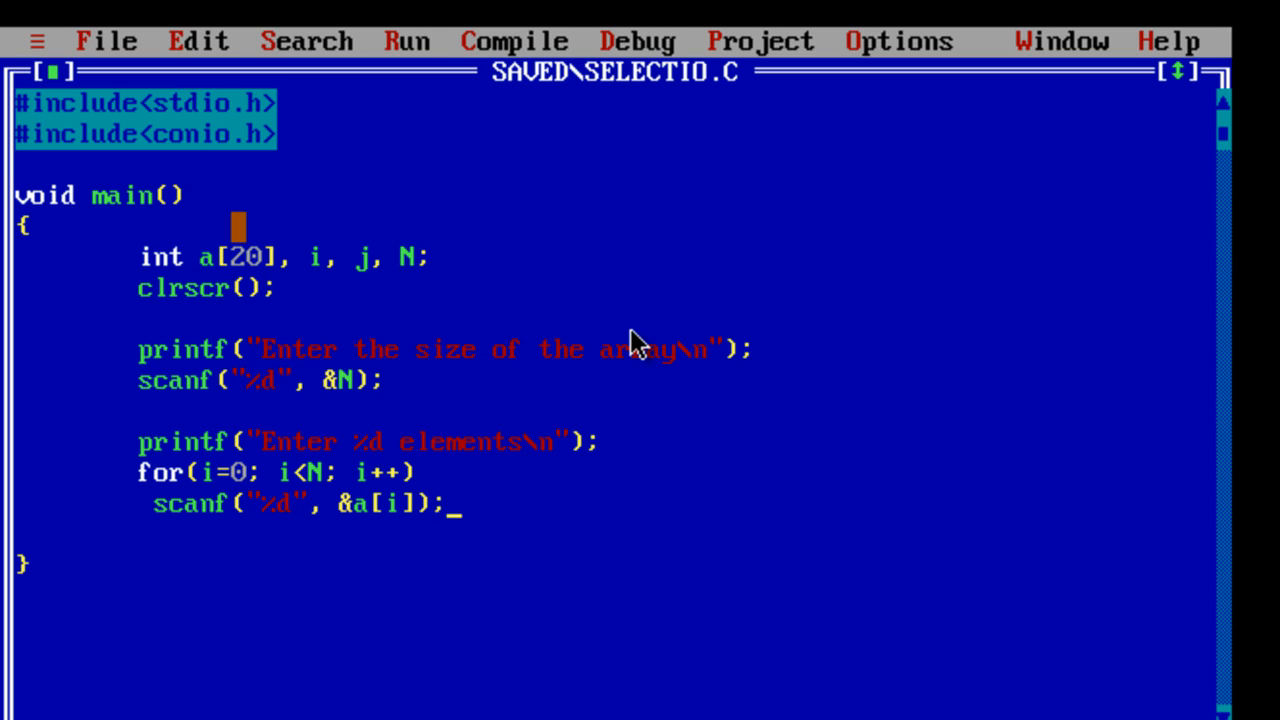
pyautogui.press('enter')
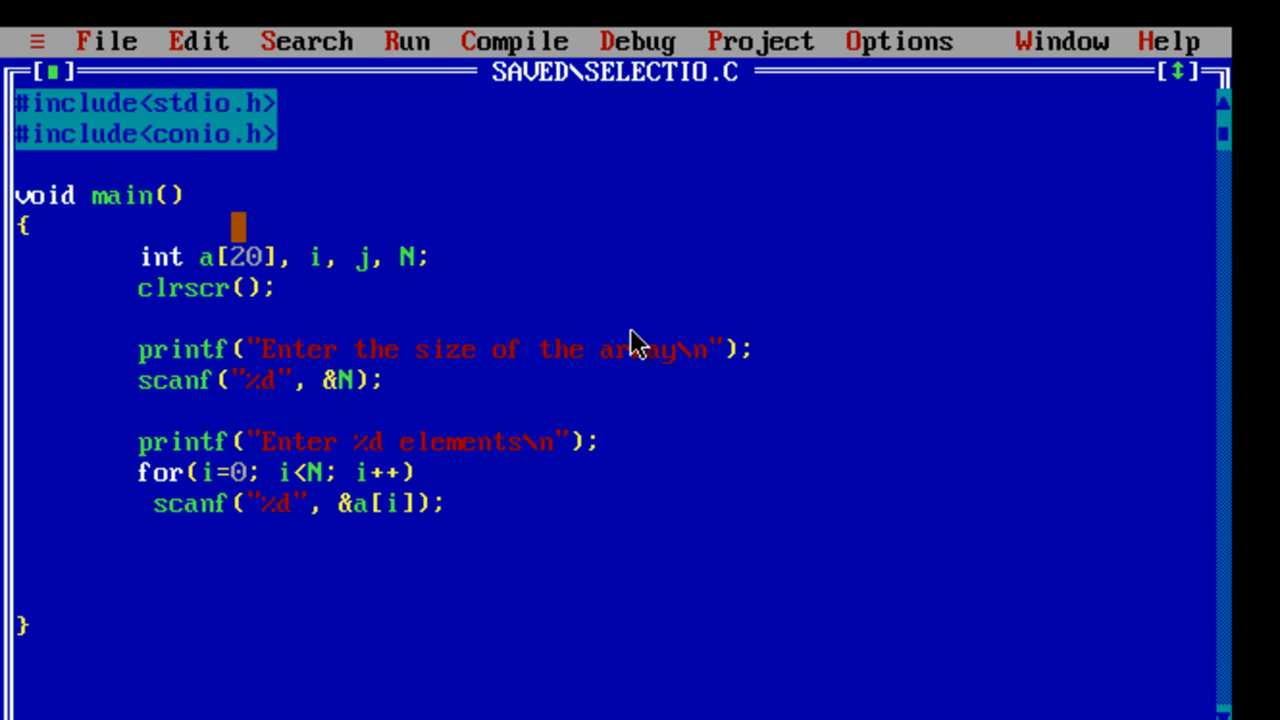
# - Write the outer loop for(i=0; i<=N-2; i++) and begin the inner for(j=i+1; j<=
pyautogui.write('fo')
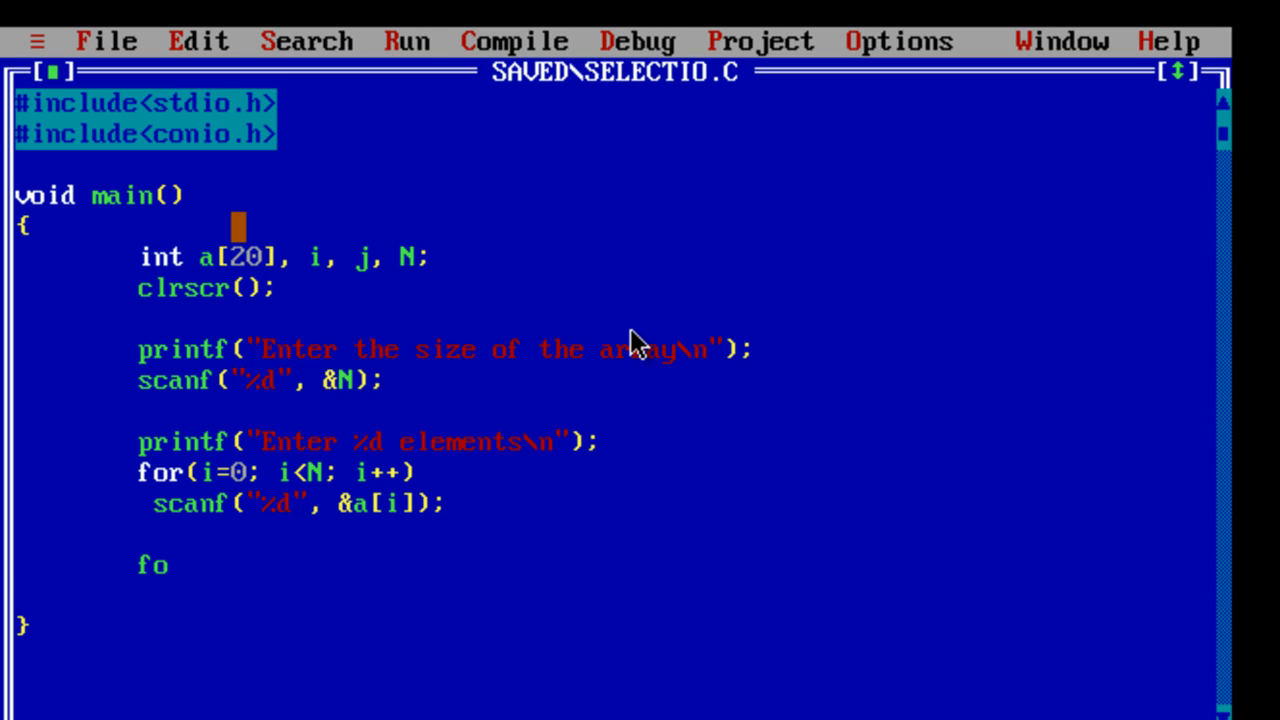
pyautogui.write('r( i=0; i')
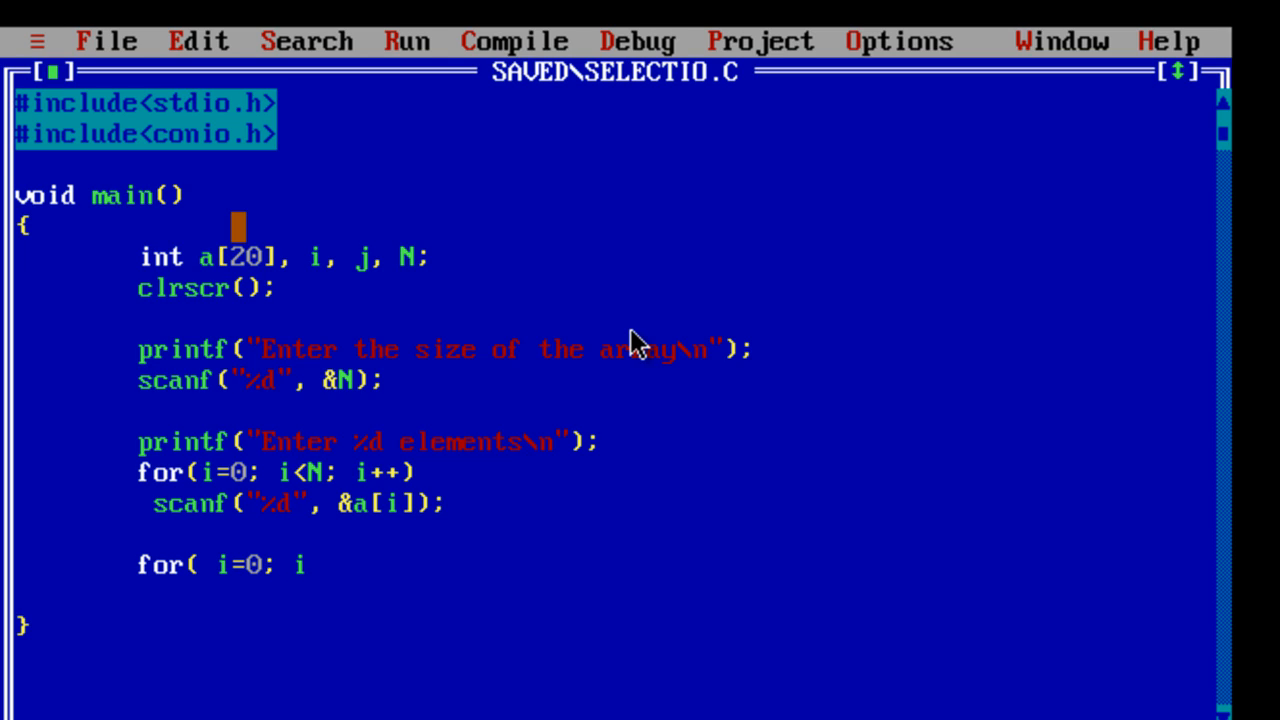
pyautogui.write('<=')
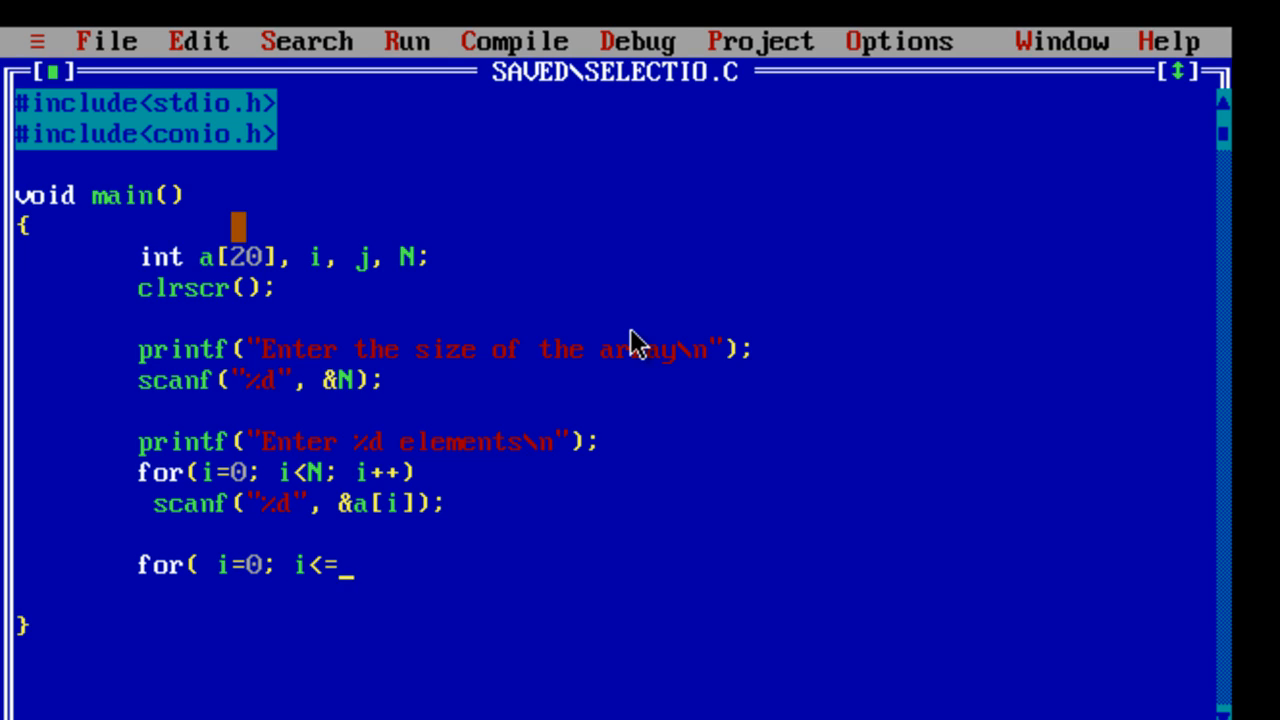
pyautogui.write('N')
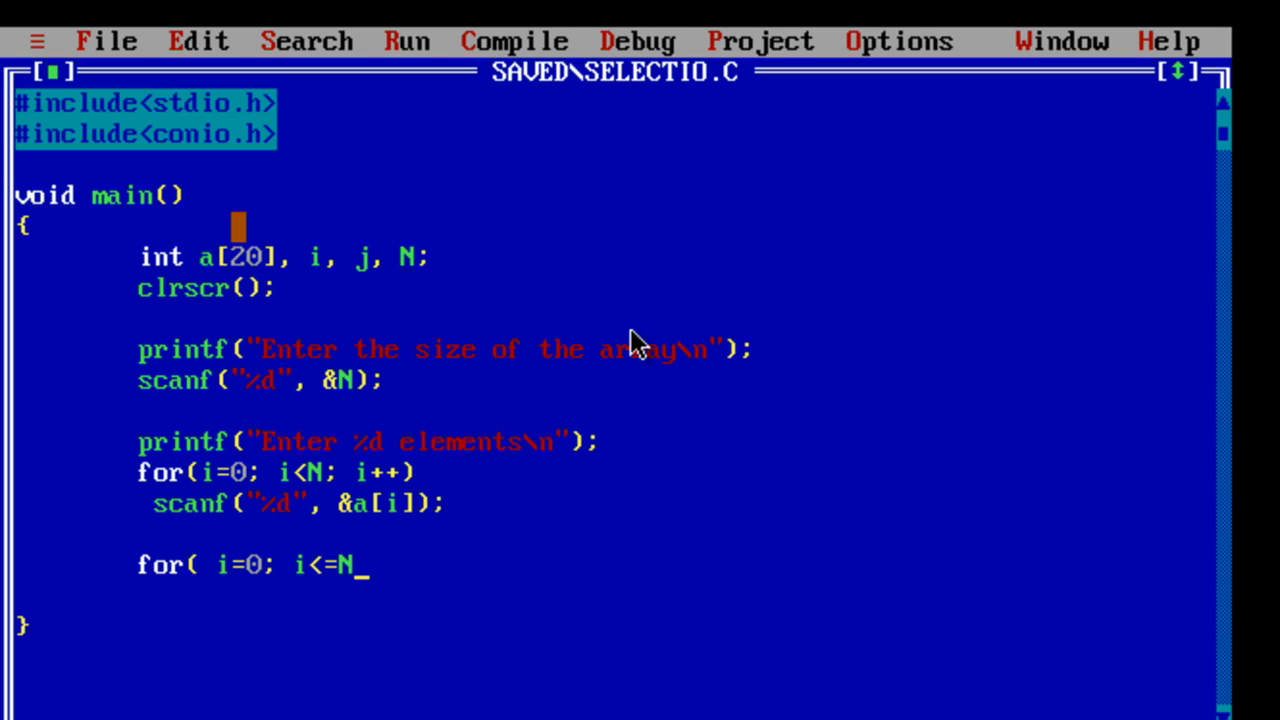
pyautogui.write('-2;')
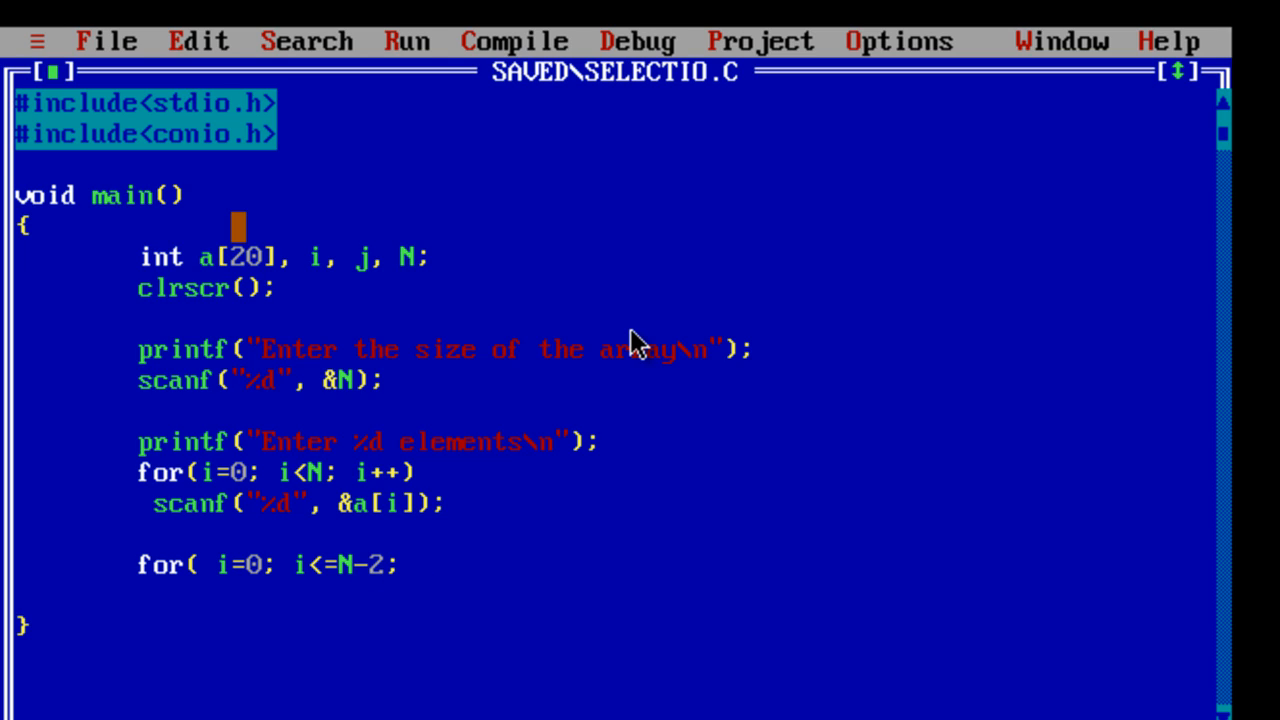
pyautogui.write('i++')
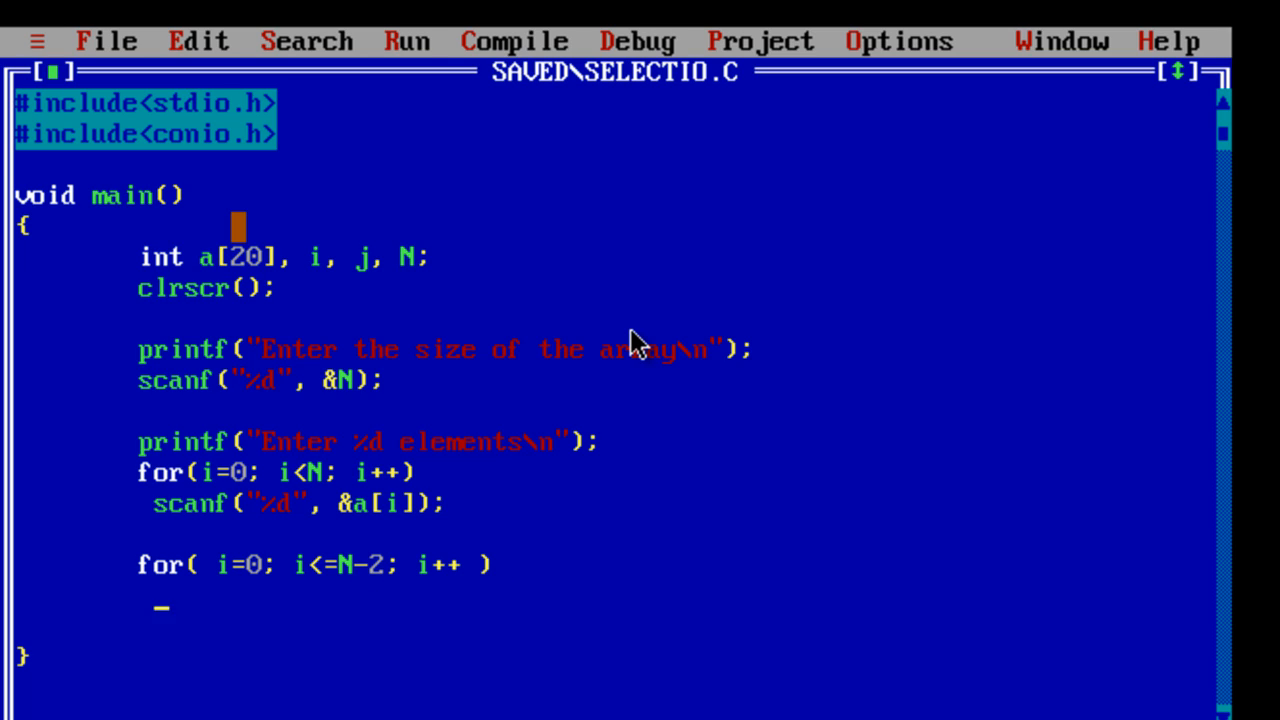
pyautogui.write('for(')
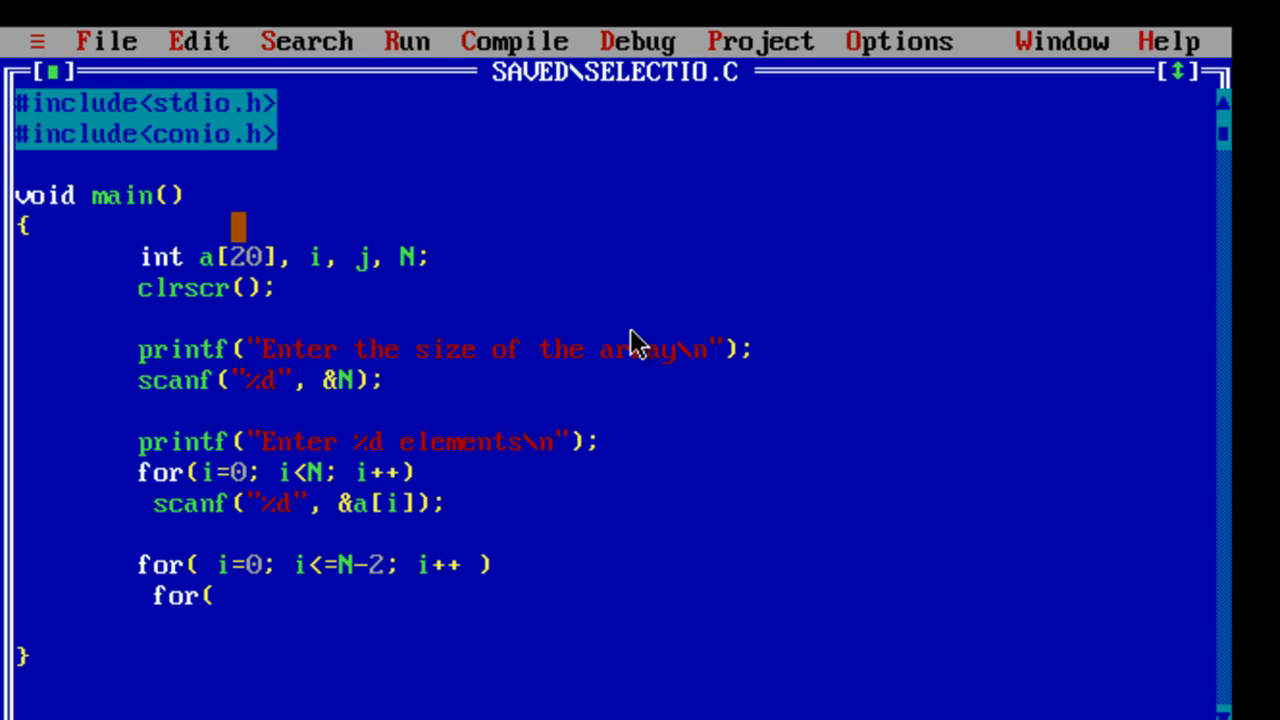
pyautogui.write('j=')
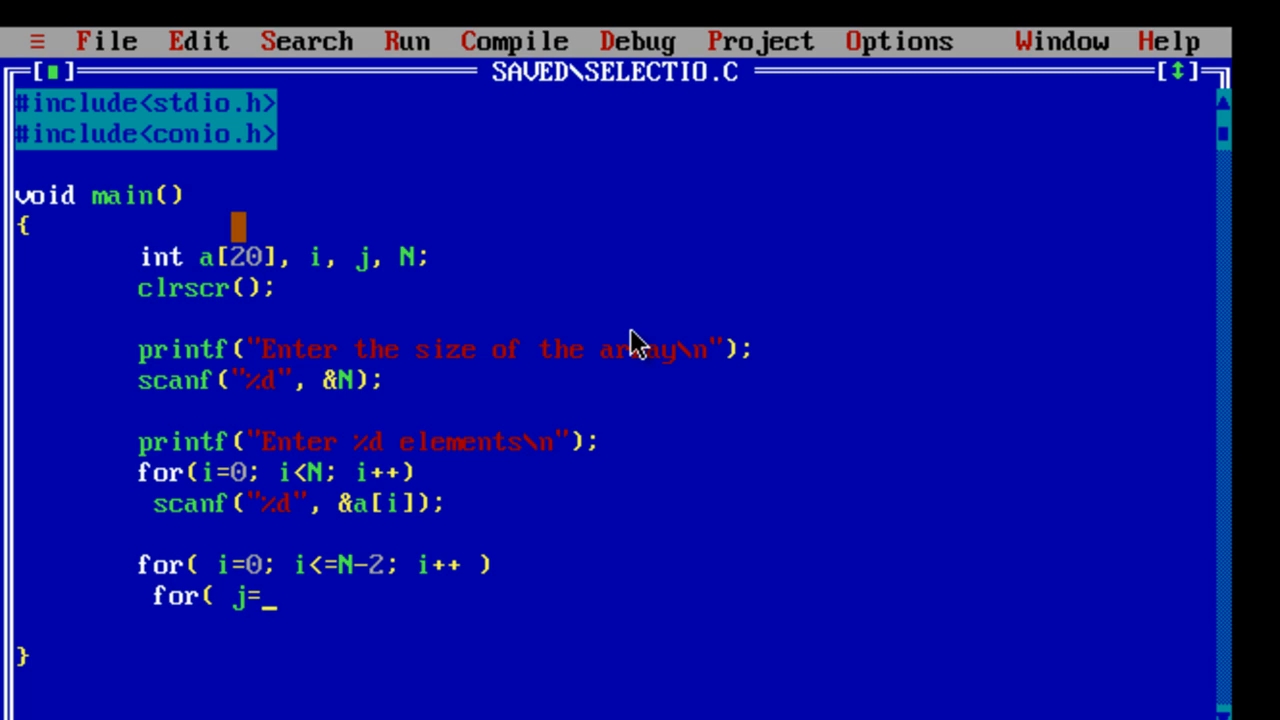
pyautogui.write('i')
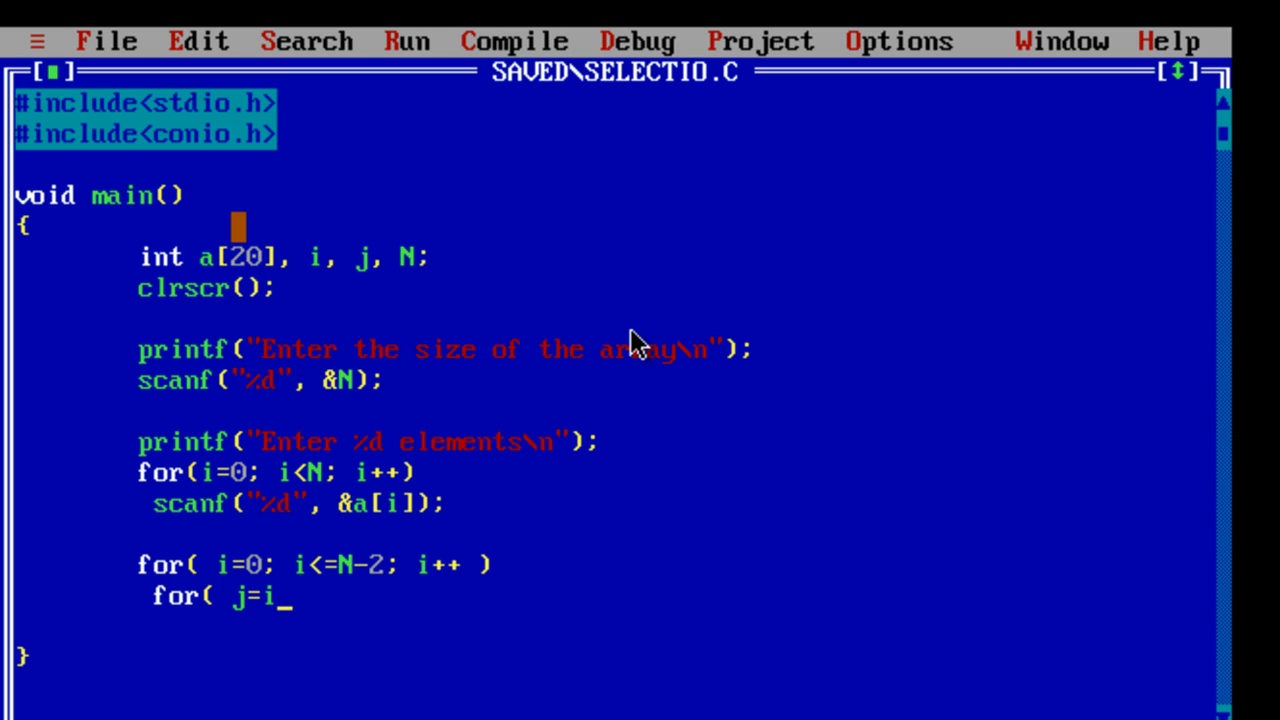
pyautogui.write('+1; j')
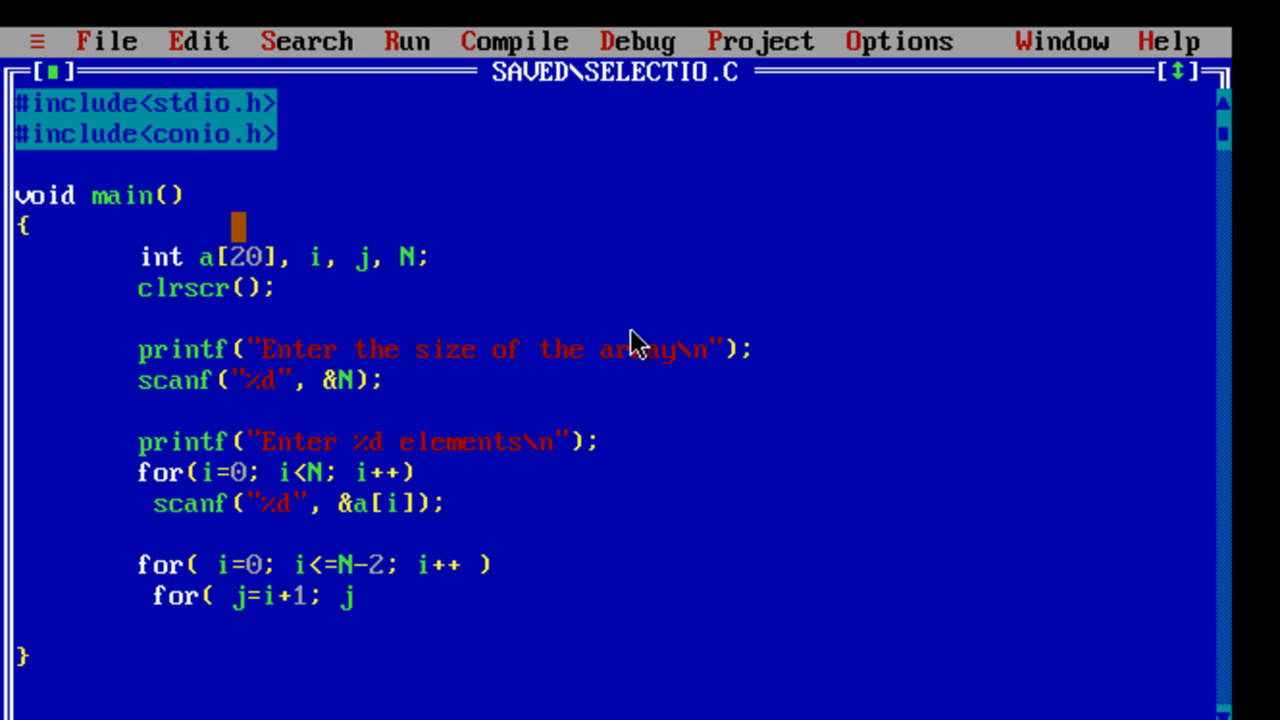
pyautogui.write('<=')
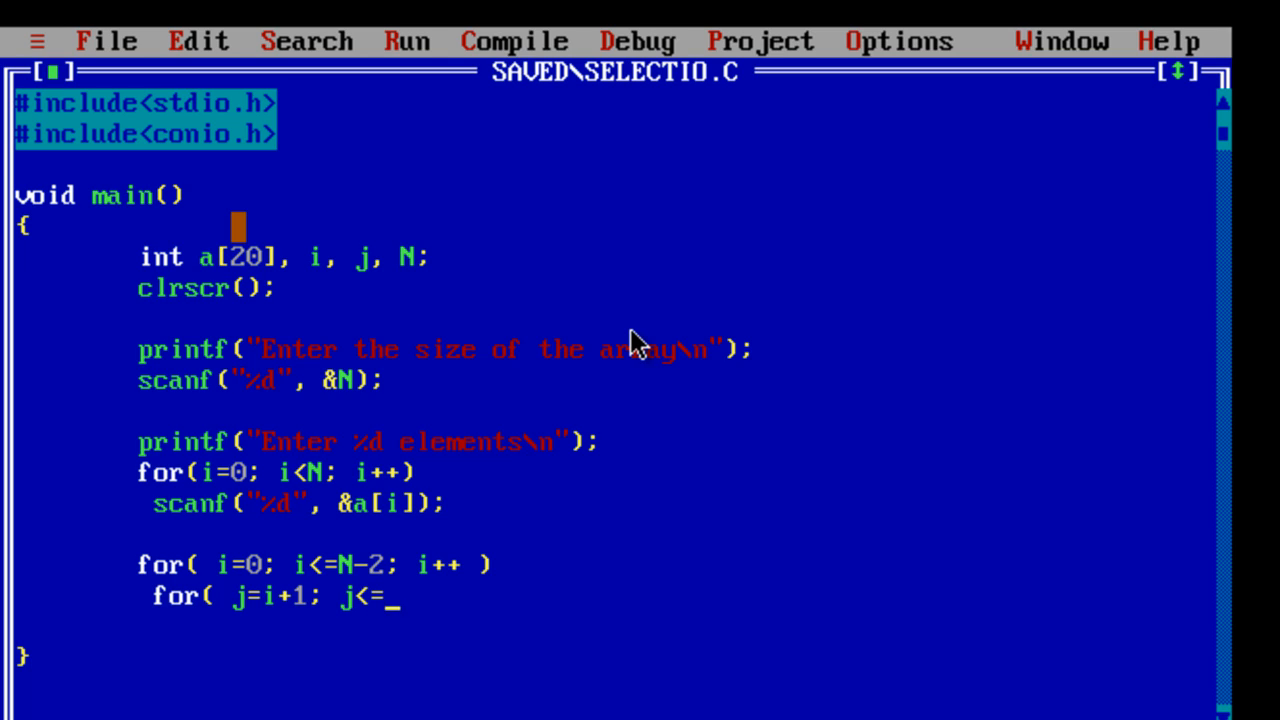
# - Complete the inner loop with j<=N-1; j++ and add the condition if(a[i] > a[j])
pyautogui.write('N-1;')
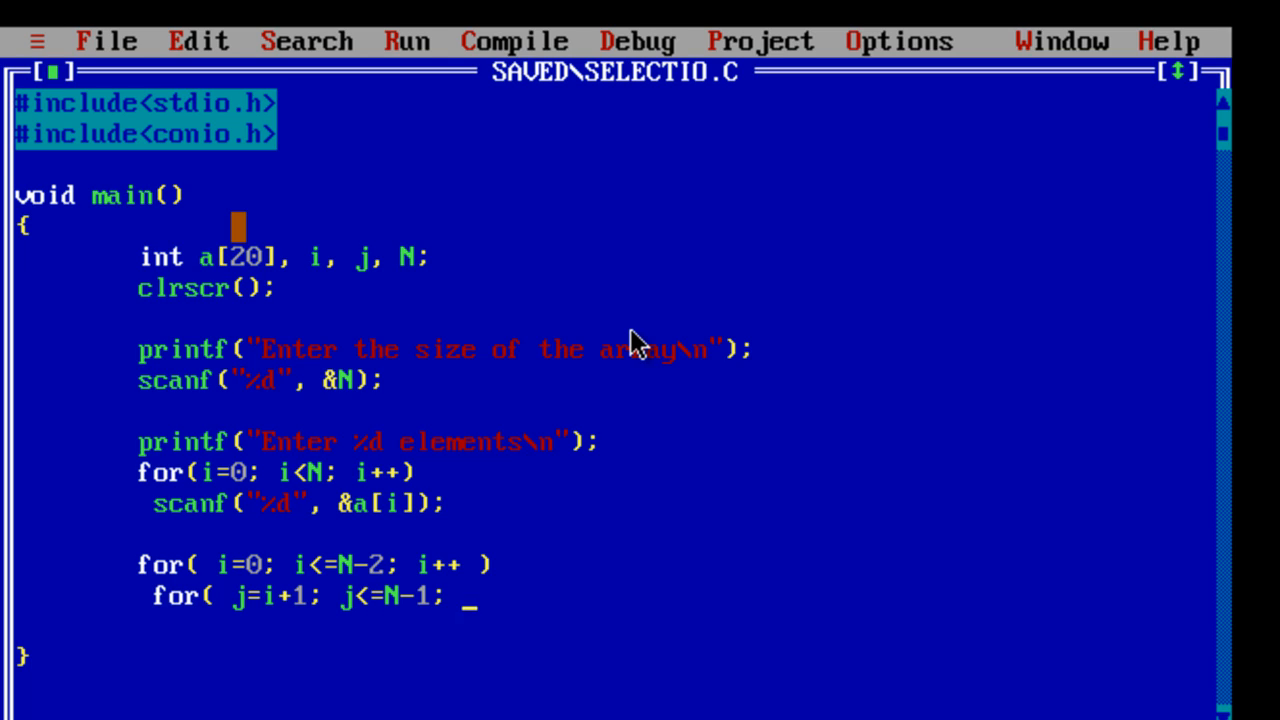
pyautogui.write('j+')
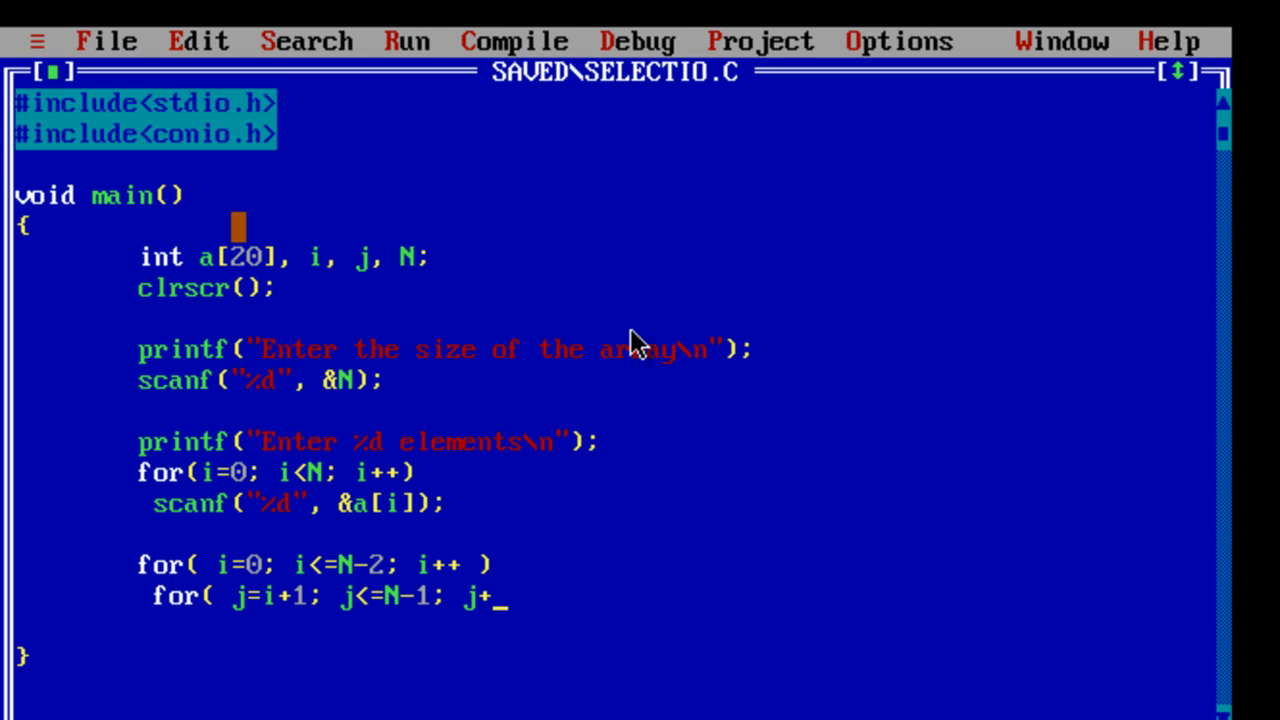
pyautogui.write('+)')
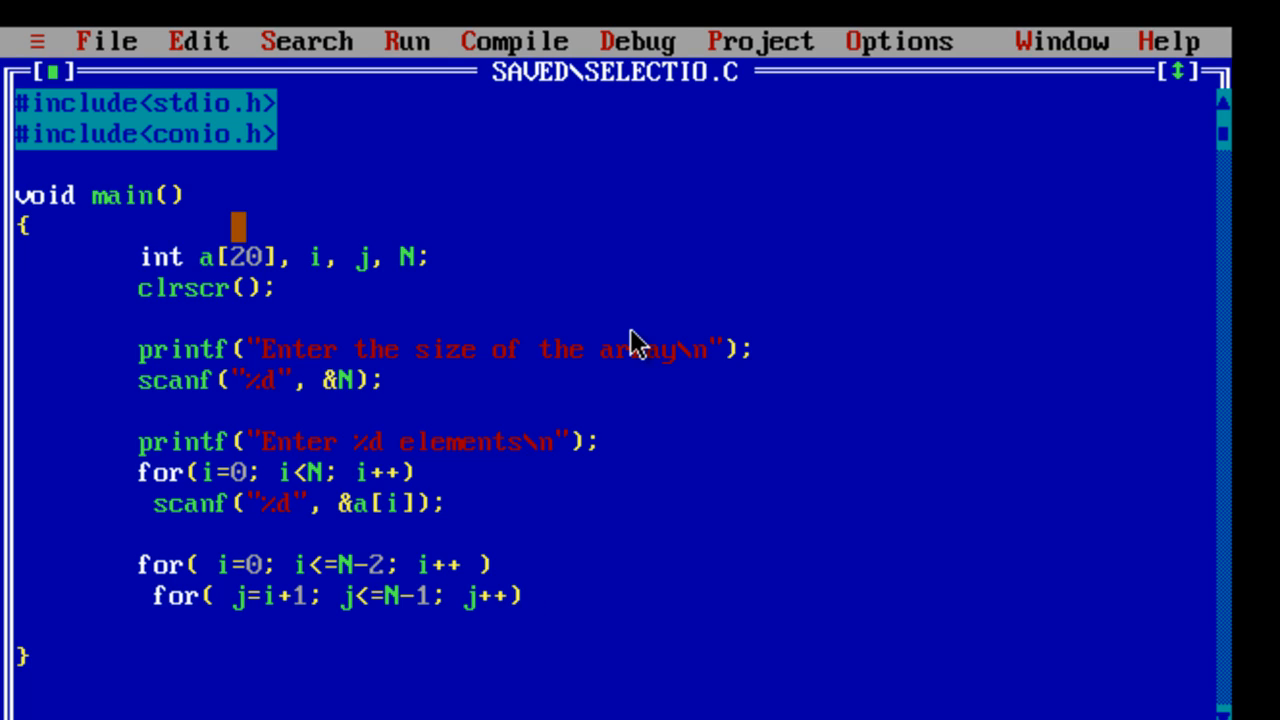
pyautogui.write('i')
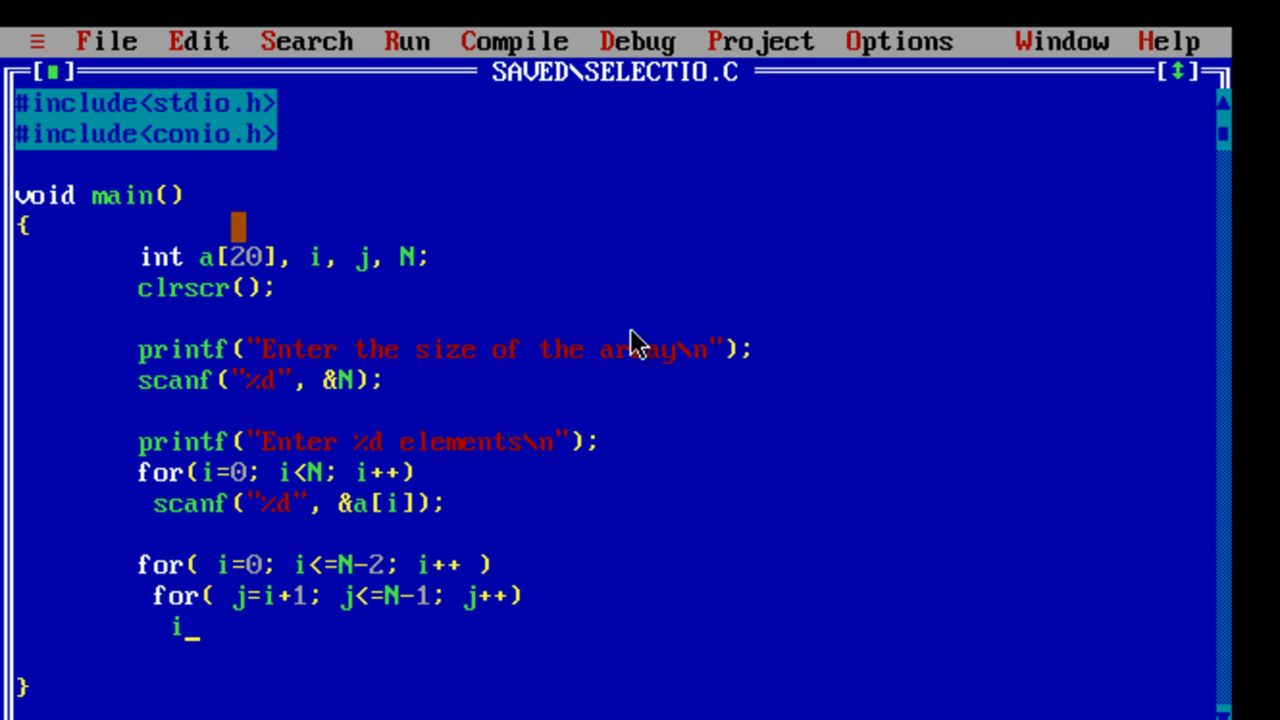
pyautogui.write('f(a')
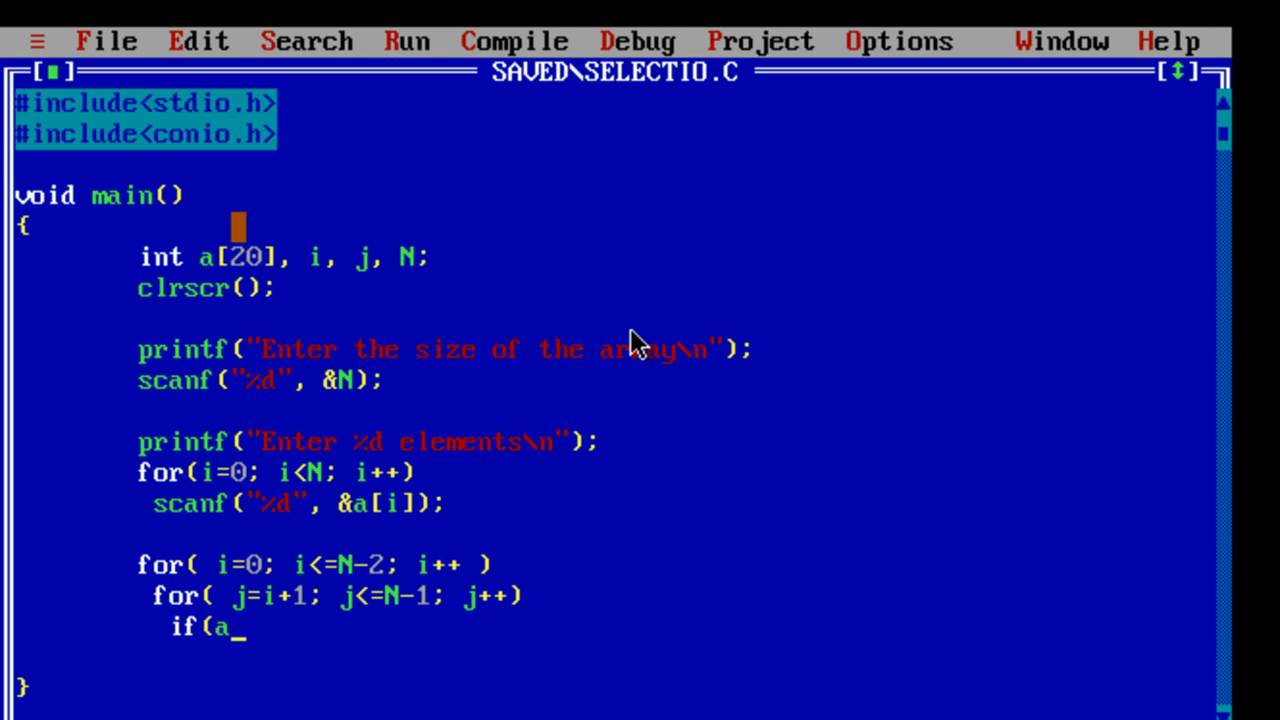
pyautogui.write('[i] > a[')
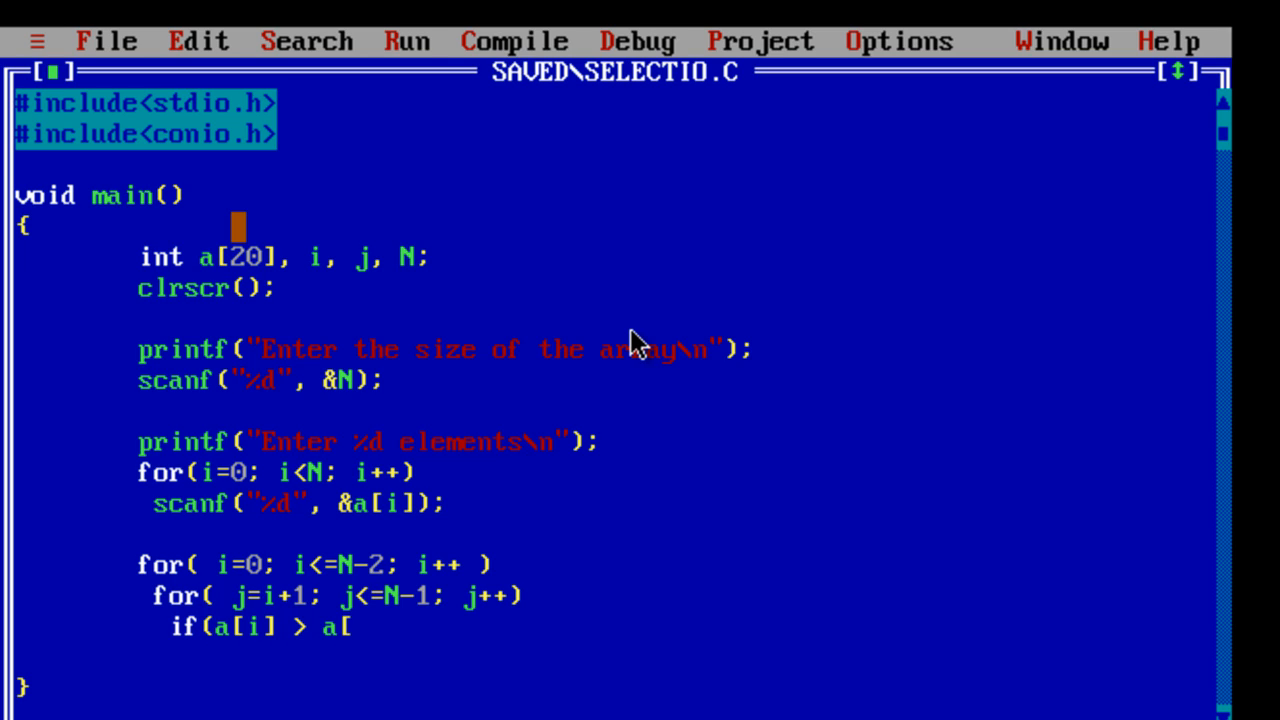
pyautogui.write('j')
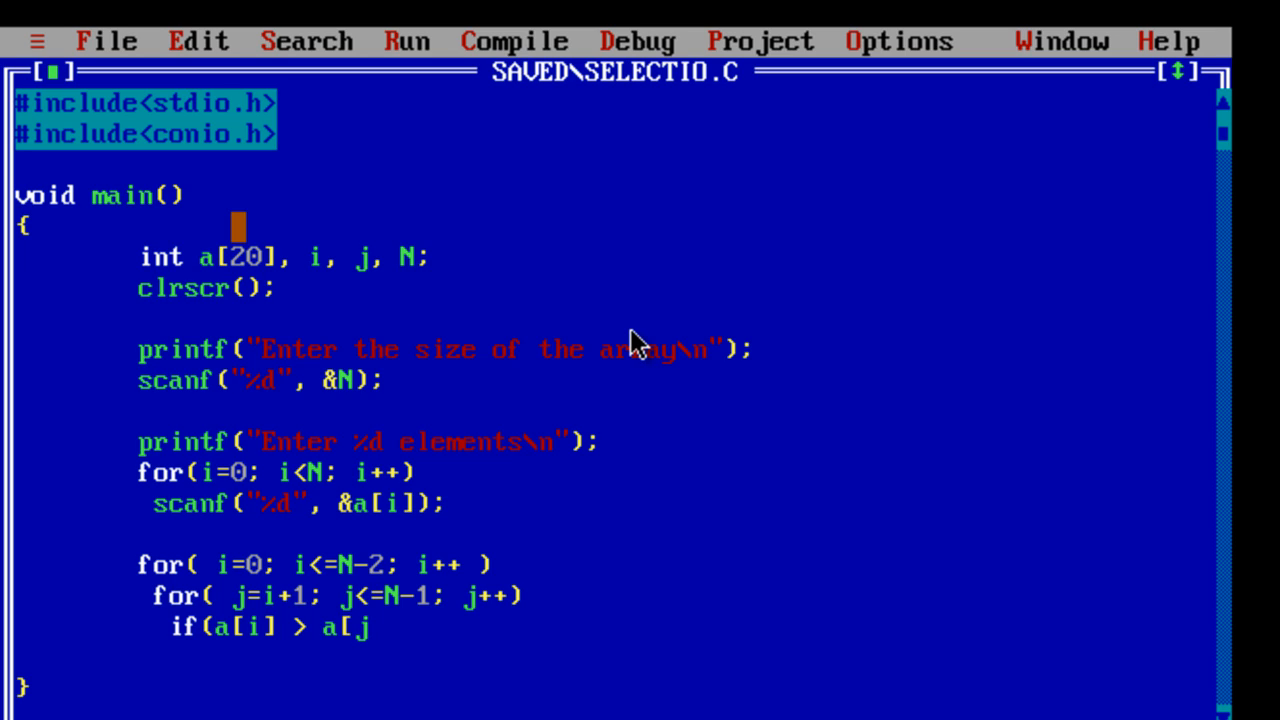
pyautogui.write('])')
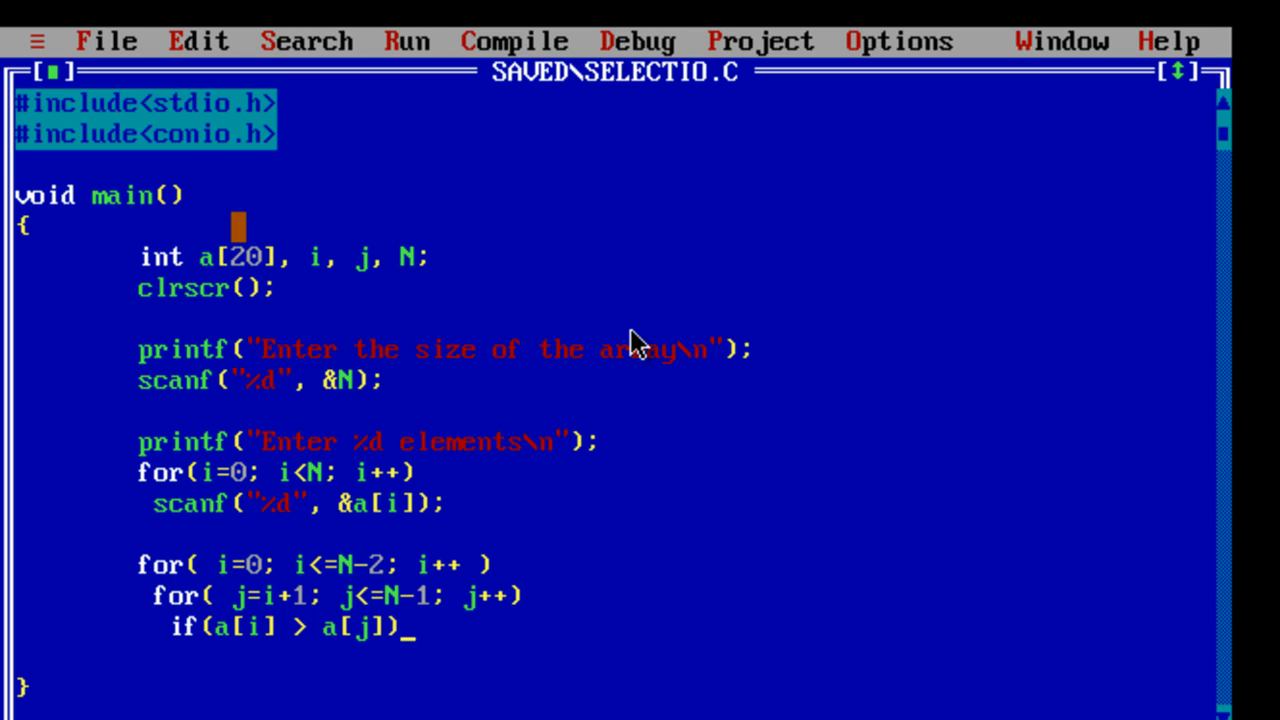
# - Write the braced swap: temp = a[i]; a[i] = a[j]; a[j] = temp;
pyautogui.write('{')
pyautogui.write('}')
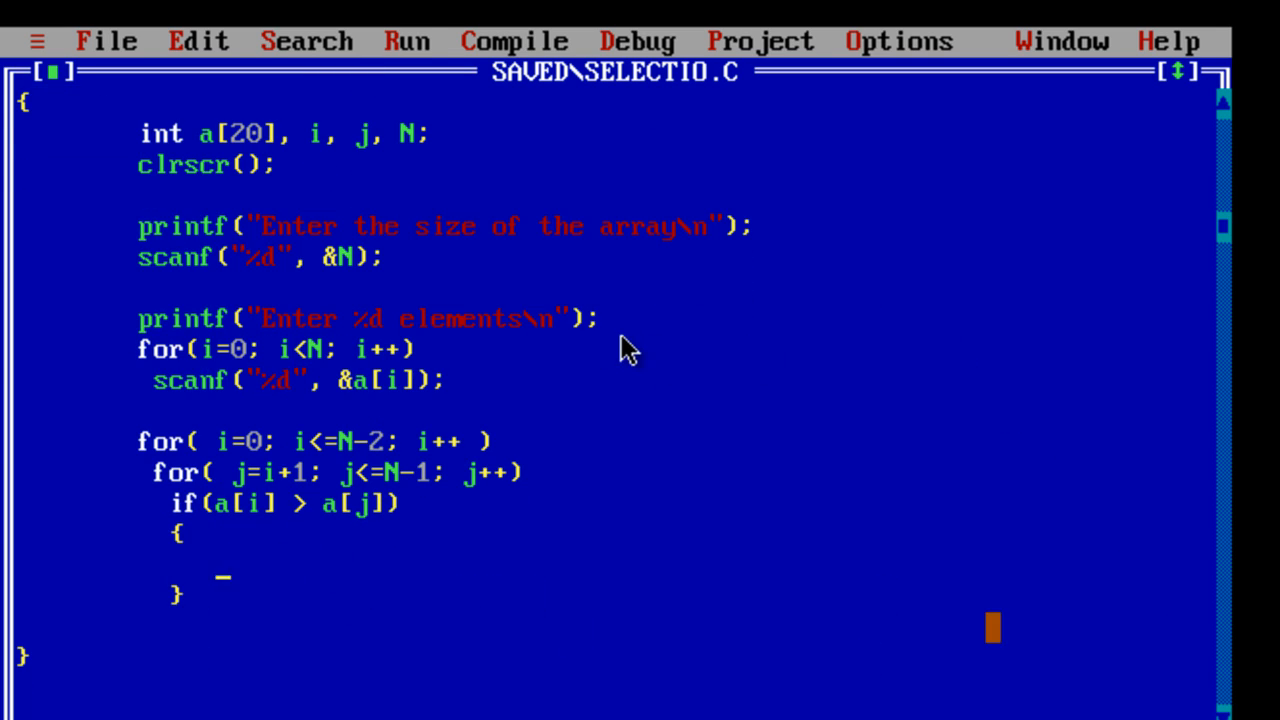
pyautogui.write('temp =')
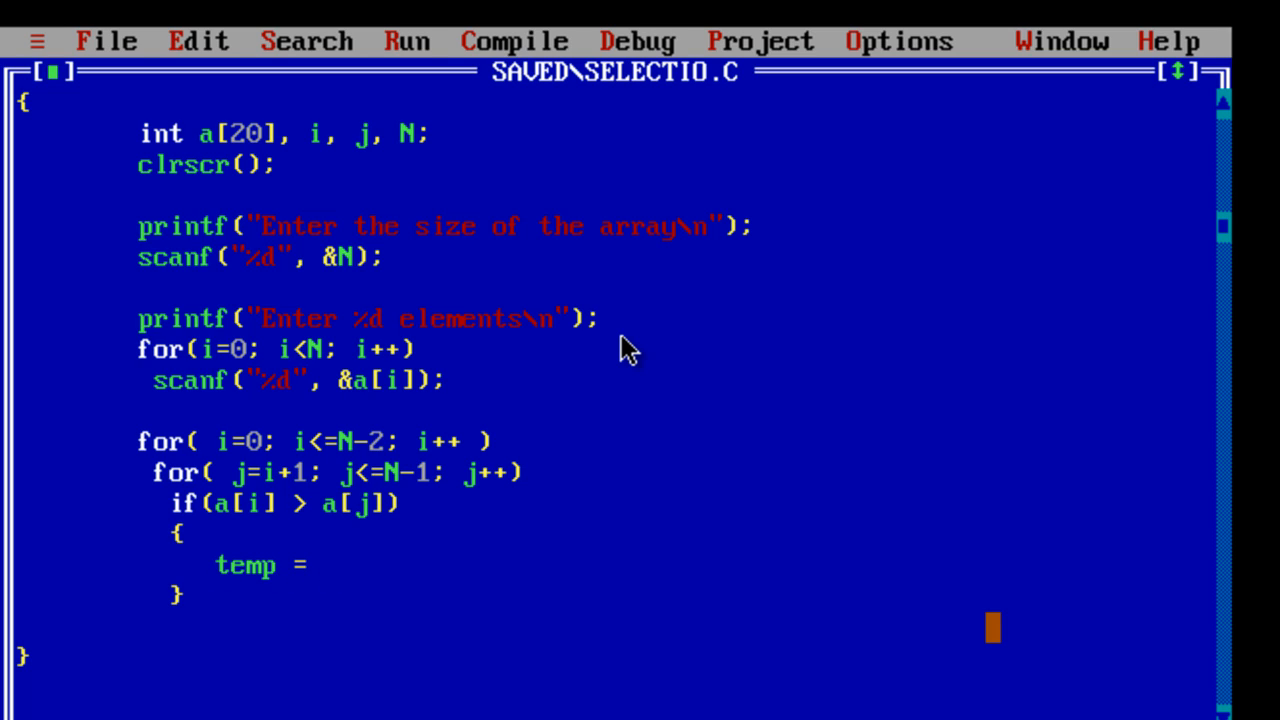
pyautogui.write('a[i];')
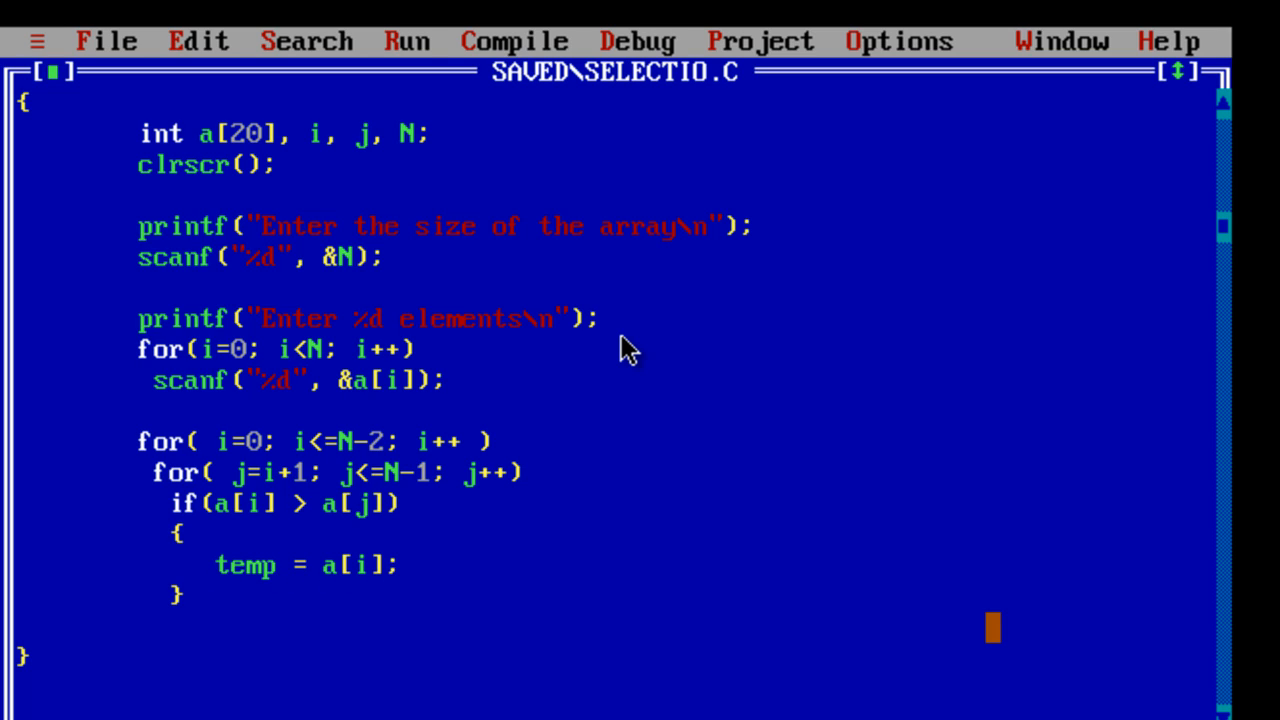
pyautogui.write('[')
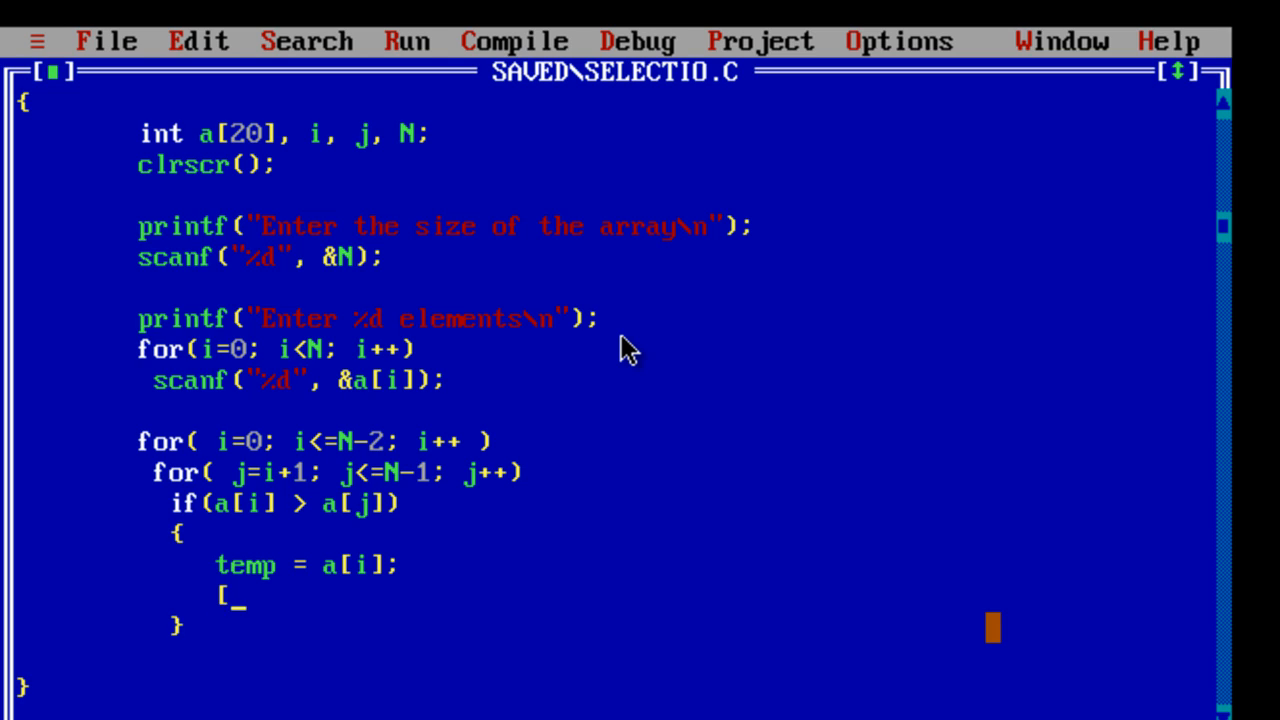
pyautogui.write('a[i] = a')
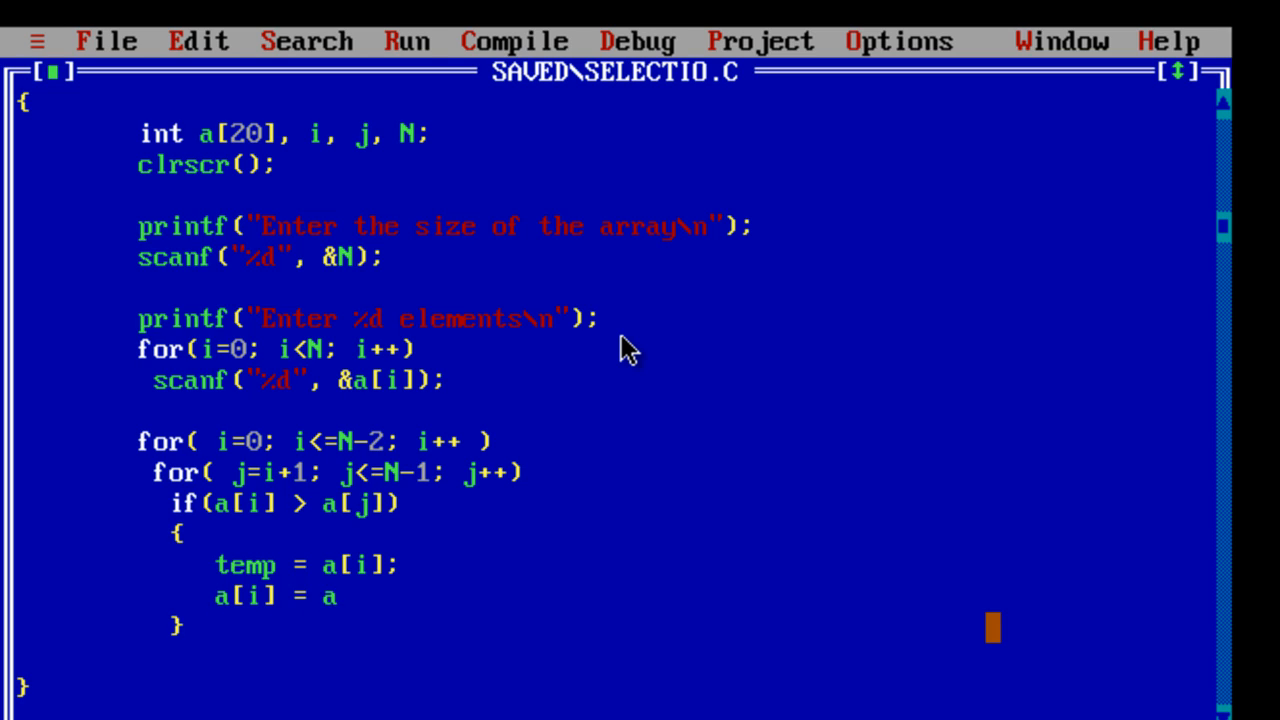
pyautogui.write('[j];')
pyautogui.write('a')
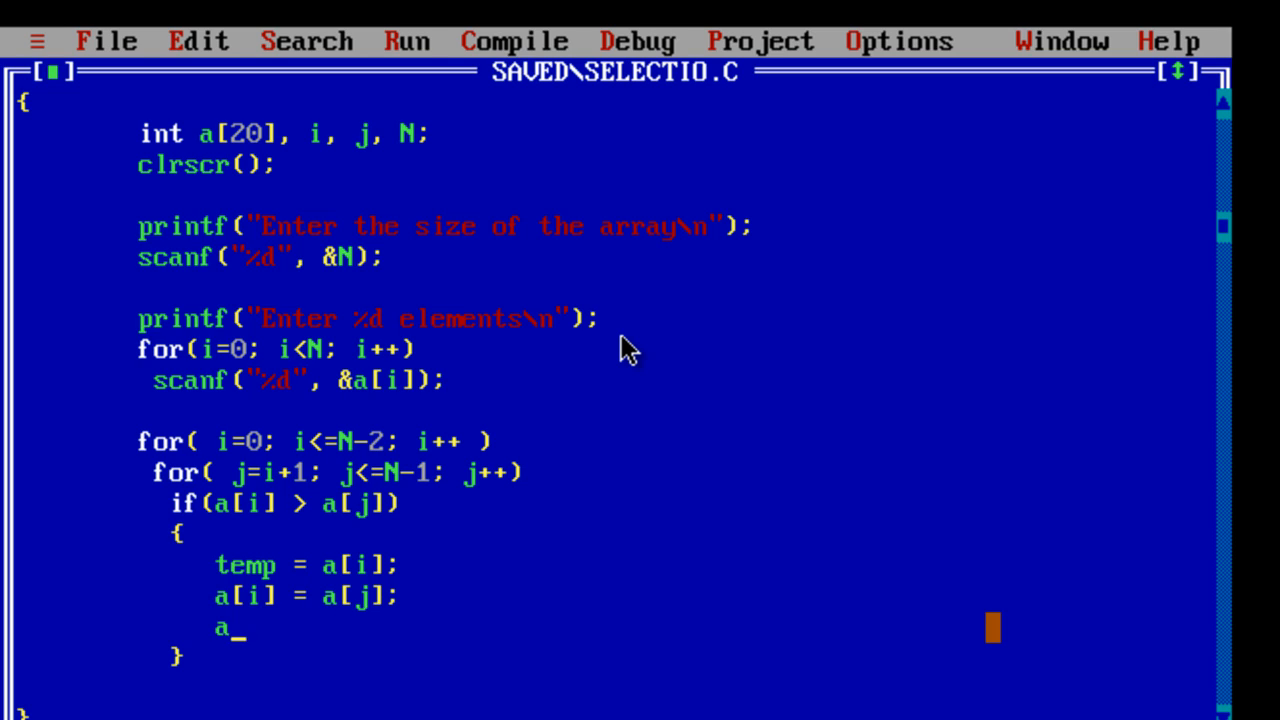
pyautogui.write('[j] =')
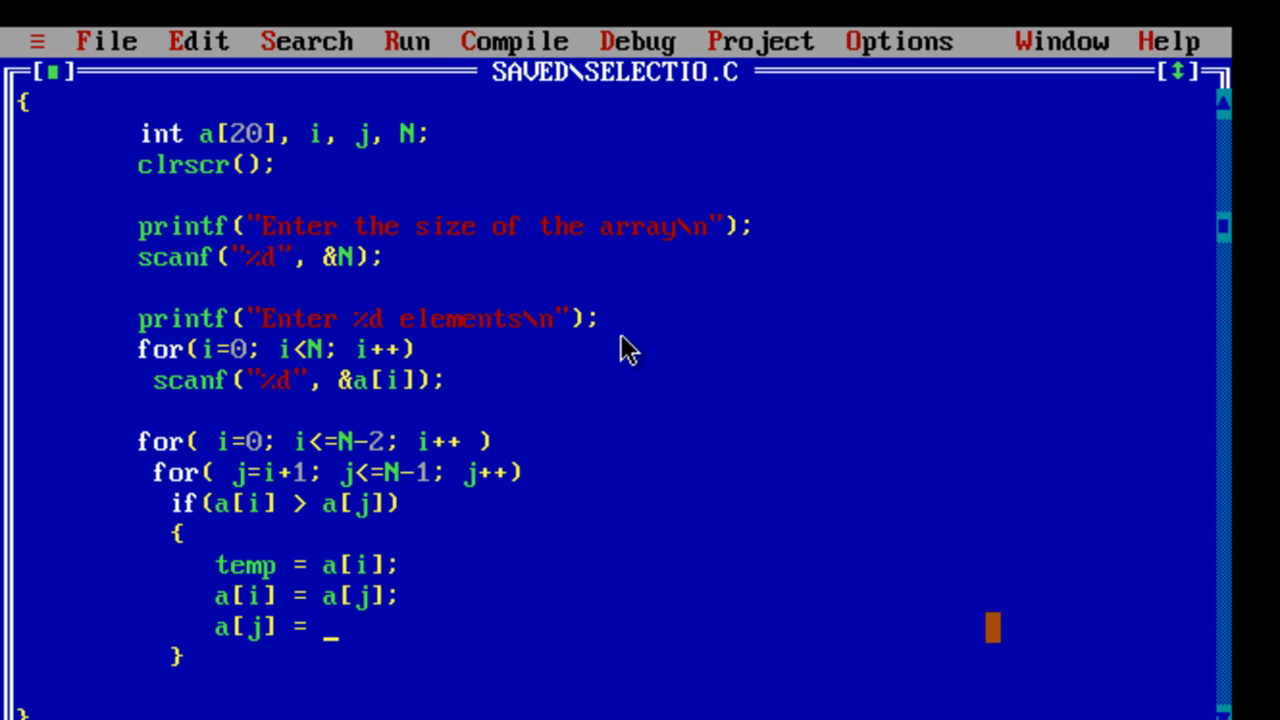
pyautogui.write('temp;')
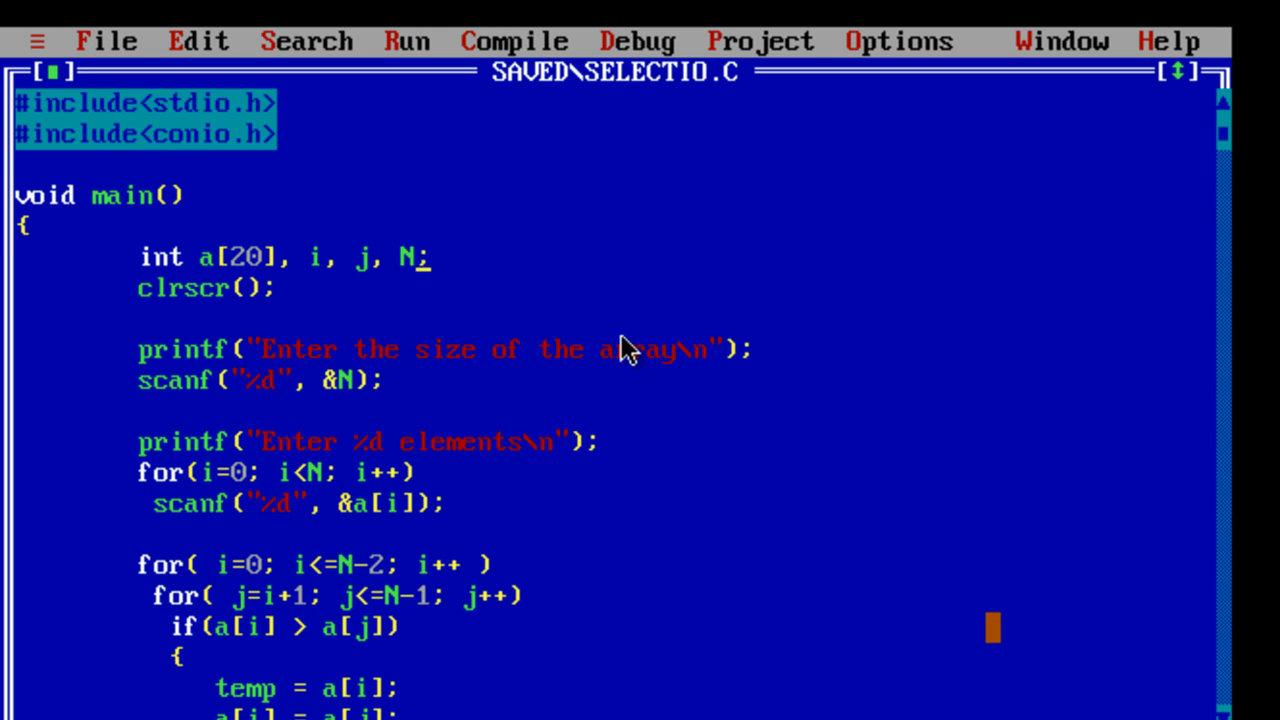
# - Compile SELECTIO.C and dismiss the success report
pyautogui.click(106, 41)
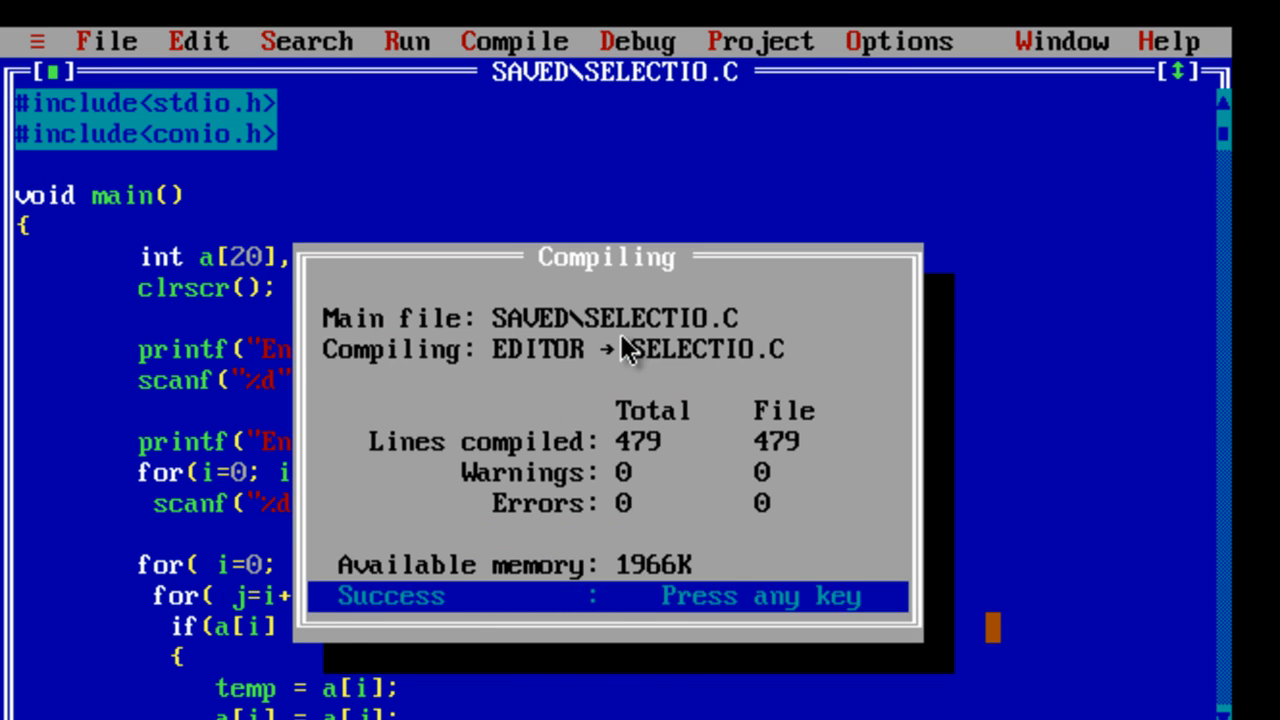
pyautogui.press('enter')
pyautogui.write('for(i=0; ')
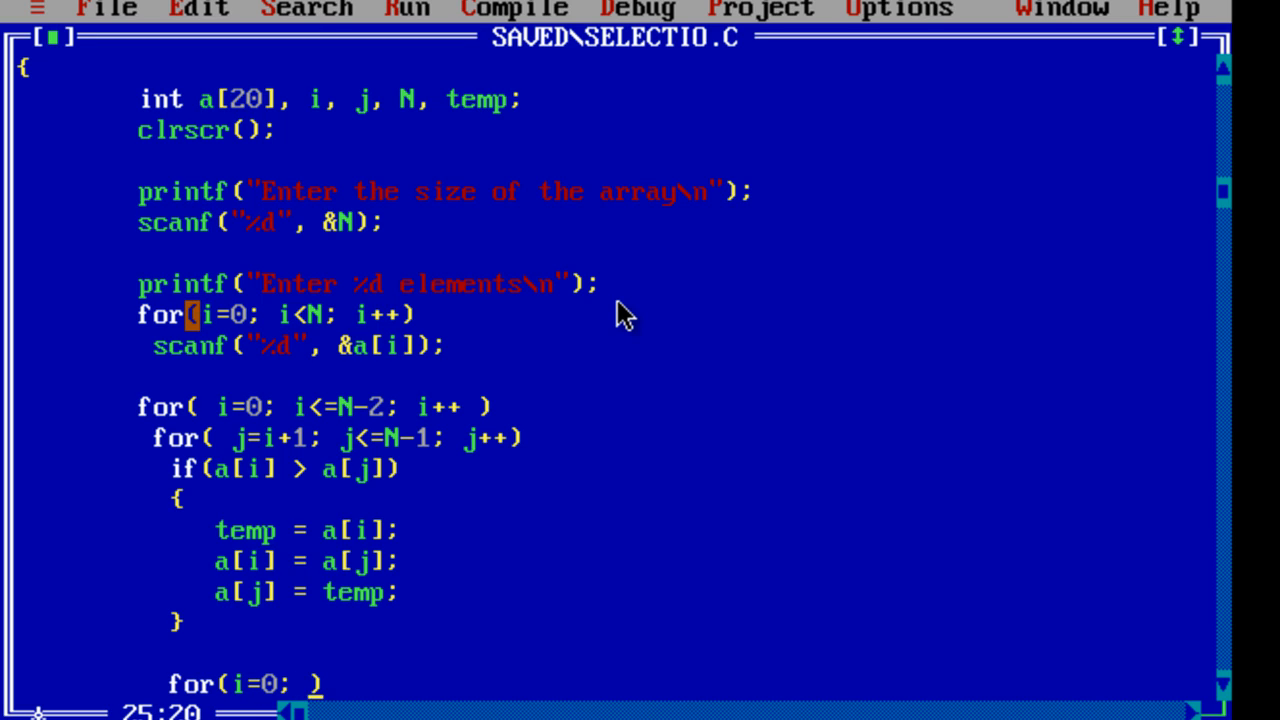
# - Add a loop over i<N printing printf("\n%d", a[i]), followed by getch()
pyautogui.write('i<')
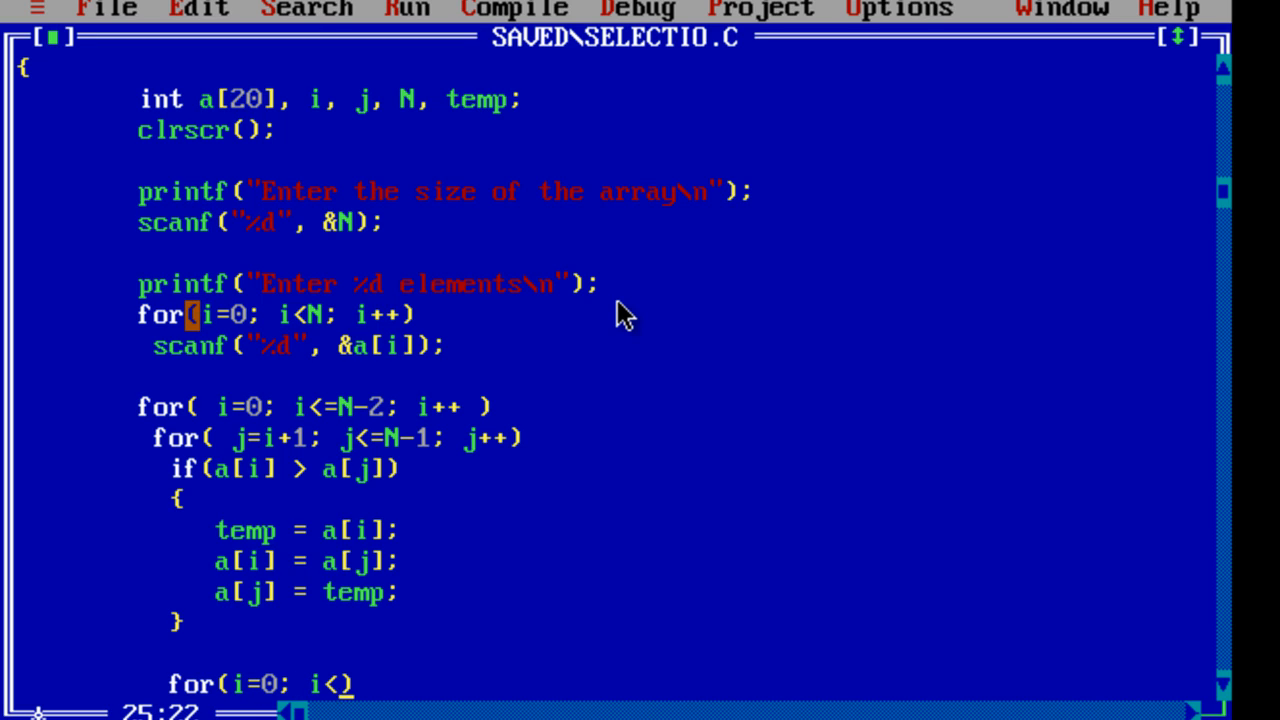
pyautogui.write('N; i++')
pyautogui.write('pri')
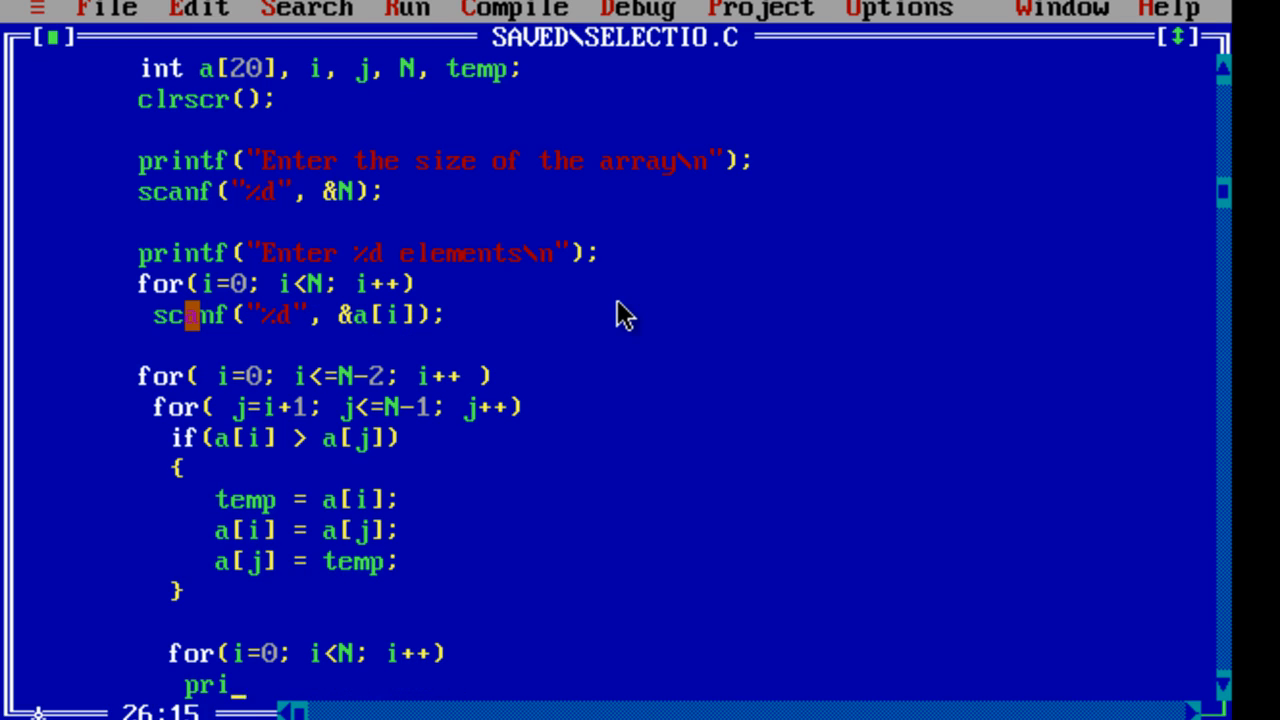
pyautogui.write('ntf("')
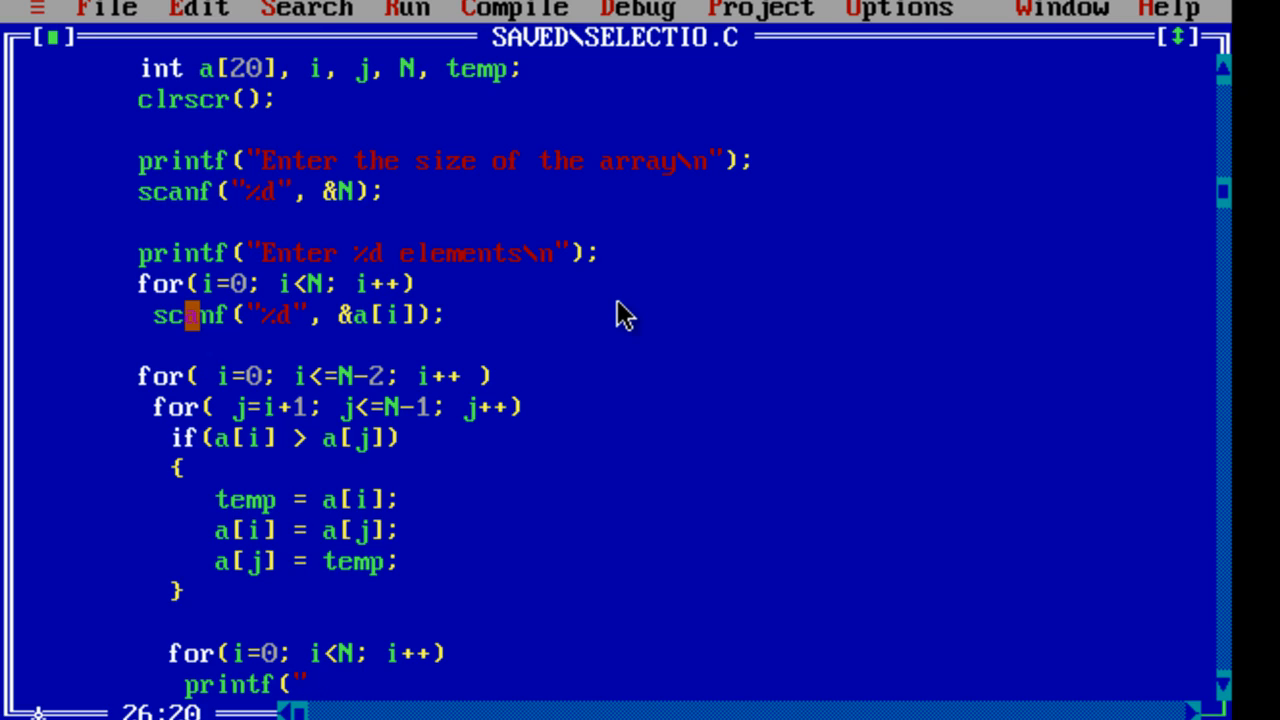
pyautogui.write('\\n')
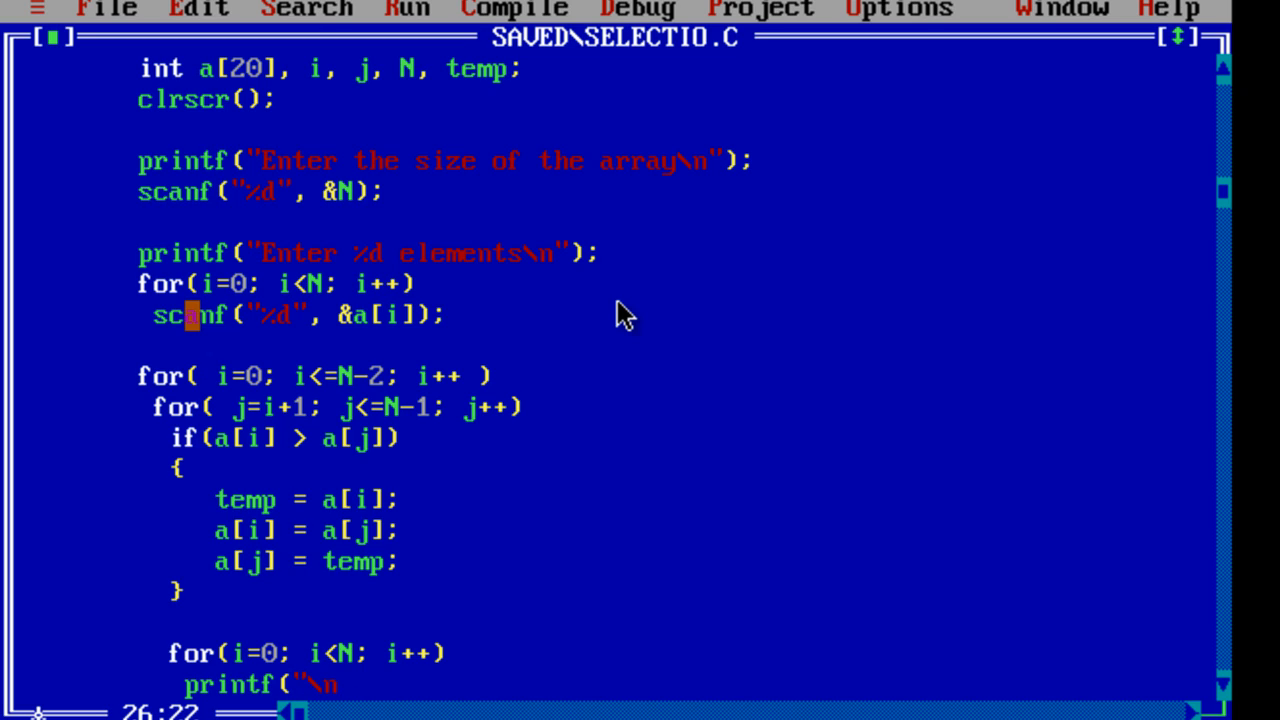
pyautogui.write('%d')
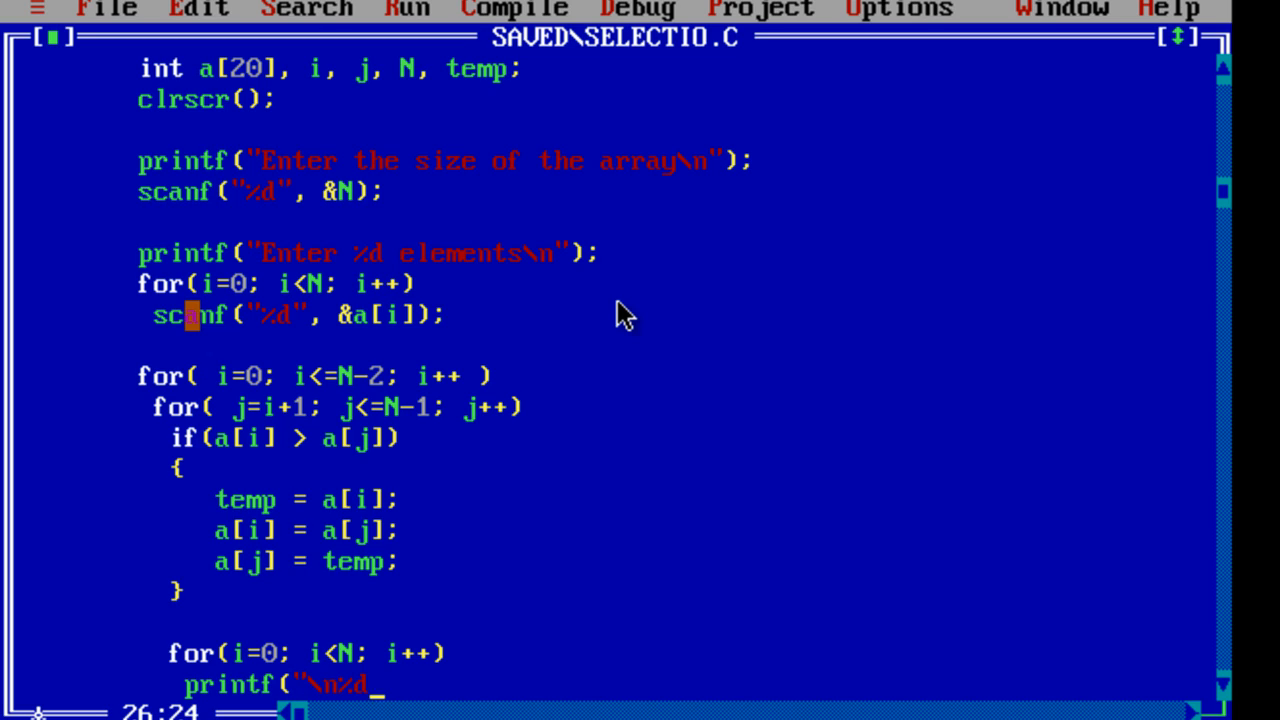
pyautogui.write('", a[i]);')
pyautogui.write('et')
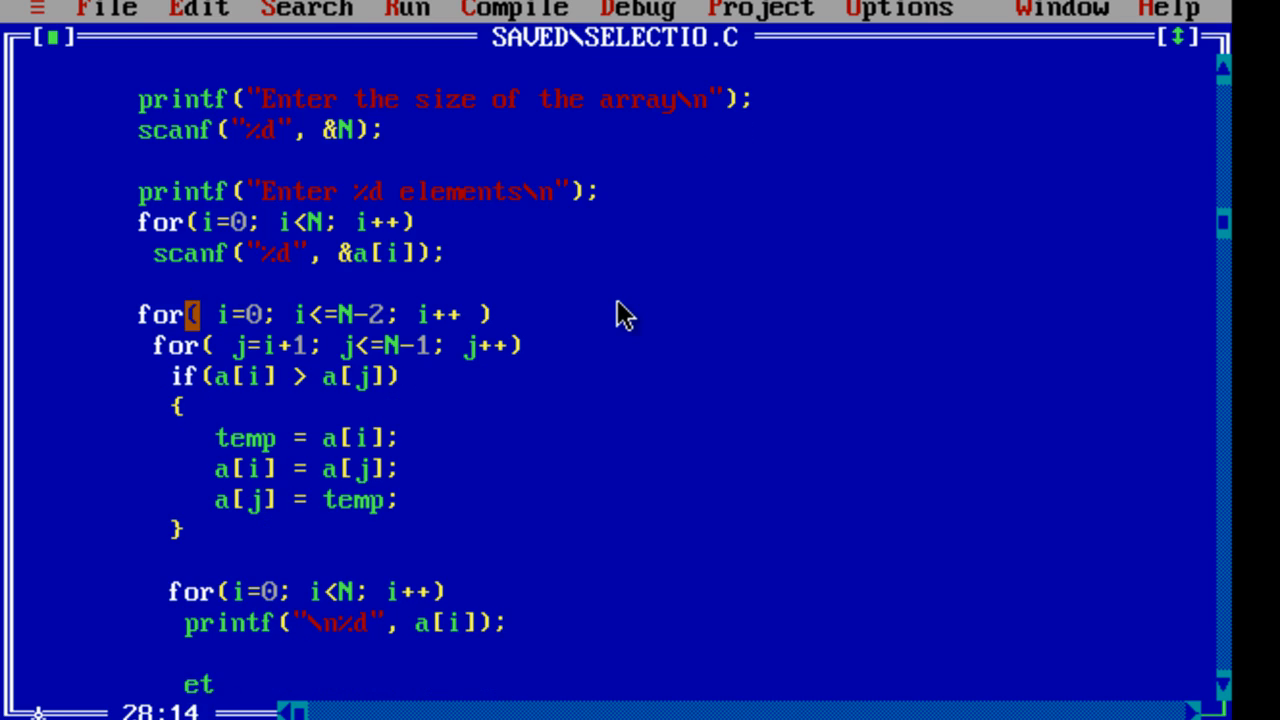
pyautogui.write('gtch')
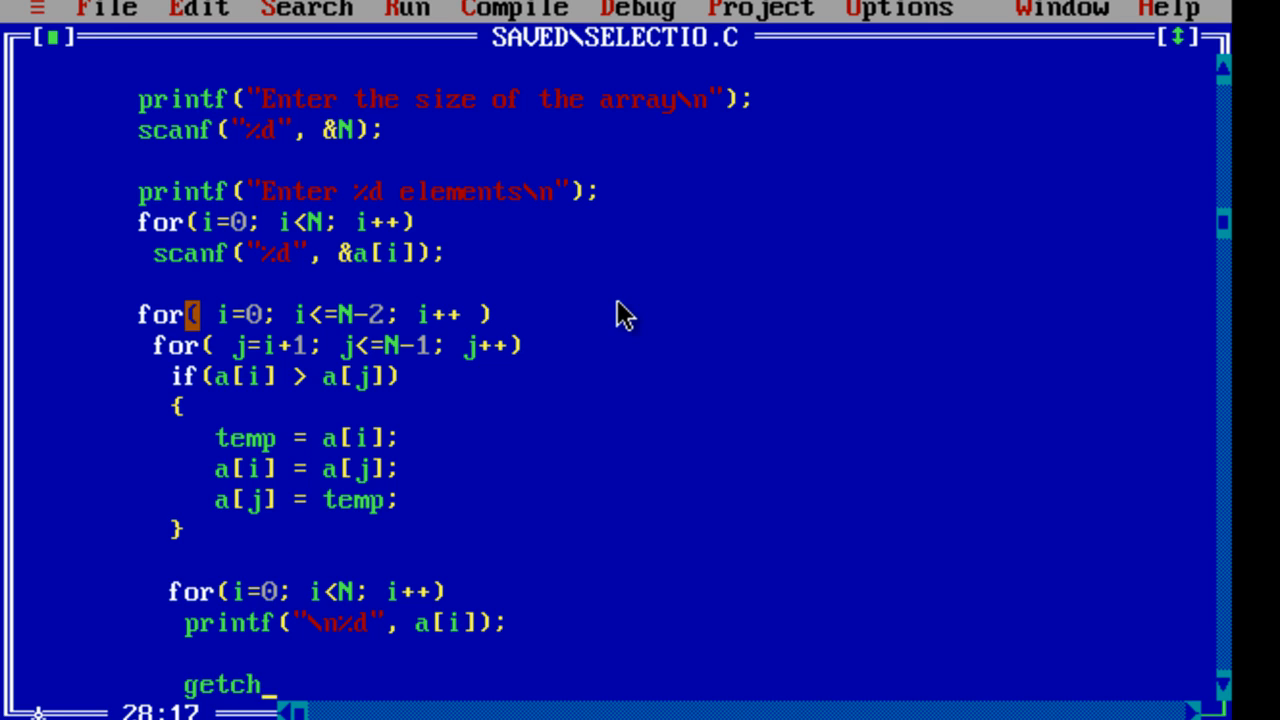
pyautogui.write('();')
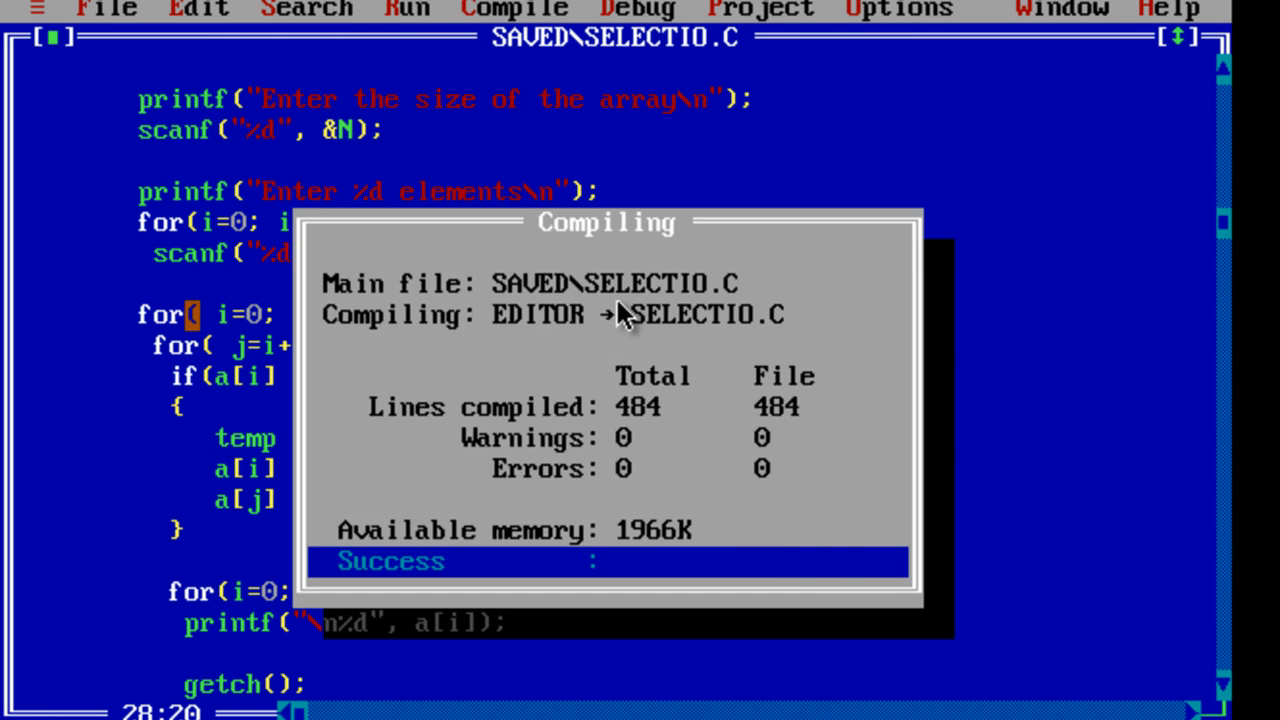
# - Close the compile report and pass N to the "Enter %d elements" printf
pyautogui.press('Enter')
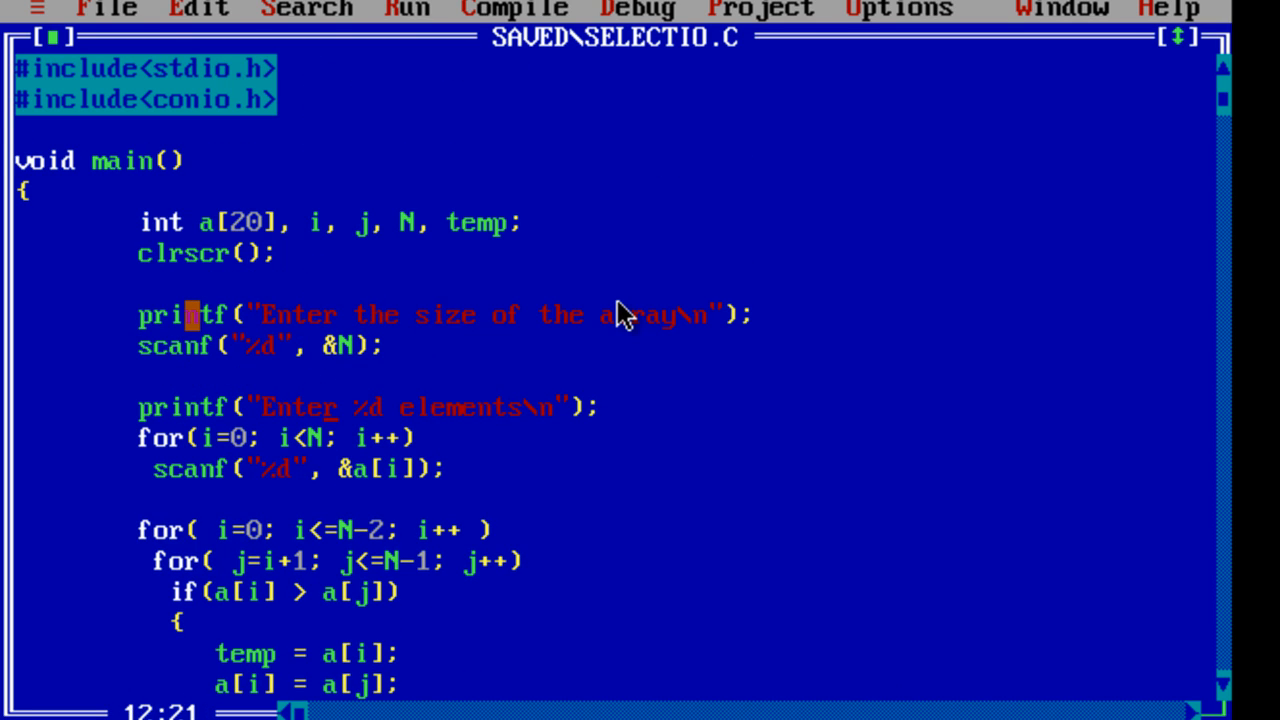
pyautogui.write(', N')
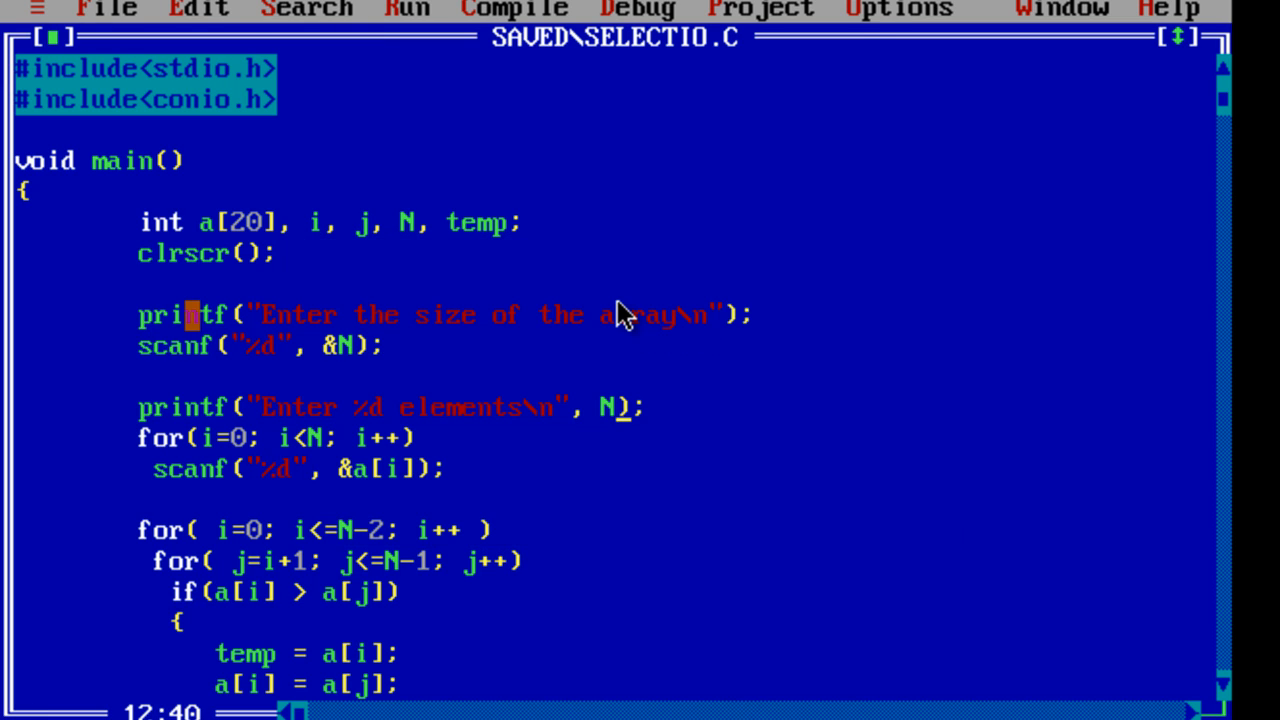
# - Run the program from the Run menu, enter size 5, and begin typing element values
pyautogui.click(406, 9)
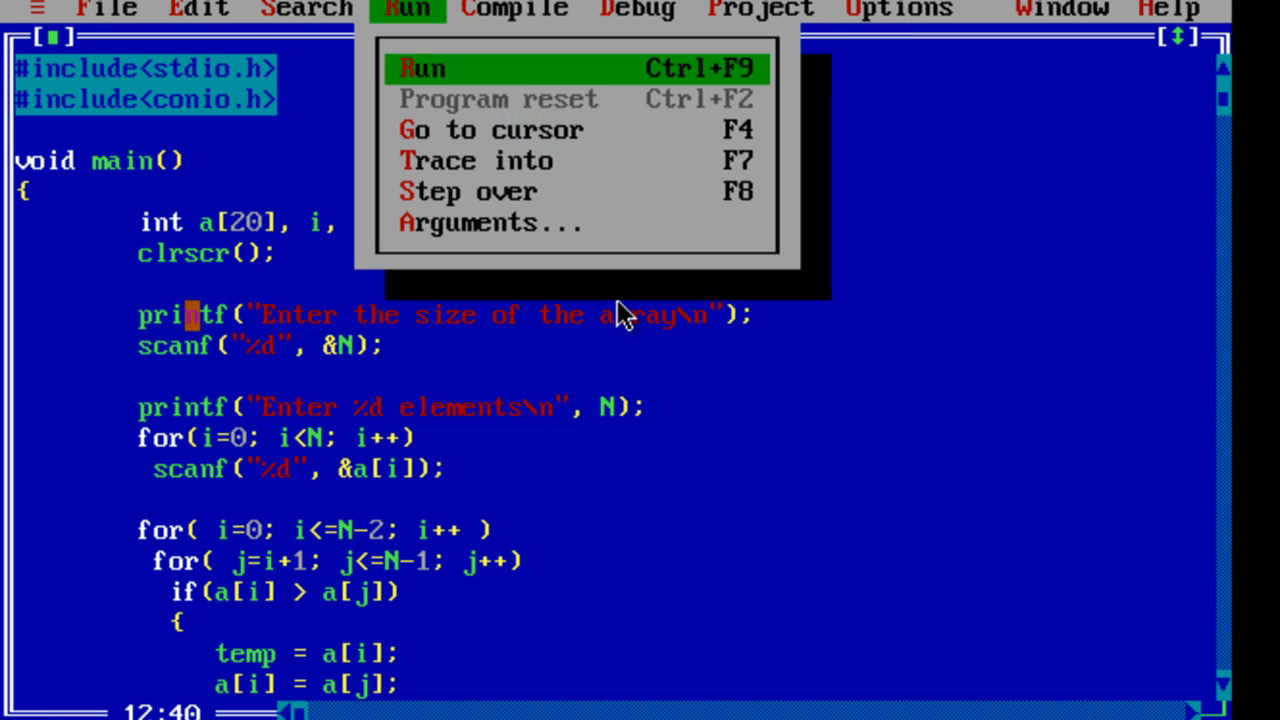
pyautogui.click(421, 68)
pyautogui.write('1')
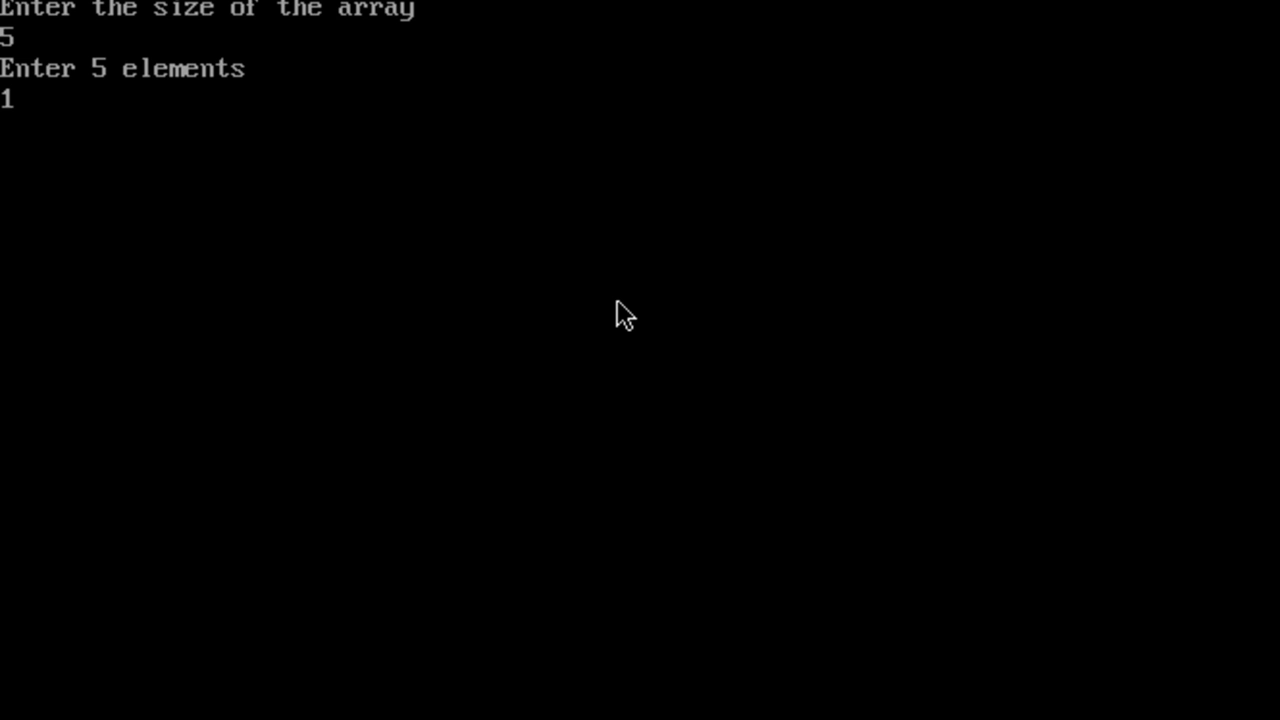
pyautogui.write('5')
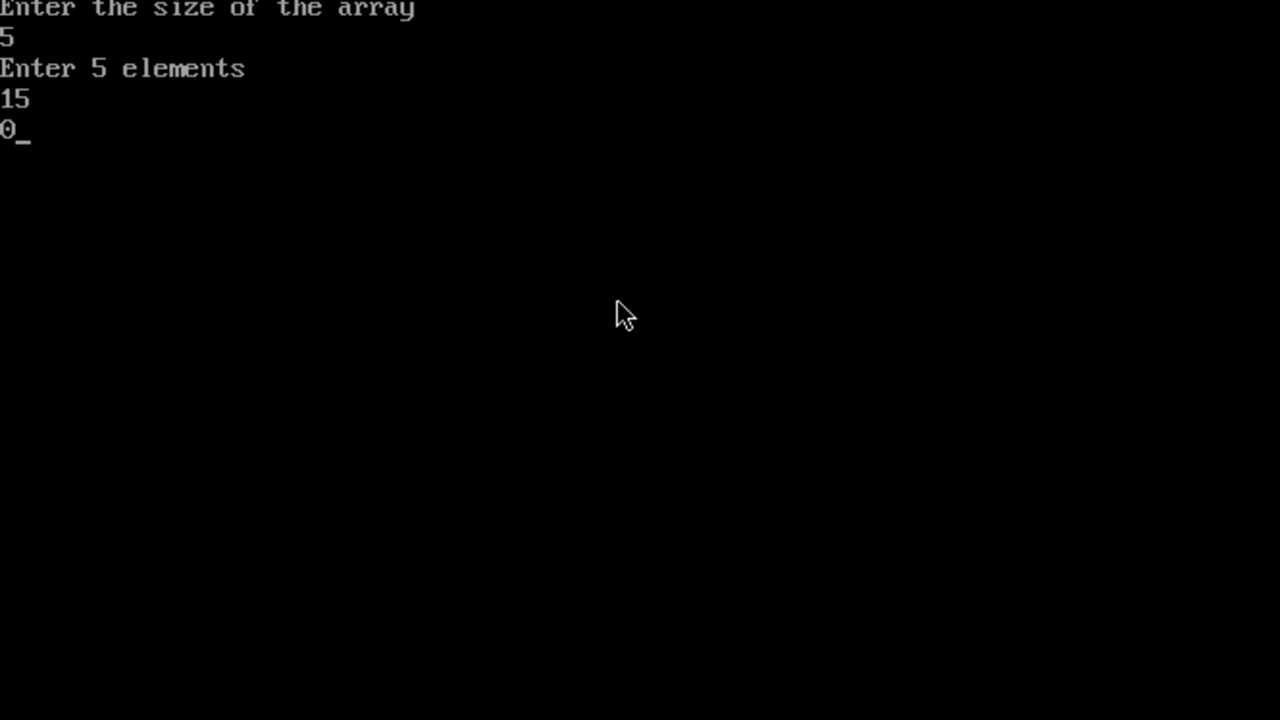
pyautogui.write('-2')
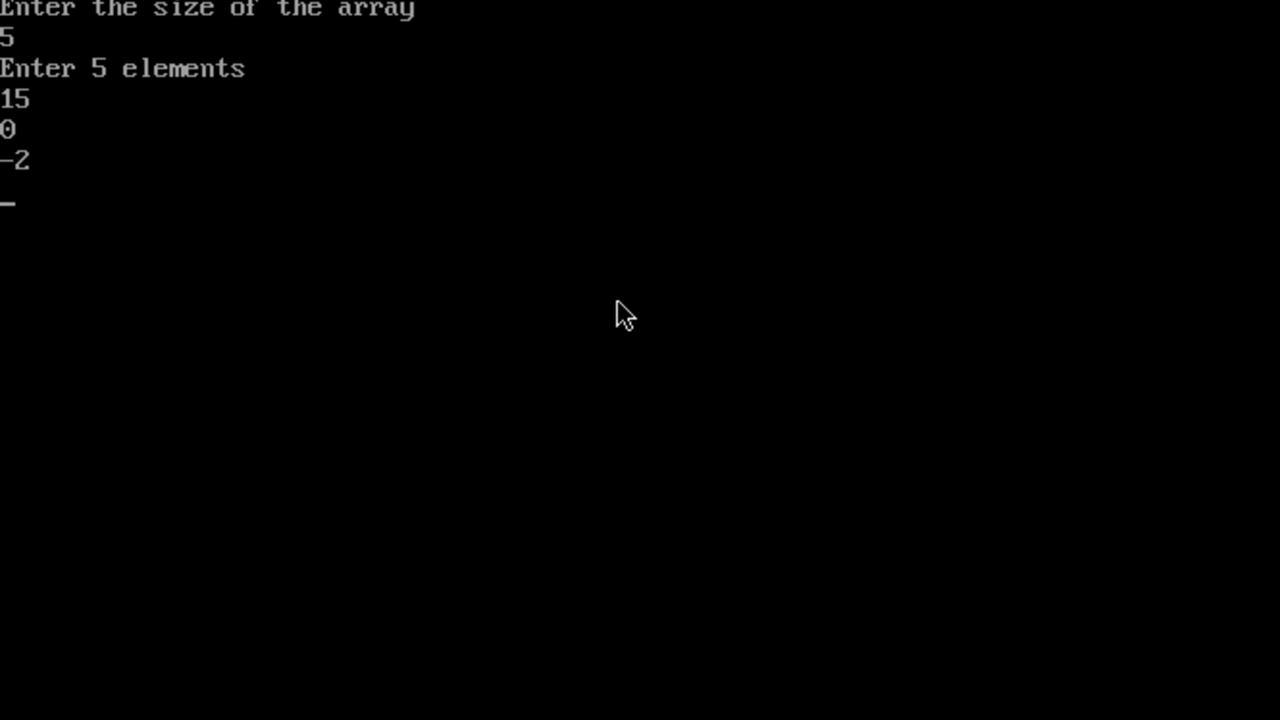
pyautogui.write('8')
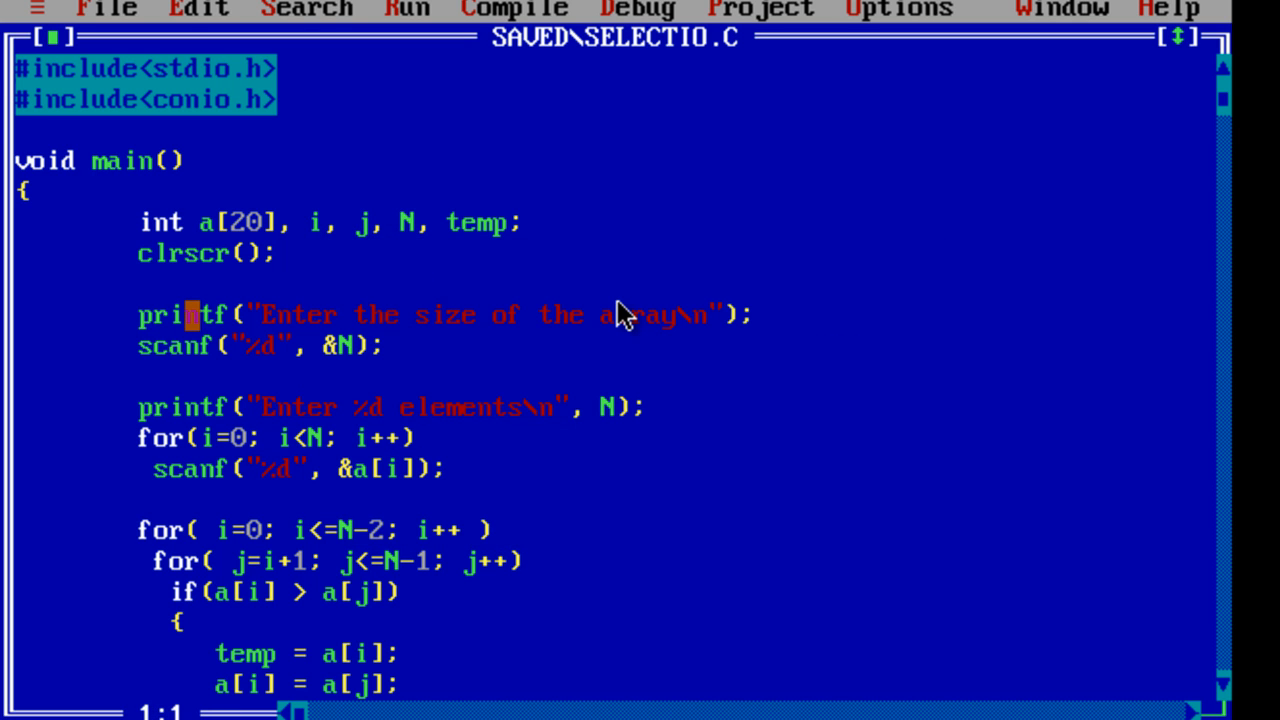
pyautogui.scroll(-3)
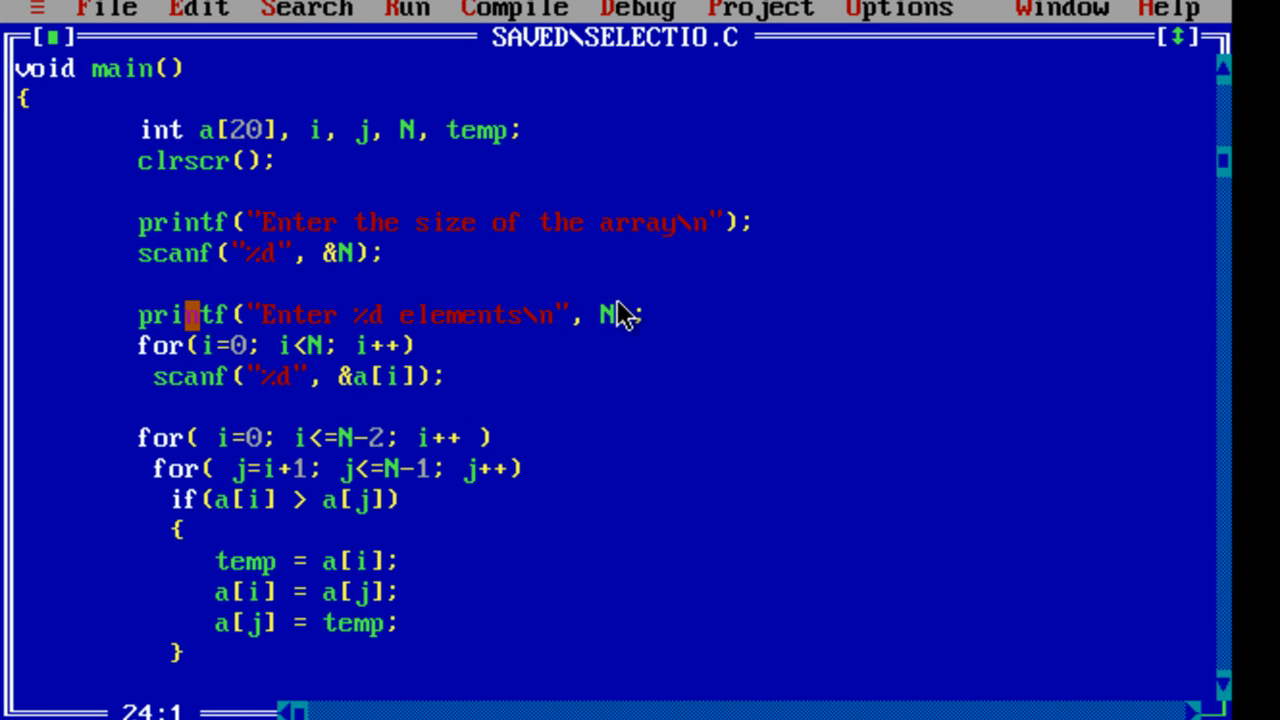
pyautogui.scroll(-3)
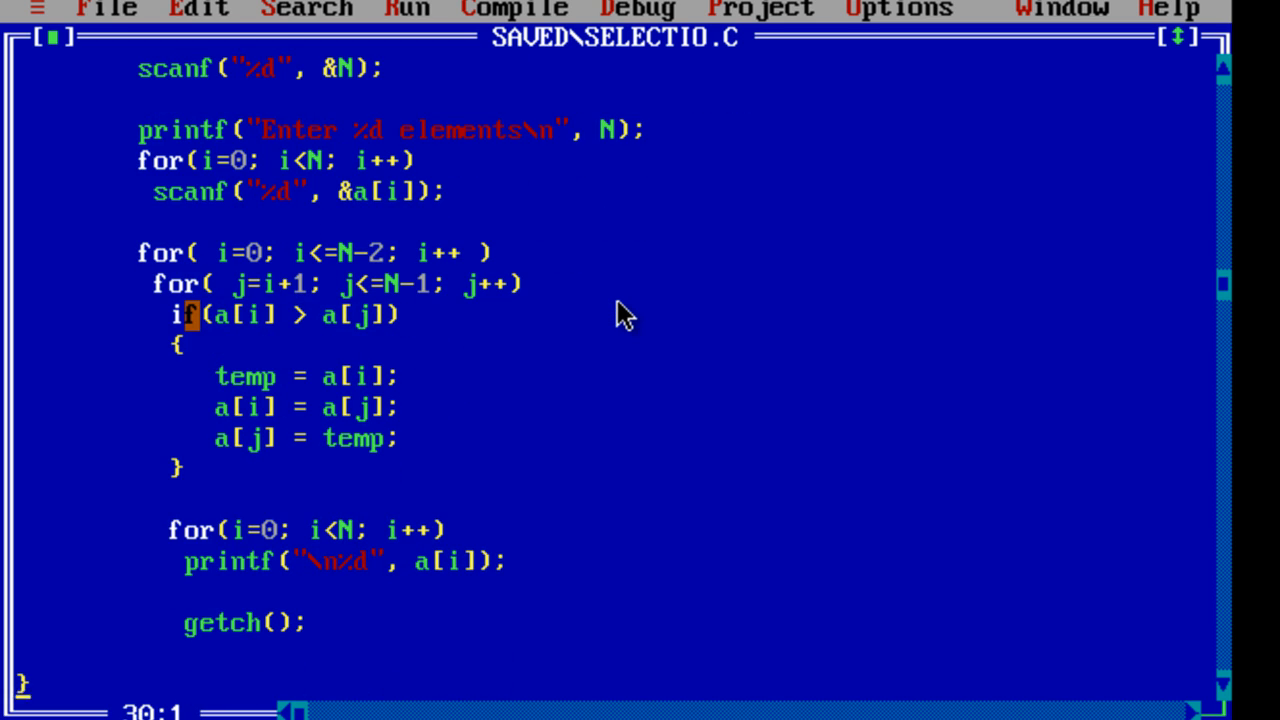